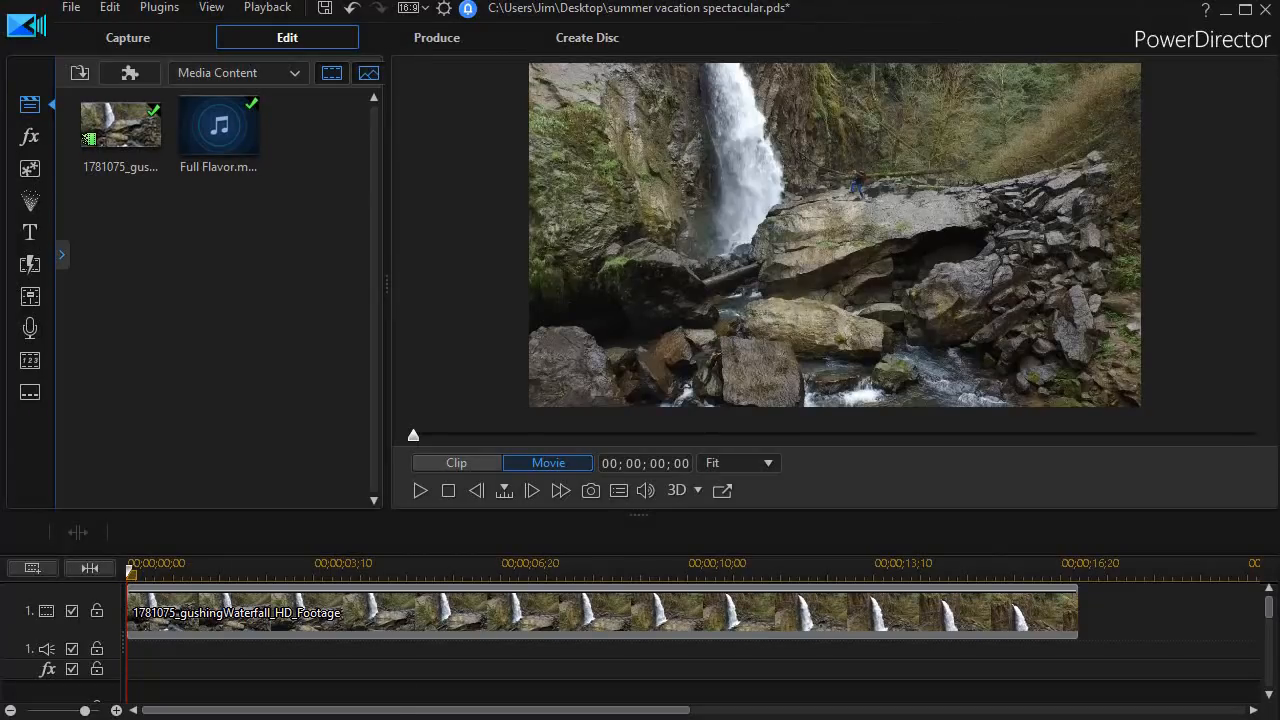
Preview the waterfall footage, then bring up the Title Room's collection of title templates
{"action": "left_click", "coordinate": [420, 490]}
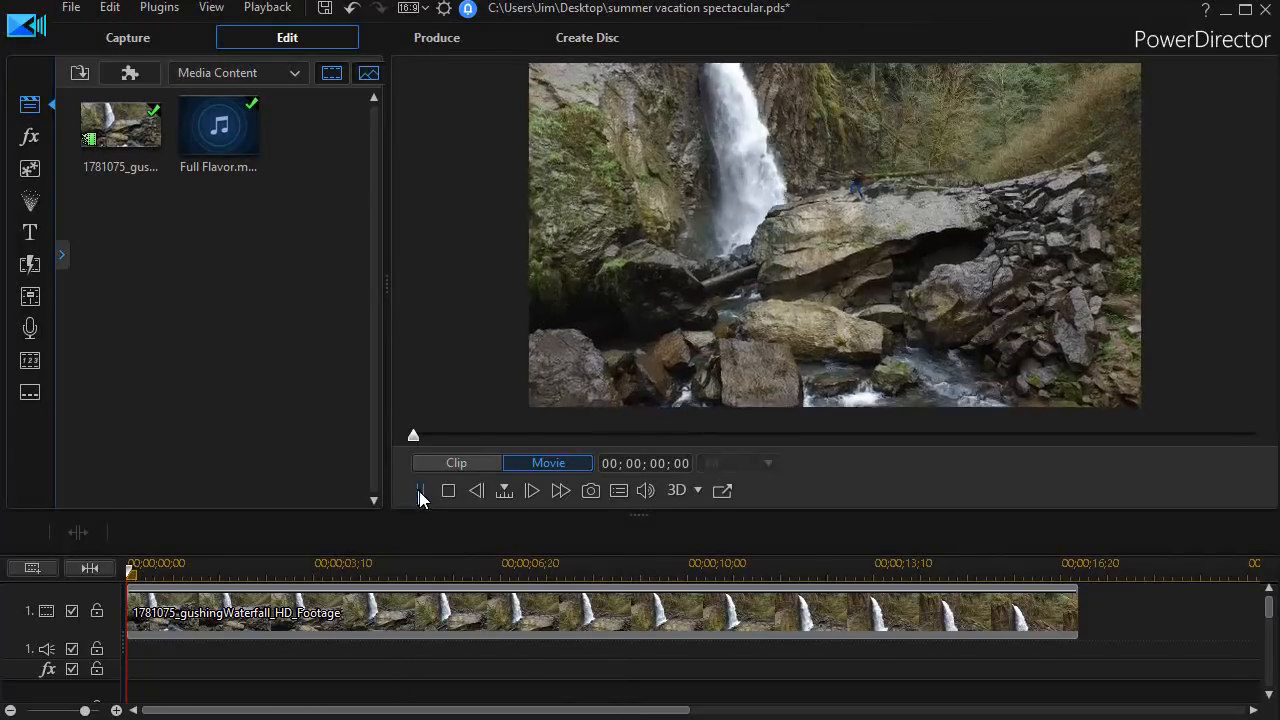
{"action": "left_click", "coordinate": [420, 490]}
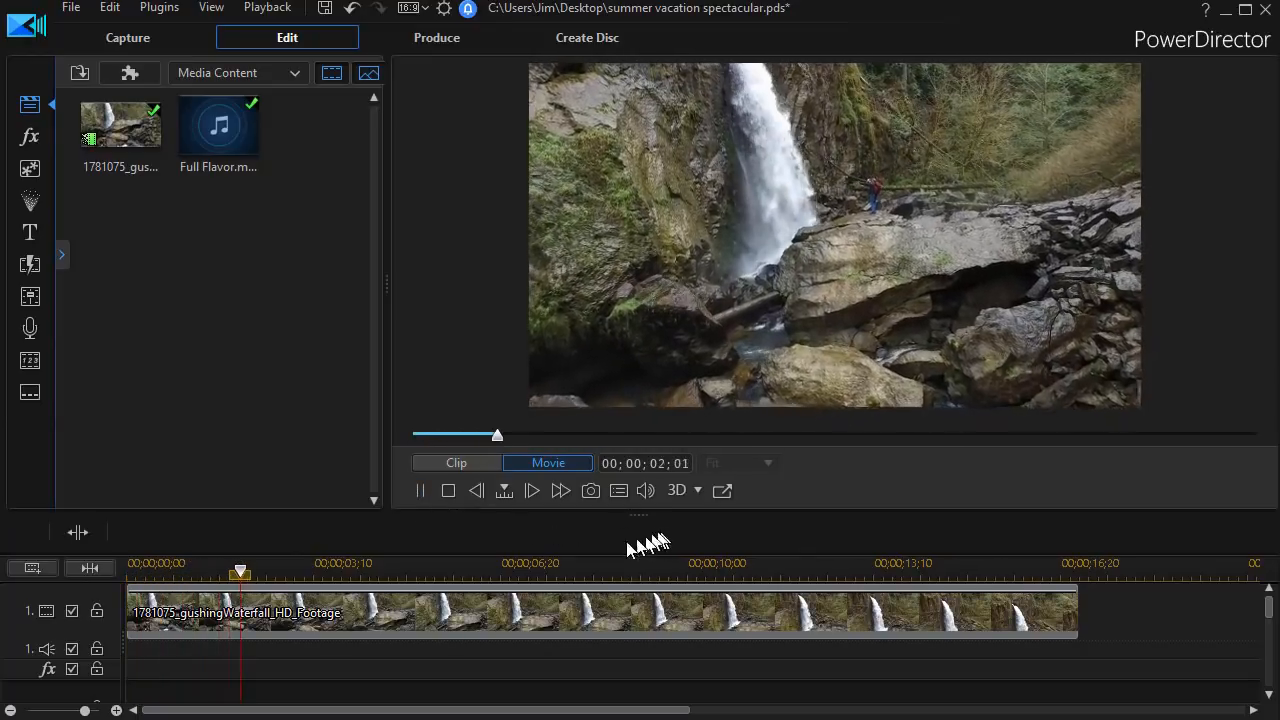
{"action": "left_click", "coordinate": [420, 490]}
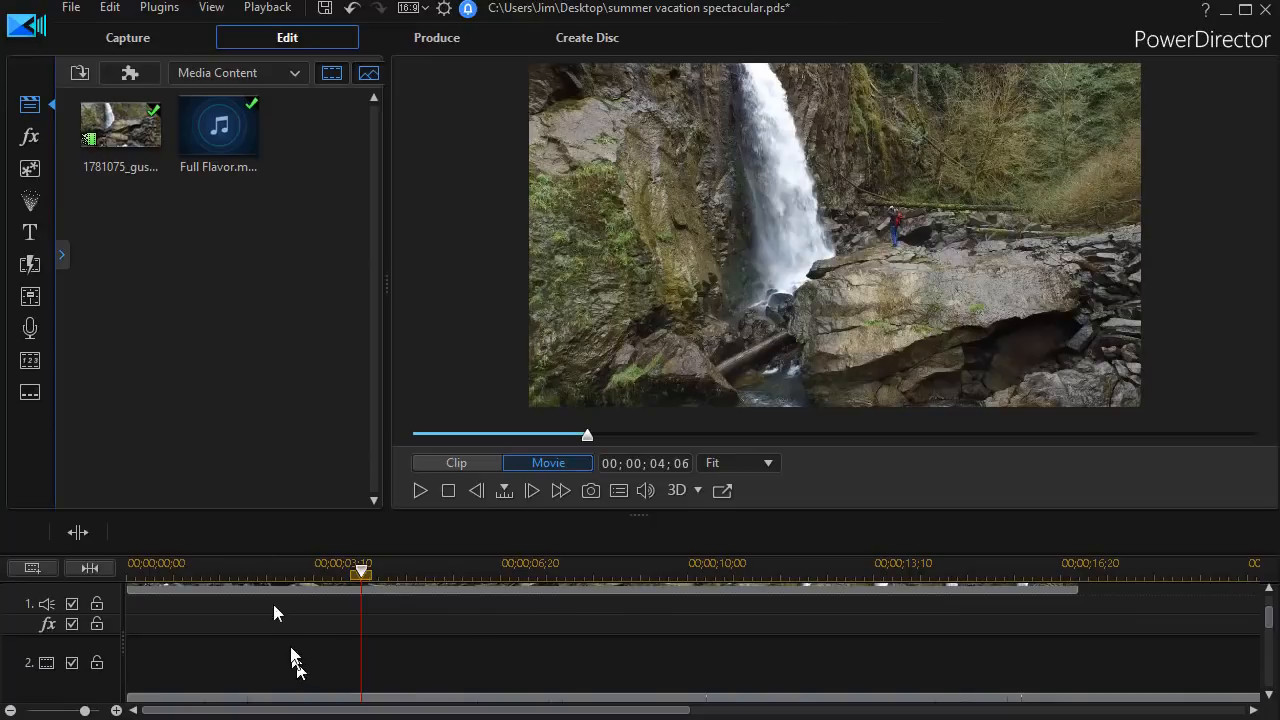
{"action": "mouse_move", "coordinate": [30, 232]}
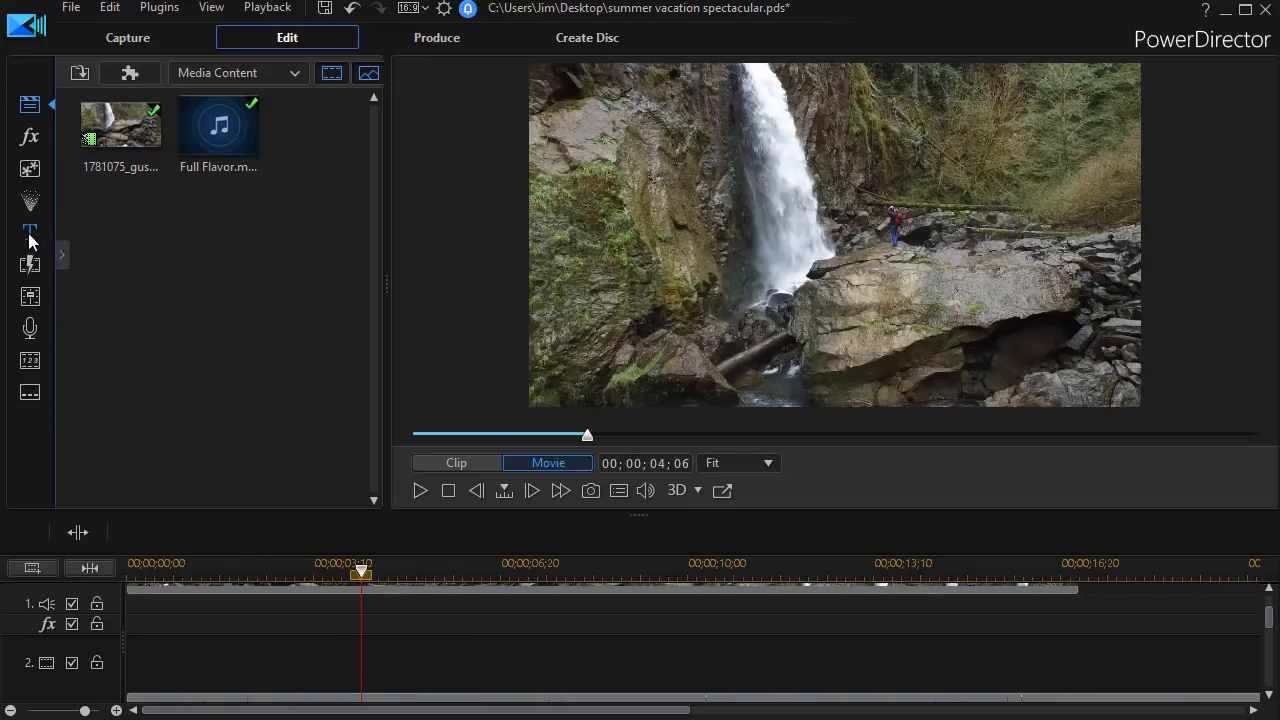
{"action": "left_click", "coordinate": [30, 232]}
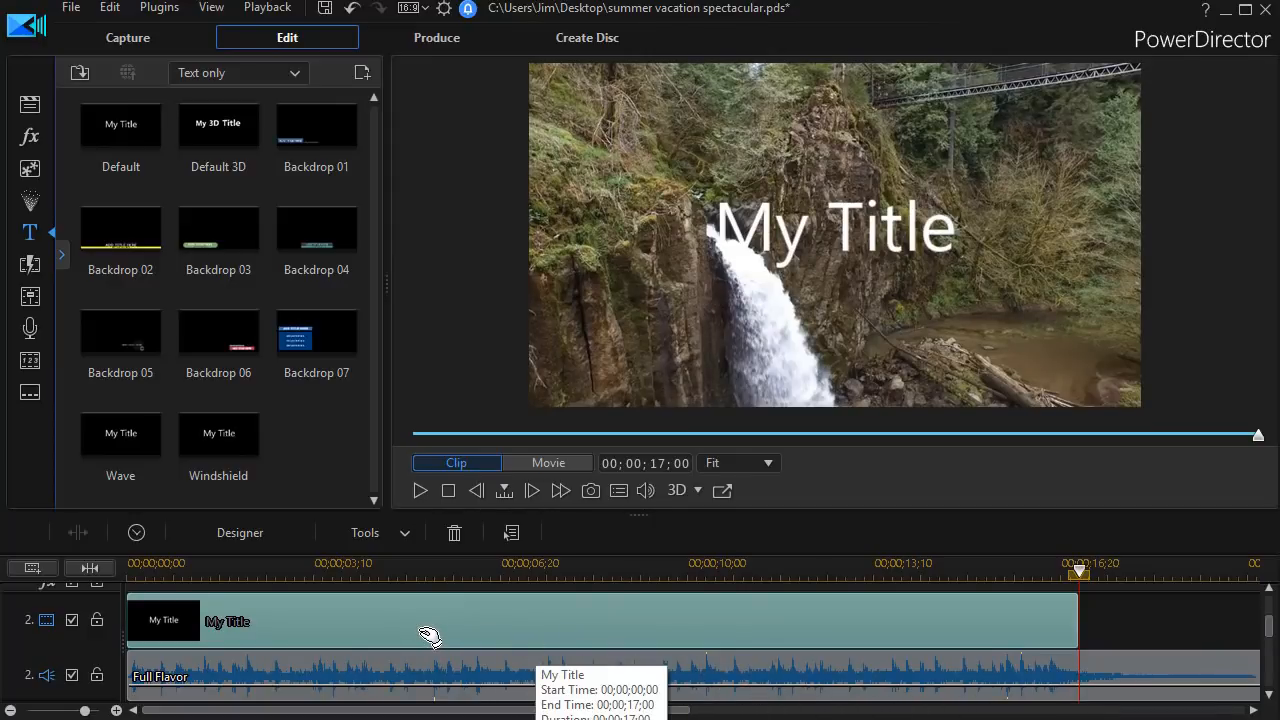
{"action": "mouse_move", "coordinate": [484, 630]}
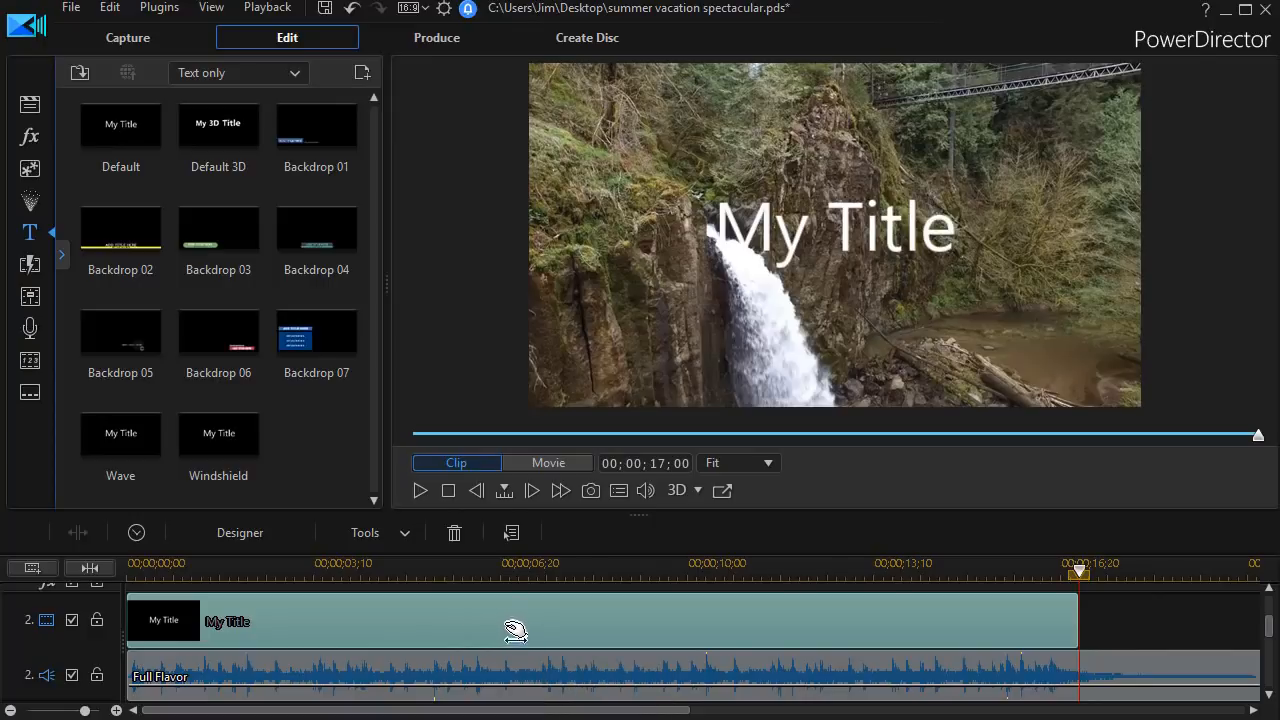
{"action": "mouse_move", "coordinate": [516, 630]}
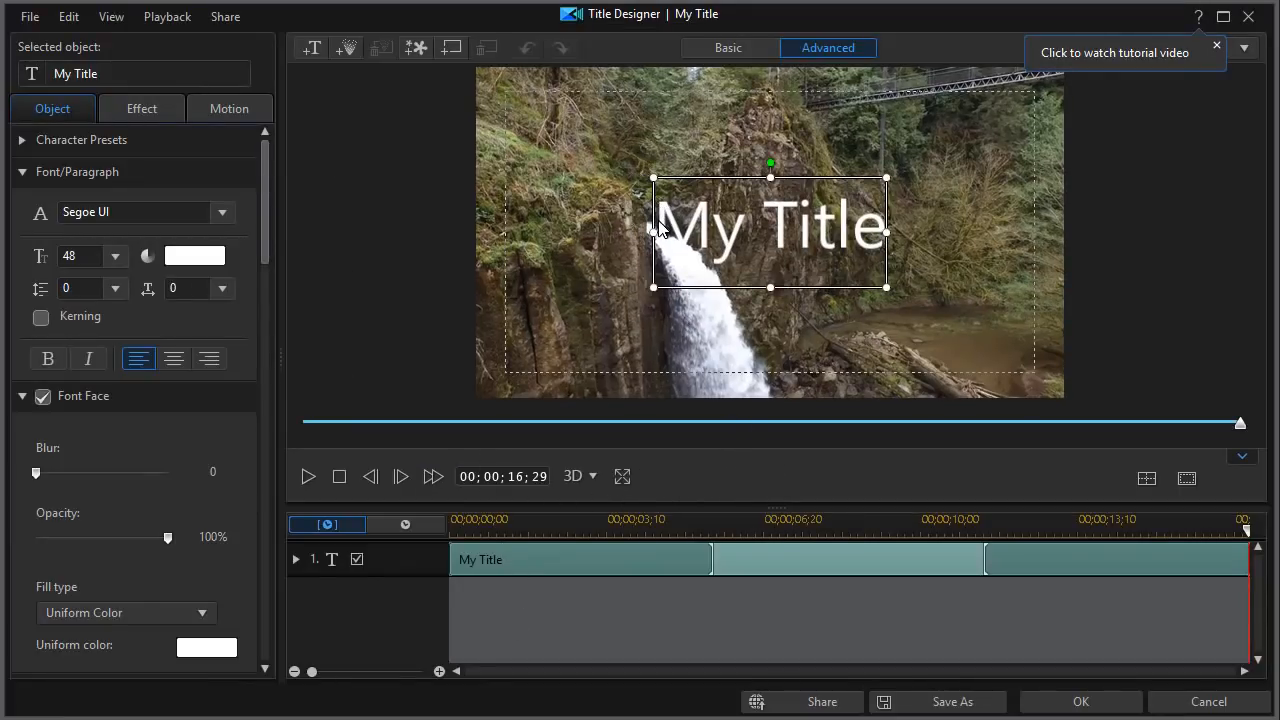
Replace 'My Title' with VACATION and set it to Impact at size 36
{"action": "left_click", "coordinate": [770, 230]}
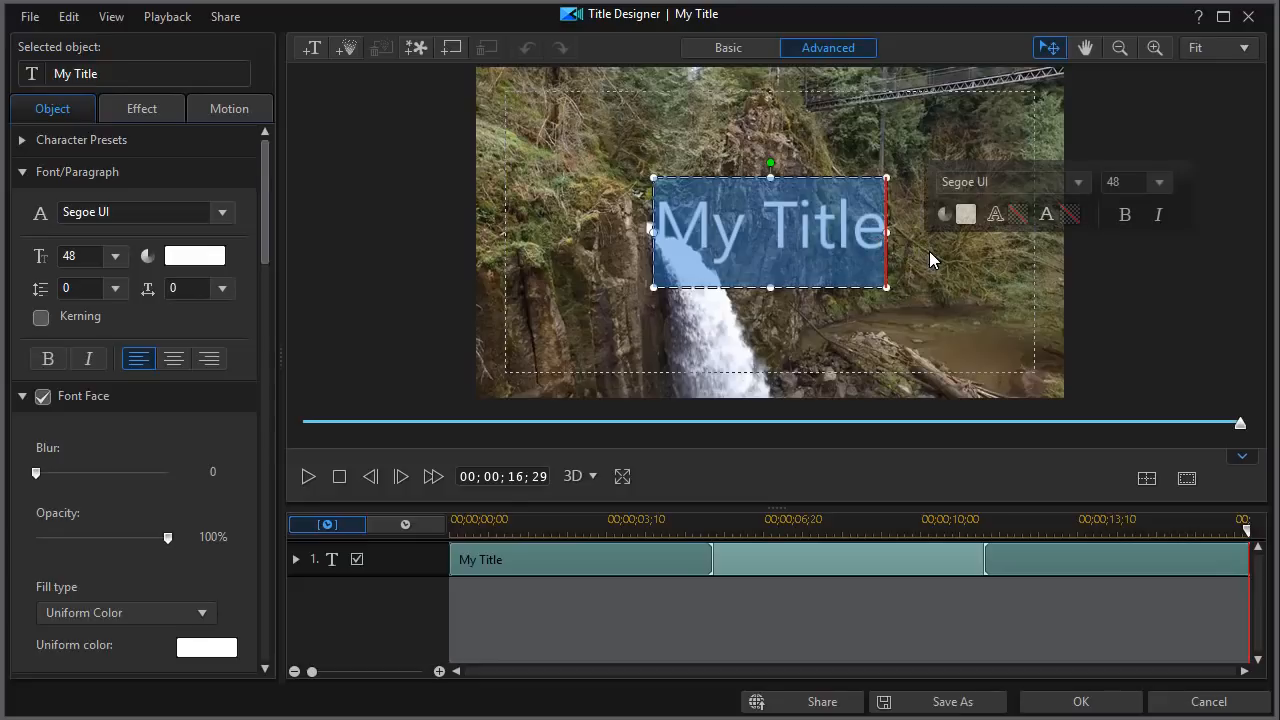
{"action": "type", "text": "VACATION"}
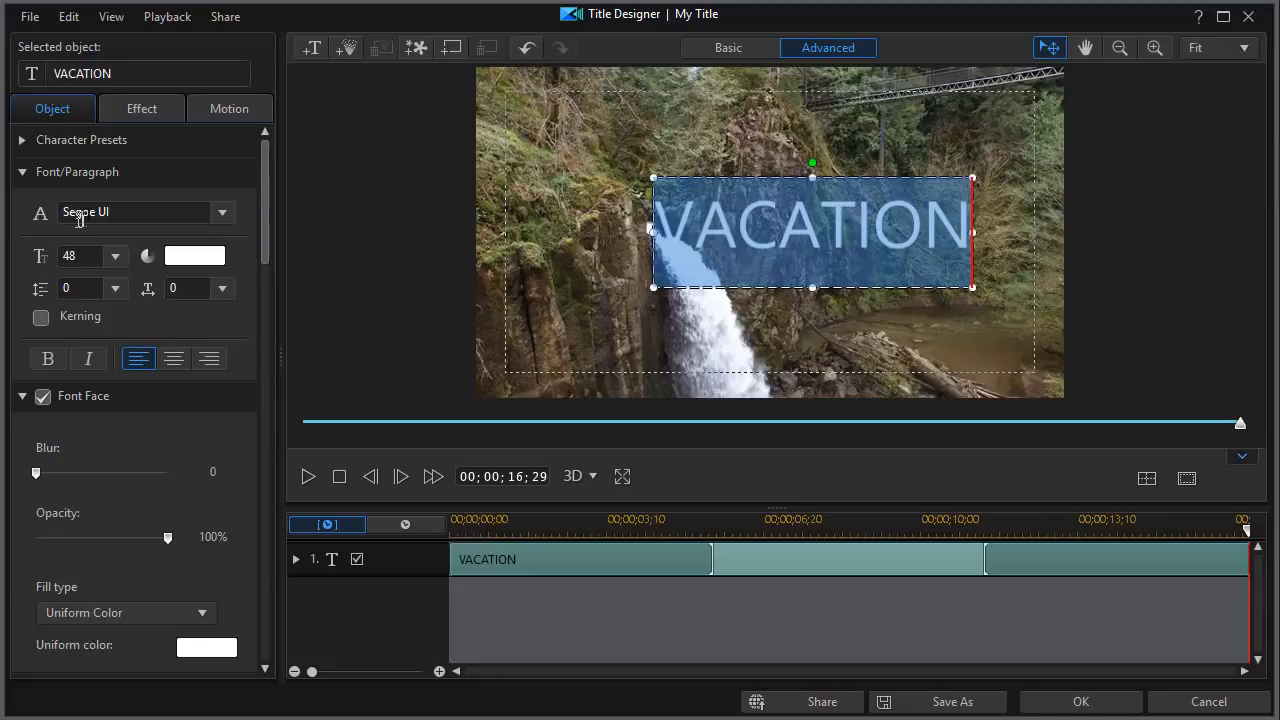
{"action": "left_click", "coordinate": [136, 212]}
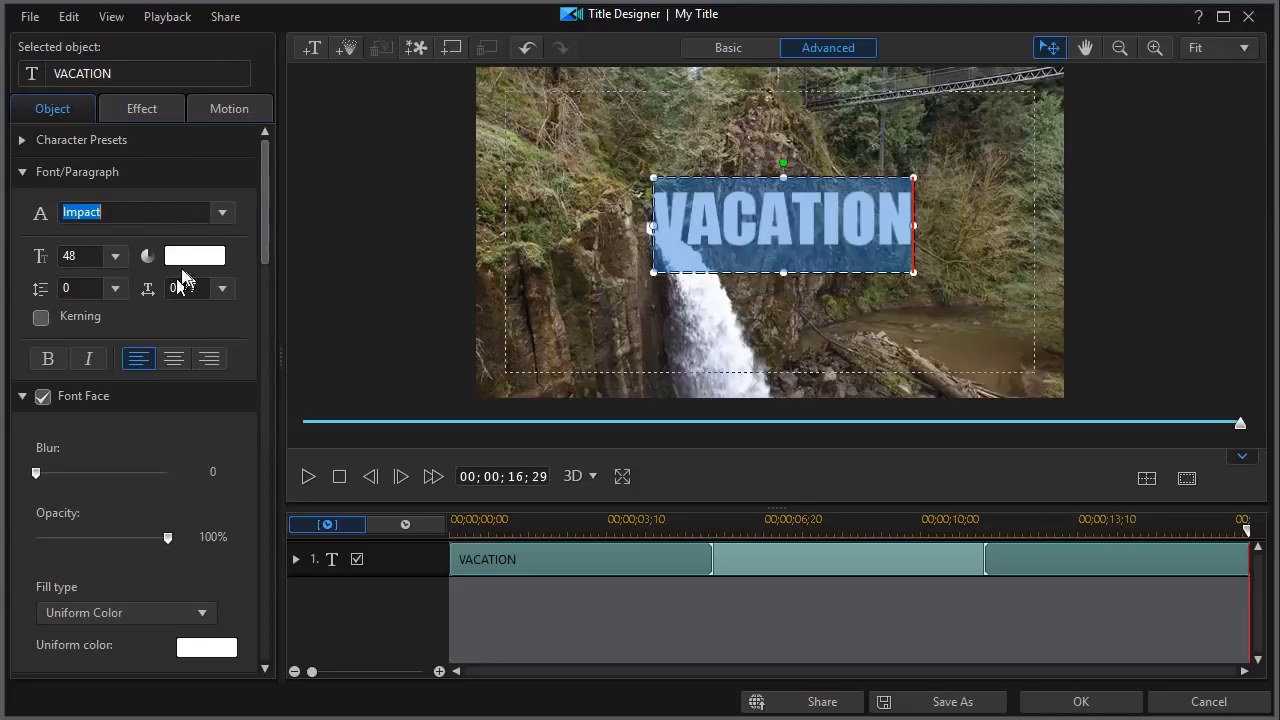
{"action": "left_click", "coordinate": [116, 256]}
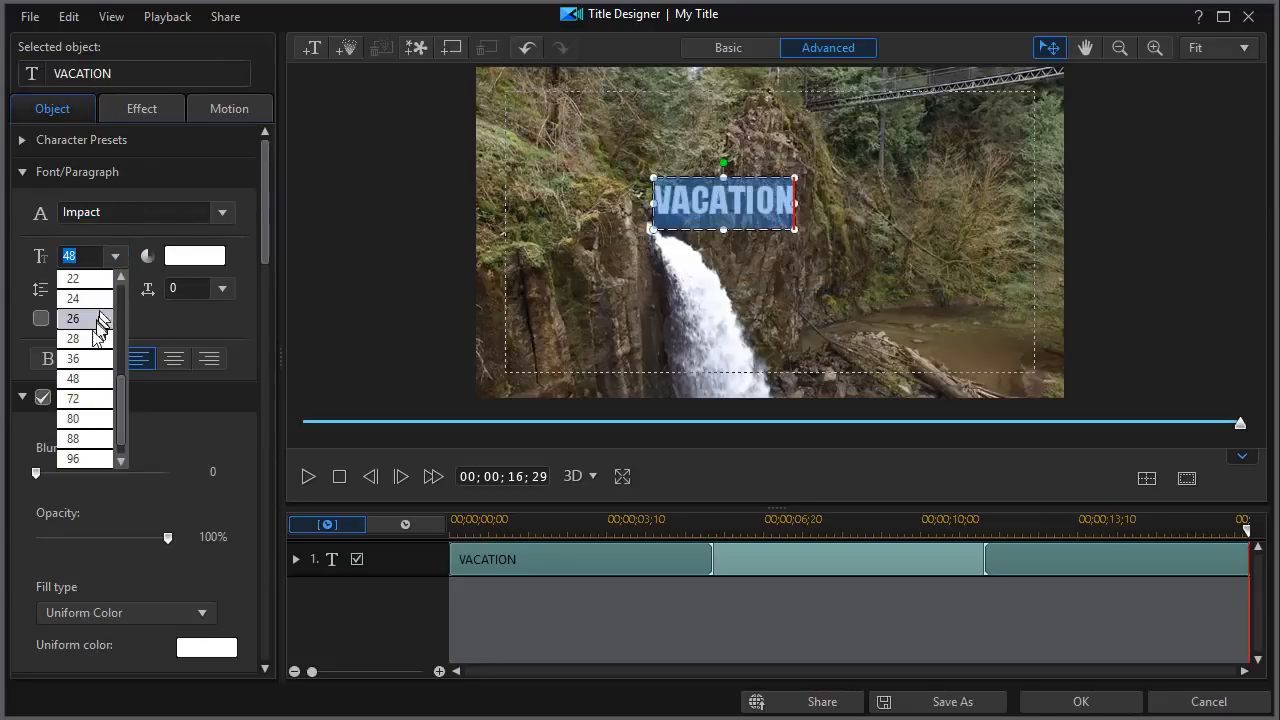
{"action": "left_click", "coordinate": [72, 358]}
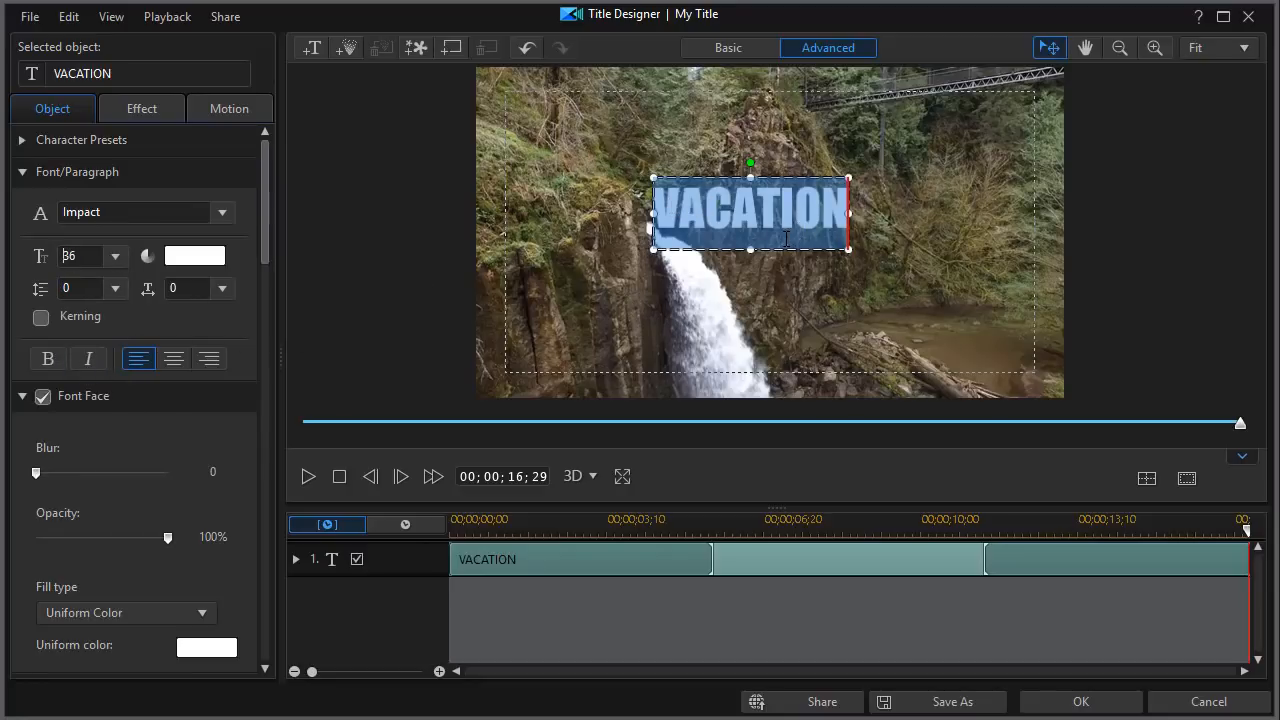
{"action": "mouse_move", "coordinate": [808, 284]}
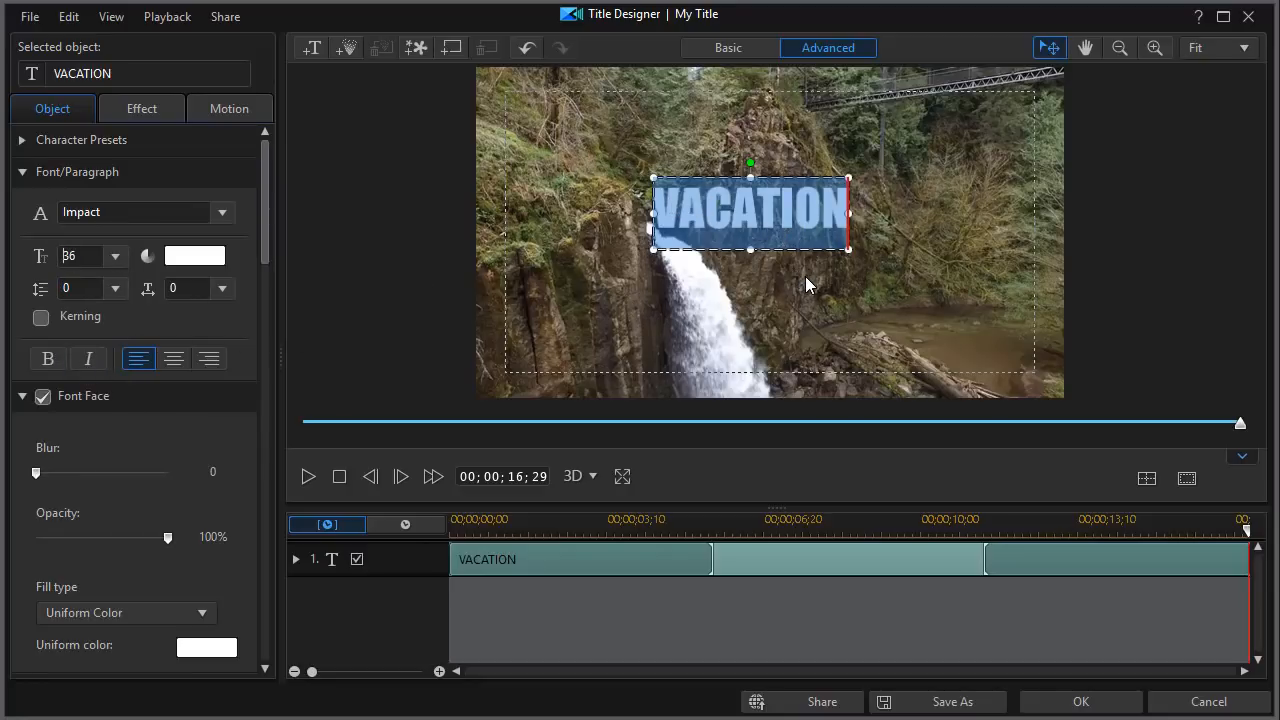
{"action": "mouse_move", "coordinate": [836, 302]}
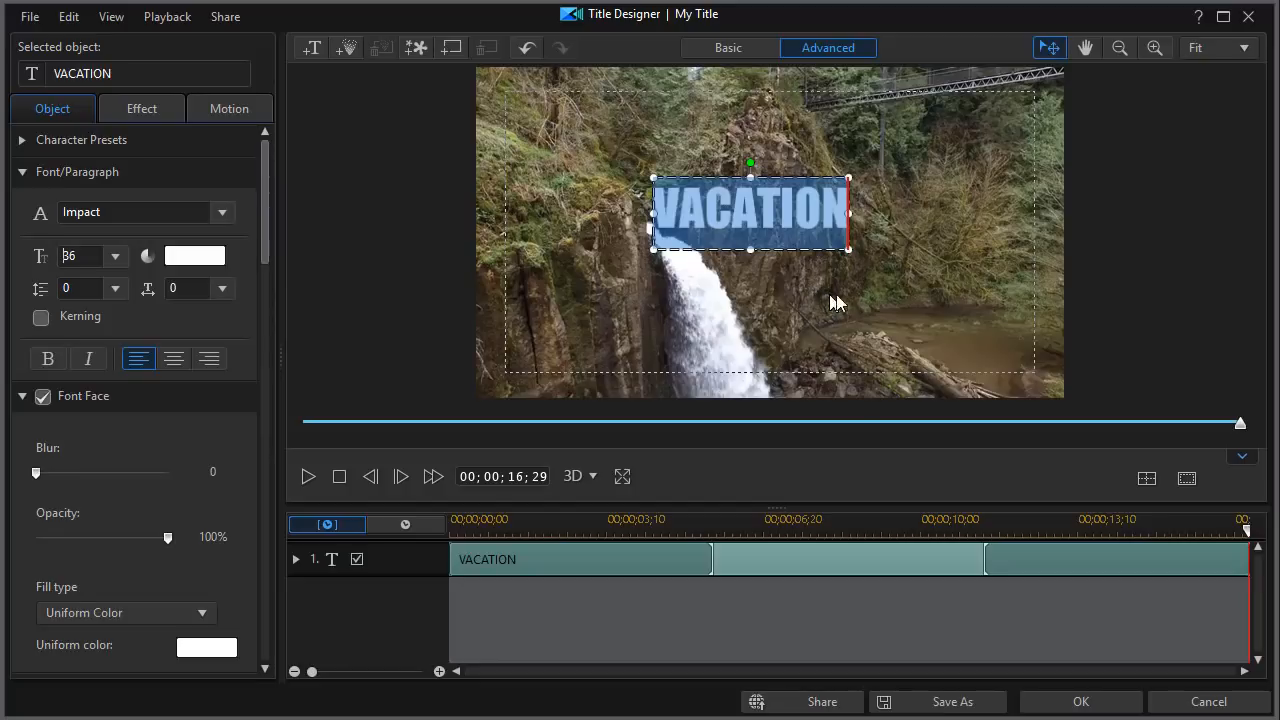
{"action": "mouse_move", "coordinate": [1112, 448]}
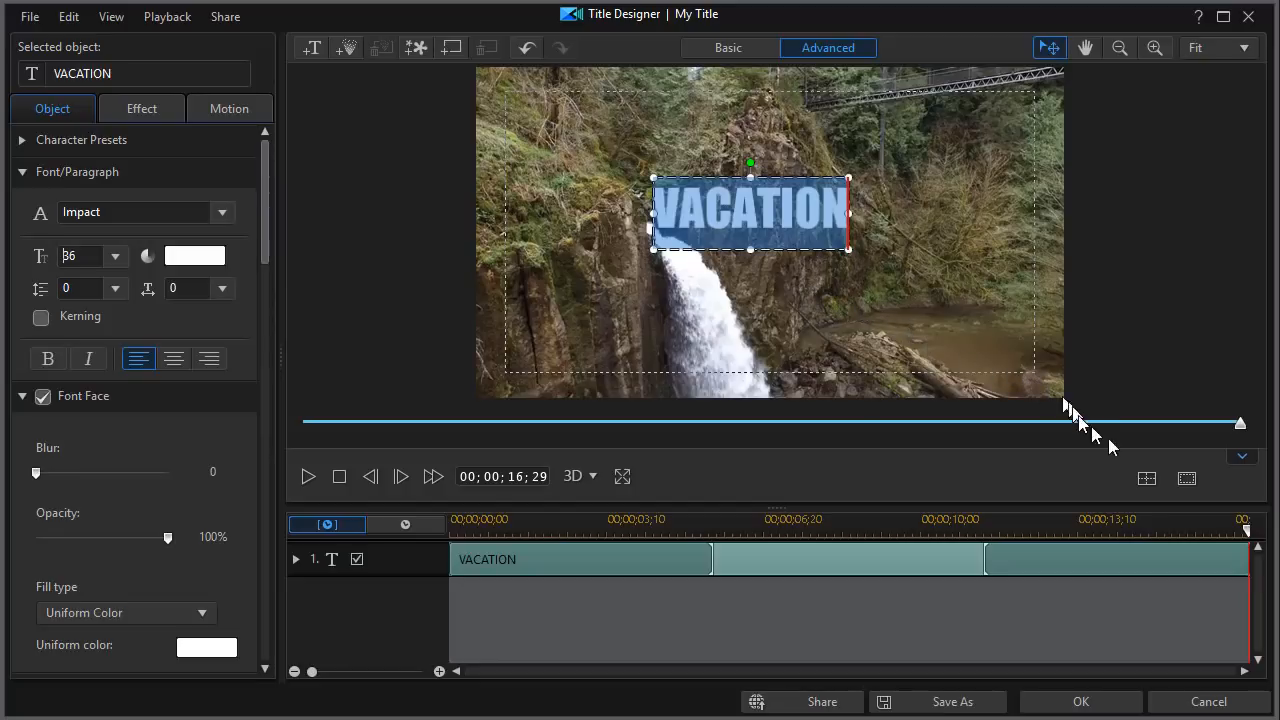
Turn on Grid Lines over the title preview canvas via the canvas guide options
{"action": "left_click", "coordinate": [1188, 478]}
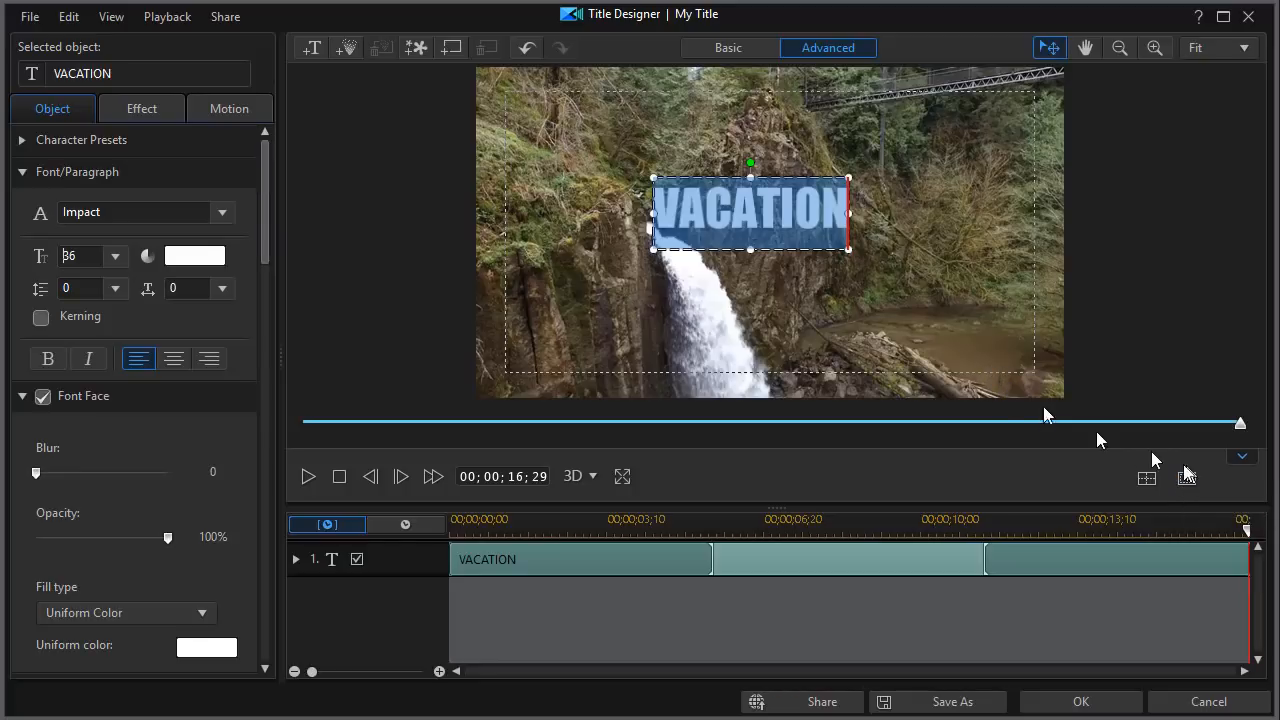
{"action": "left_click", "coordinate": [1188, 478]}
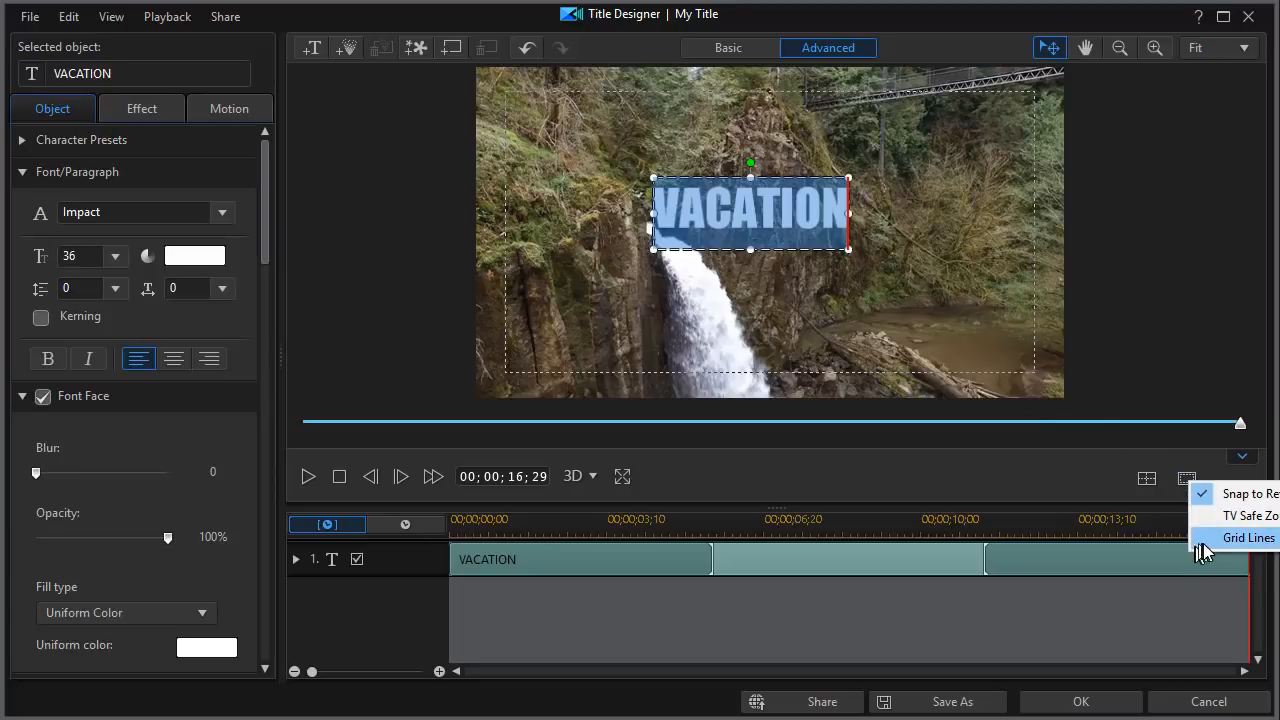
{"action": "mouse_move", "coordinate": [1206, 550]}
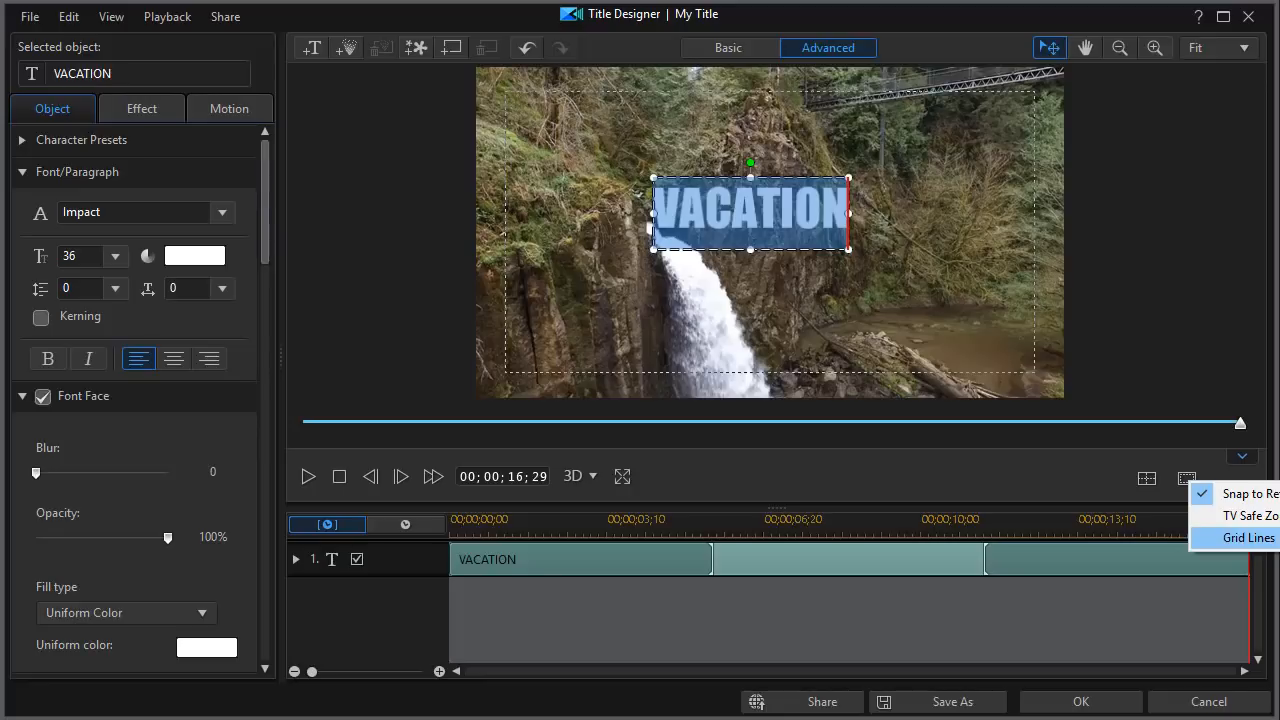
{"action": "left_click", "coordinate": [1248, 538]}
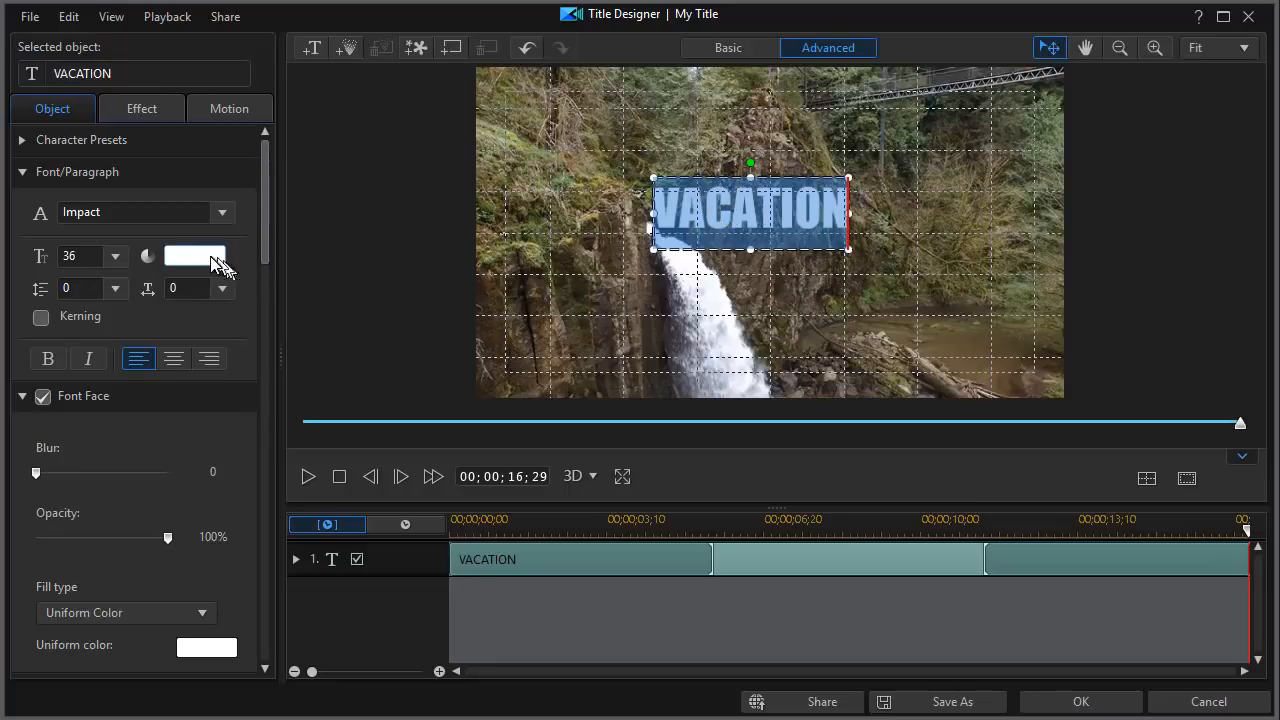
Colour VACATION purple and give it a thin white border outline
{"action": "left_click", "coordinate": [196, 256]}
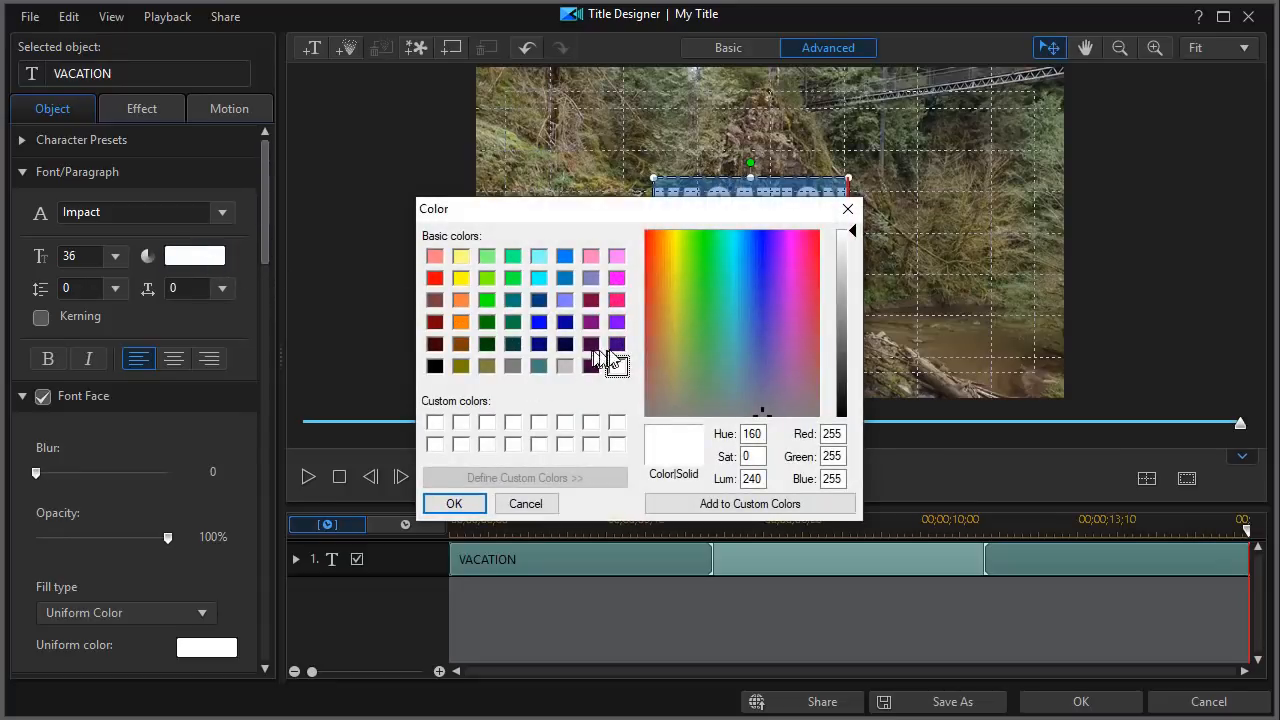
{"action": "left_click", "coordinate": [454, 504]}
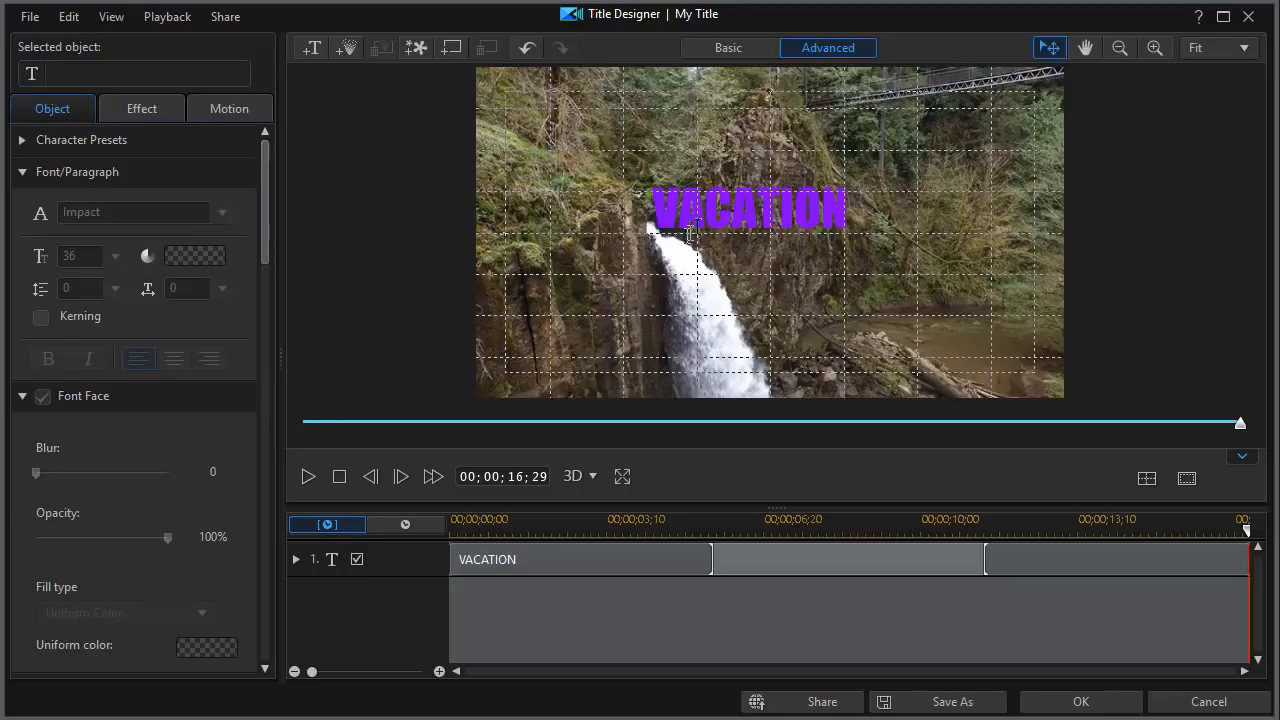
{"action": "left_click", "coordinate": [750, 210]}
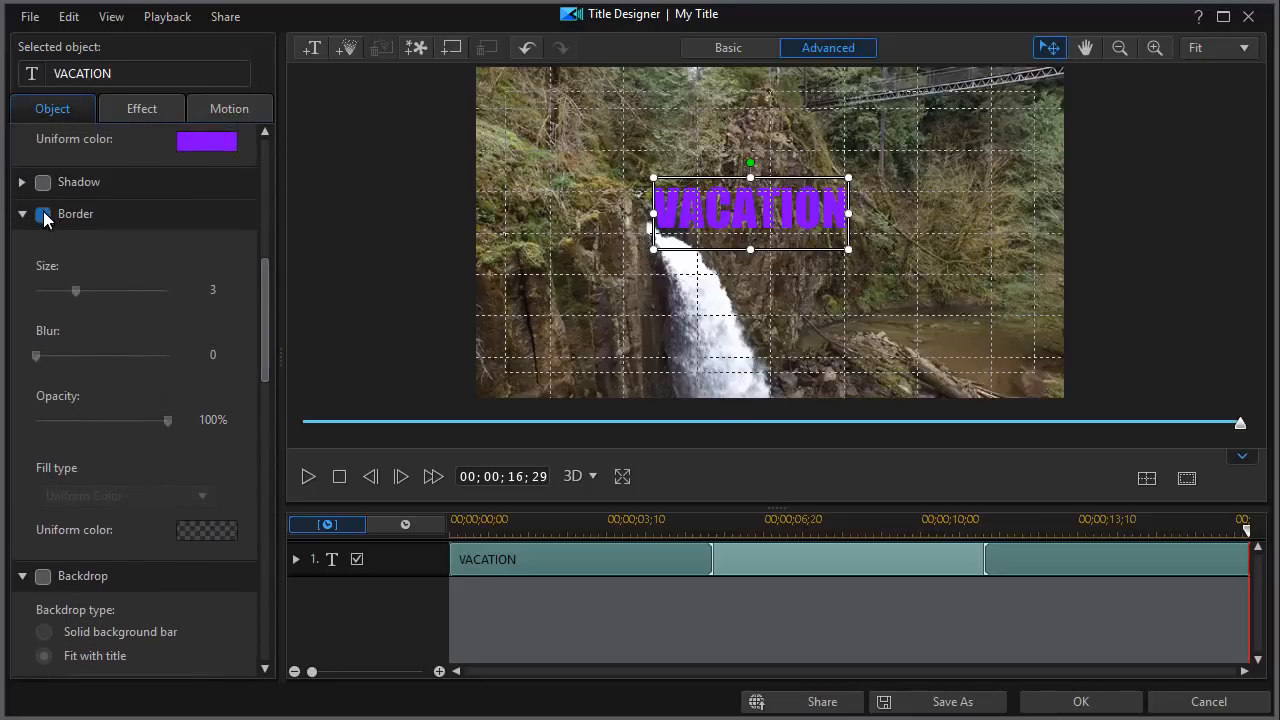
{"action": "left_click", "coordinate": [206, 532]}
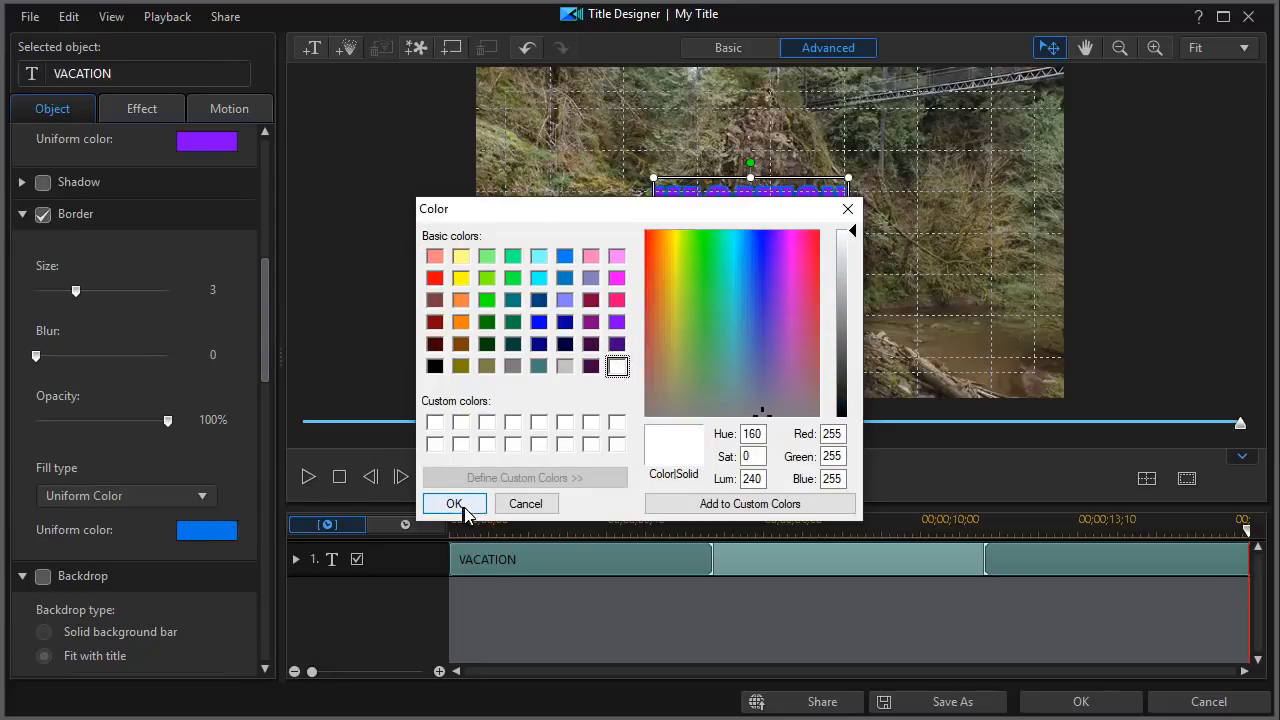
{"action": "left_click", "coordinate": [454, 504]}
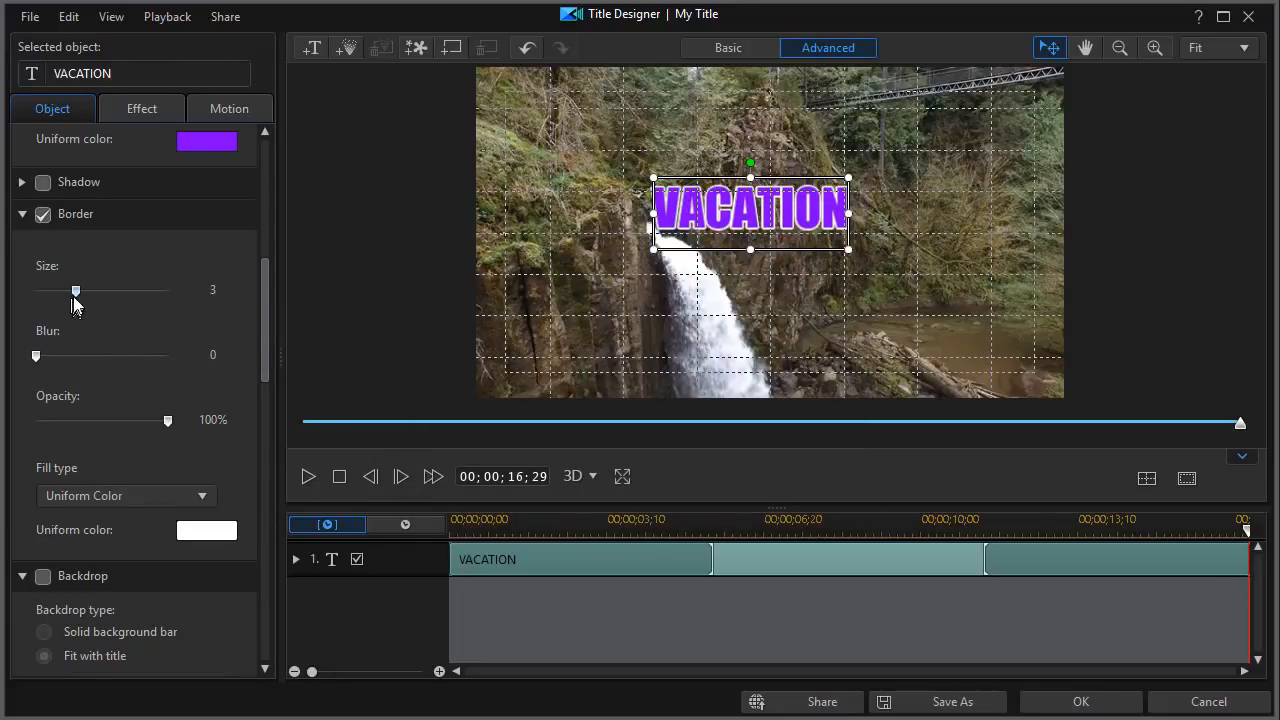
{"action": "left_click_drag", "start_coordinate": [76, 290], "coordinate": [62, 290]}
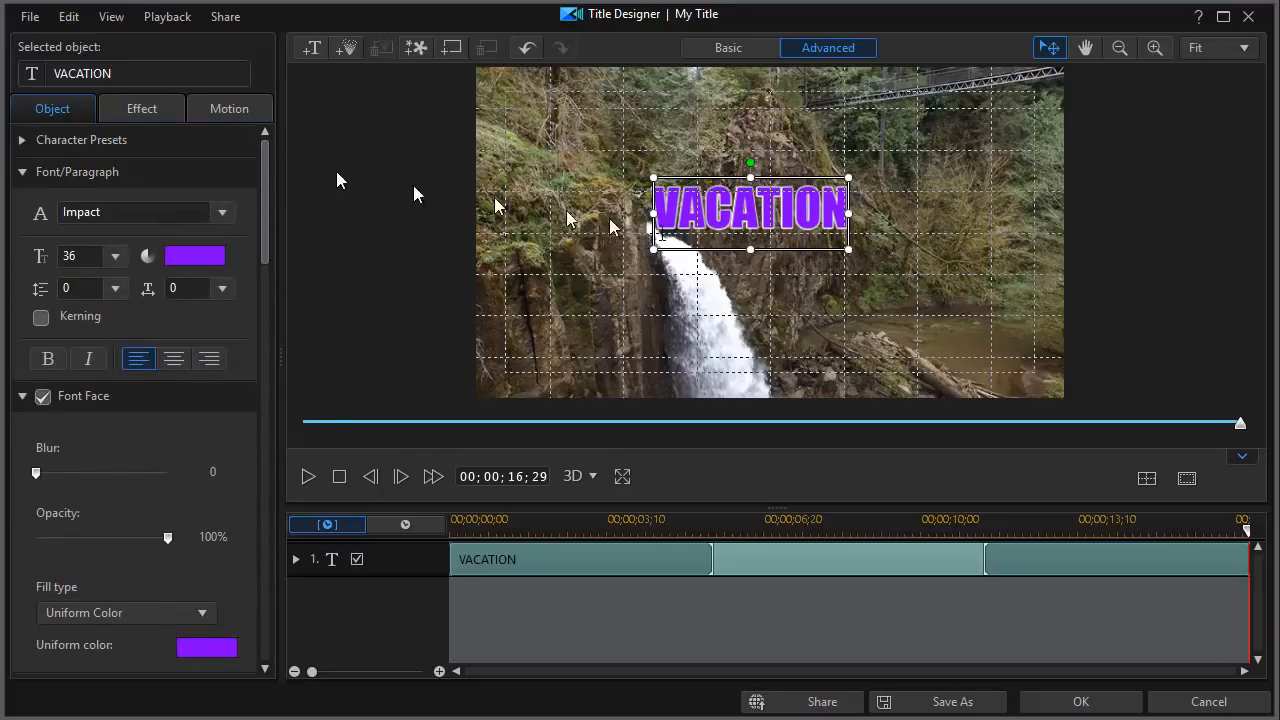
{"action": "mouse_move", "coordinate": [750, 170]}
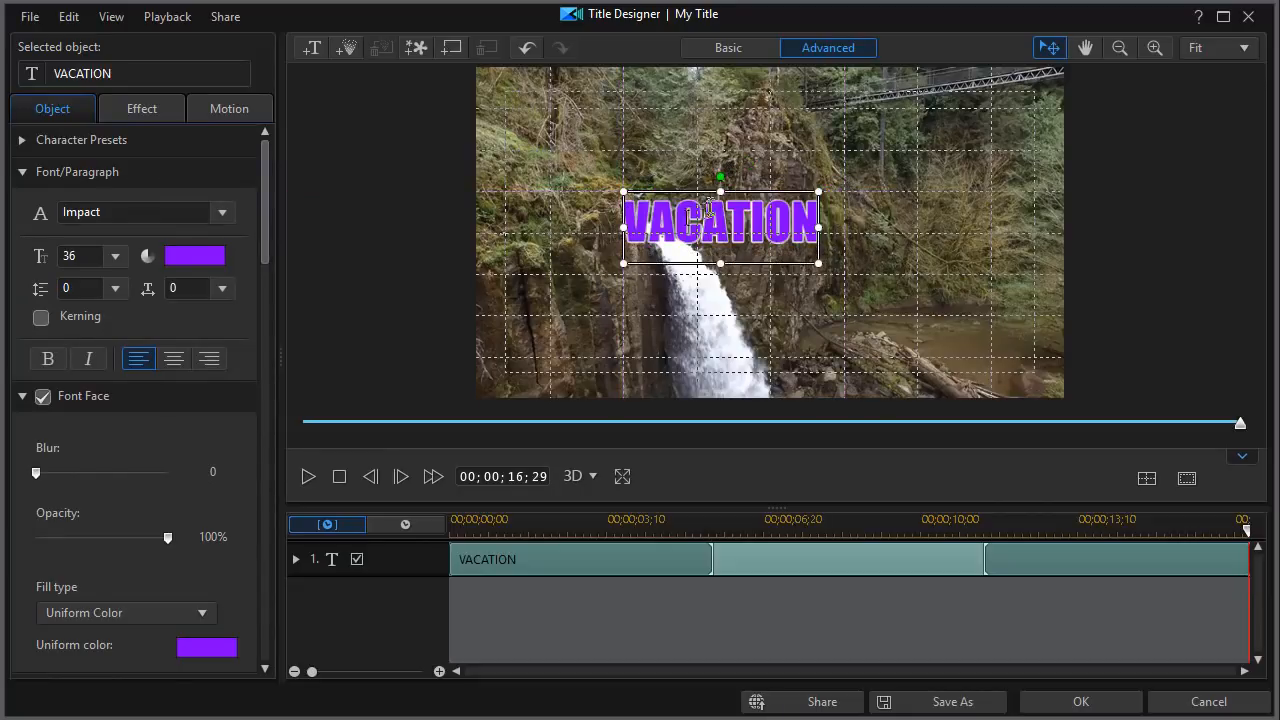
{"action": "mouse_move", "coordinate": [618, 228]}
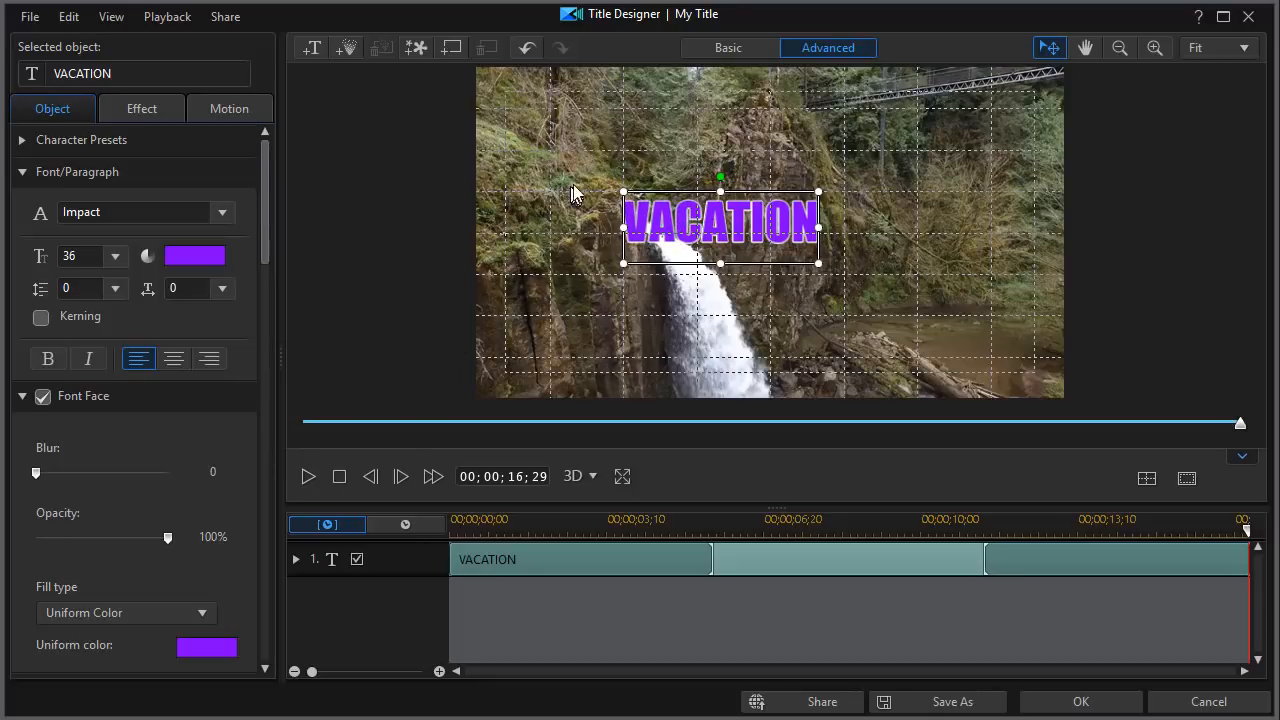
{"action": "mouse_move", "coordinate": [530, 148]}
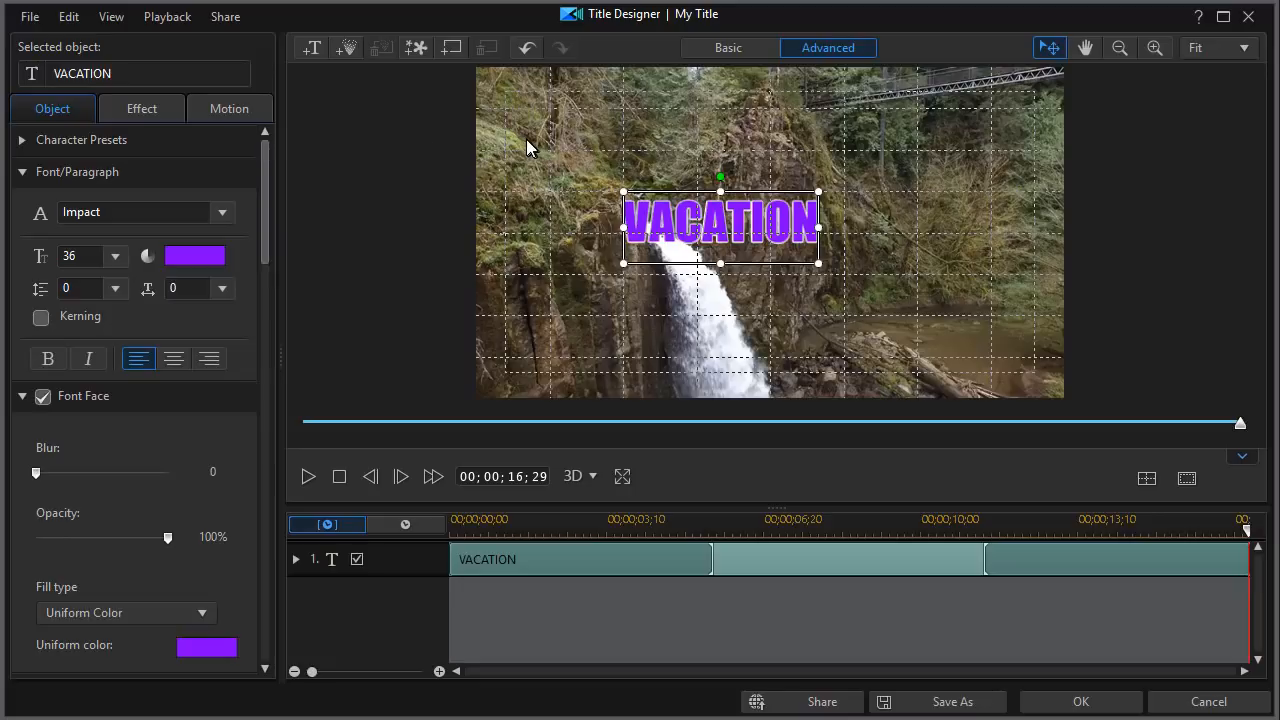
{"action": "mouse_move", "coordinate": [312, 48]}
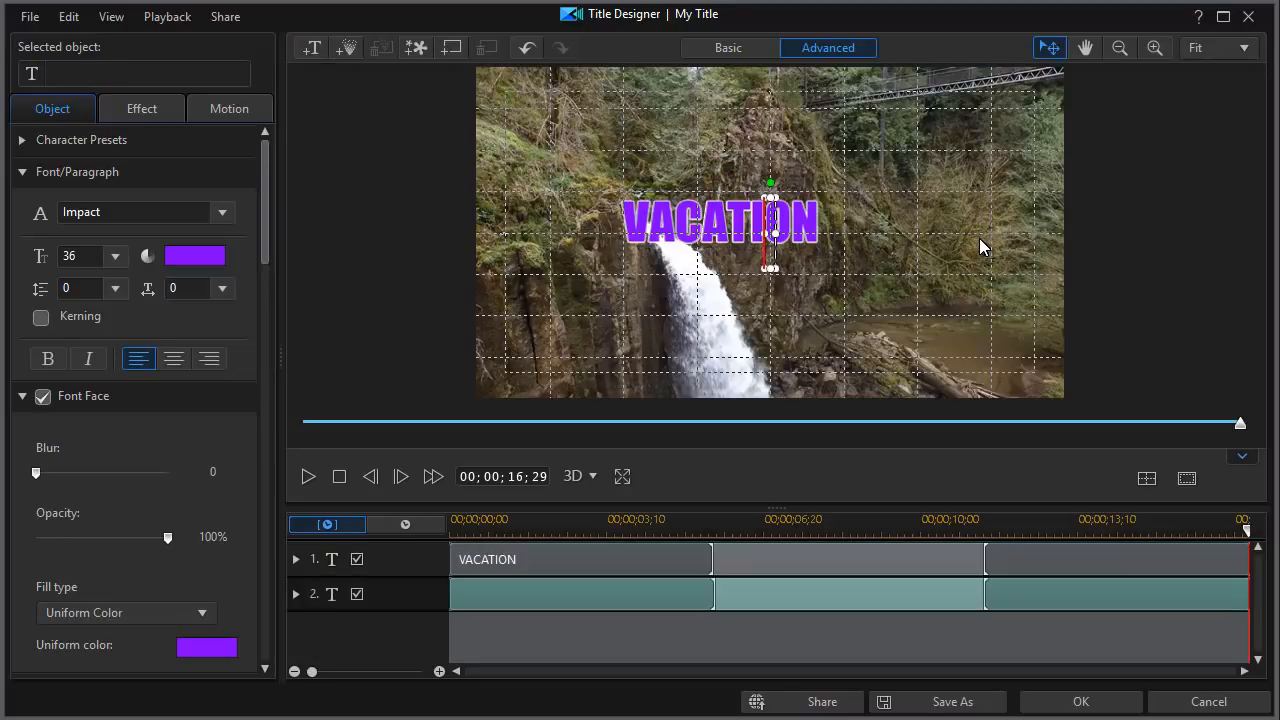
Enter SUMMER as white text and give it a black uniform border
{"action": "type", "text": "SUMMER"}
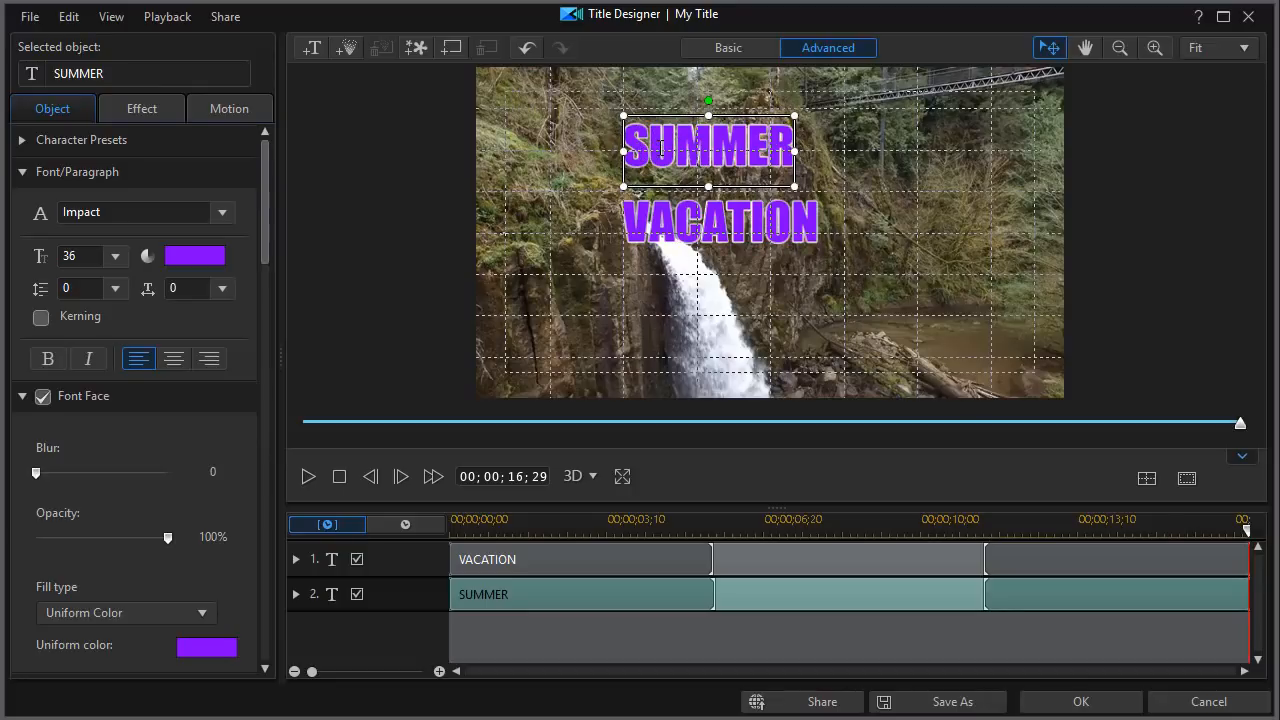
{"action": "double_click", "coordinate": [708, 148]}
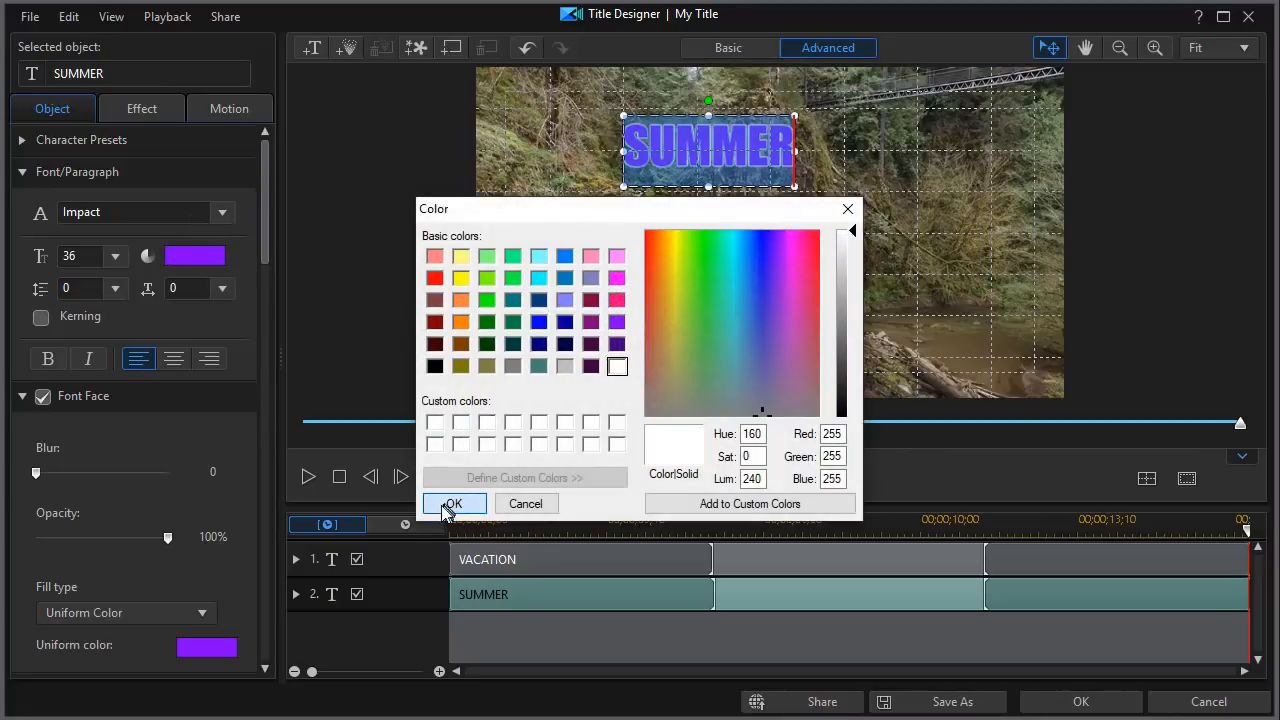
{"action": "left_click", "coordinate": [452, 504]}
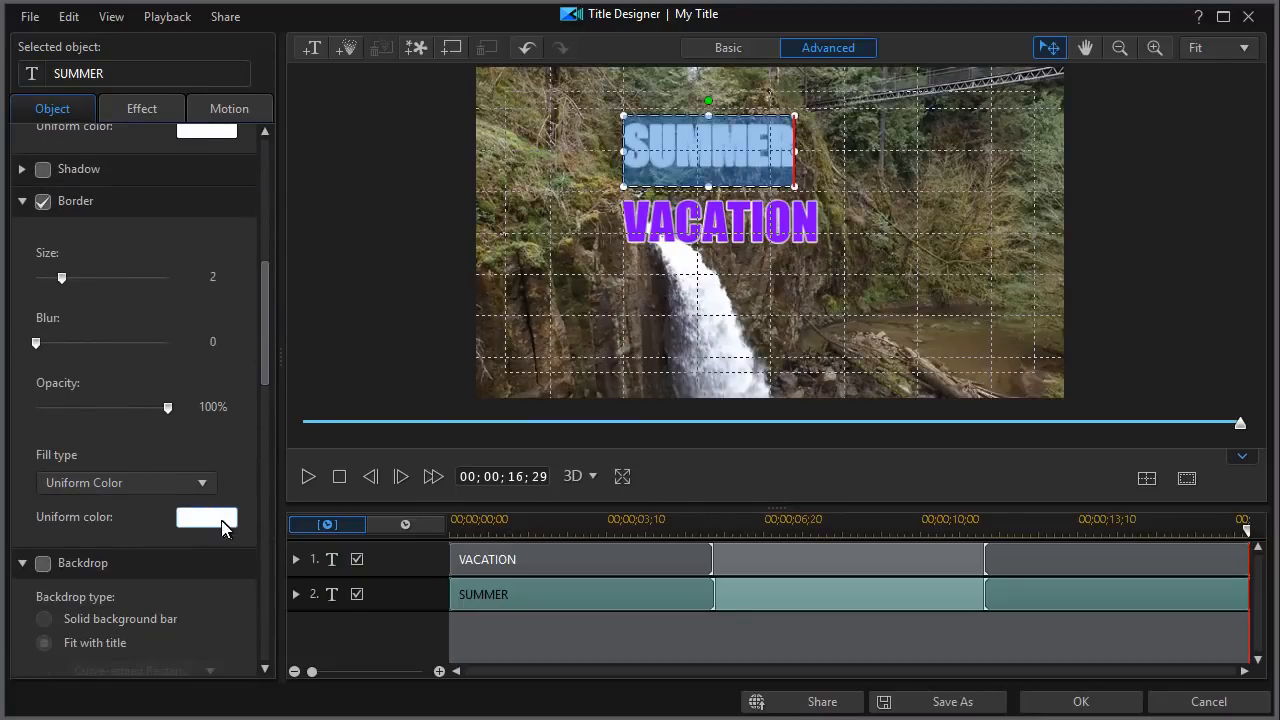
{"action": "left_click", "coordinate": [206, 516]}
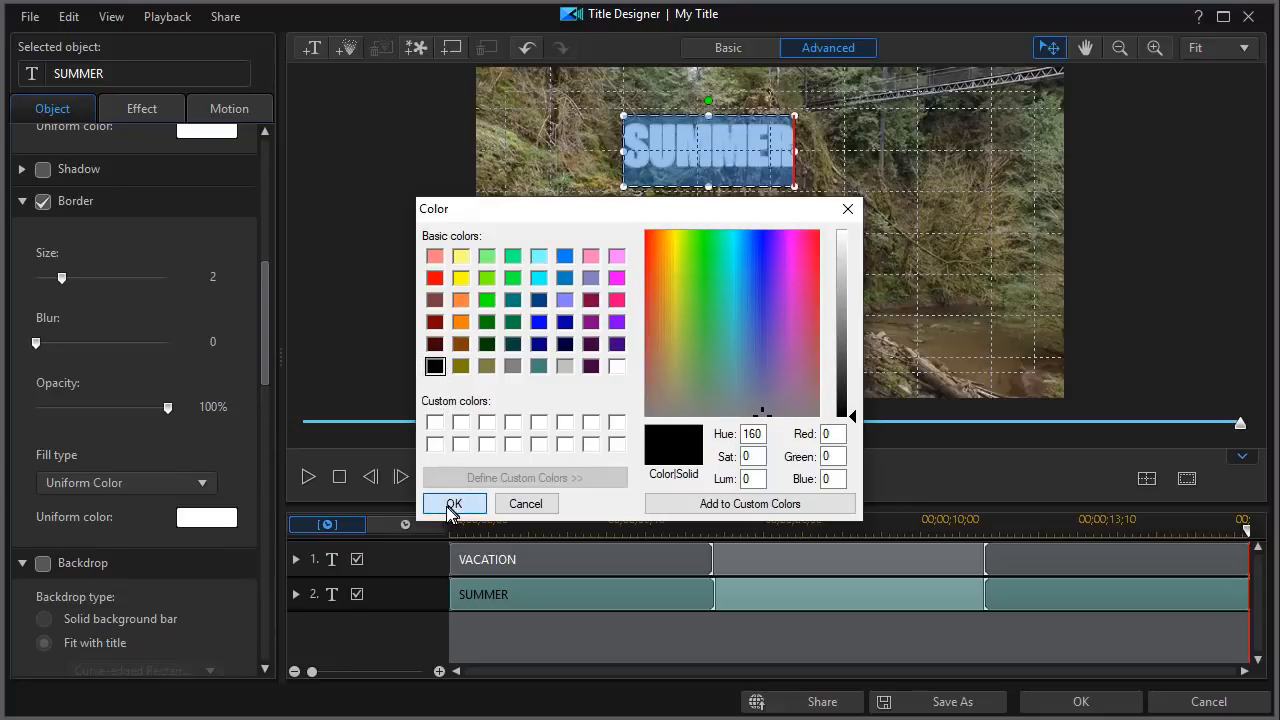
{"action": "left_click", "coordinate": [454, 504]}
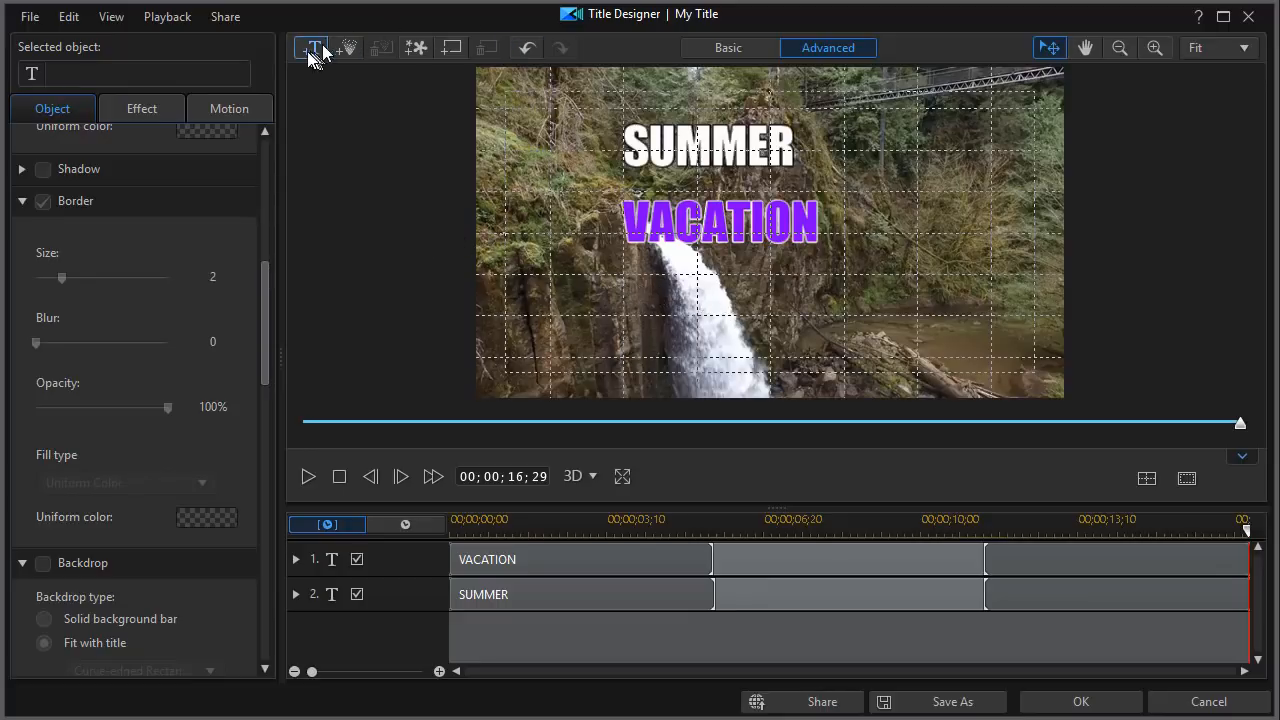
{"action": "mouse_move", "coordinate": [312, 48]}
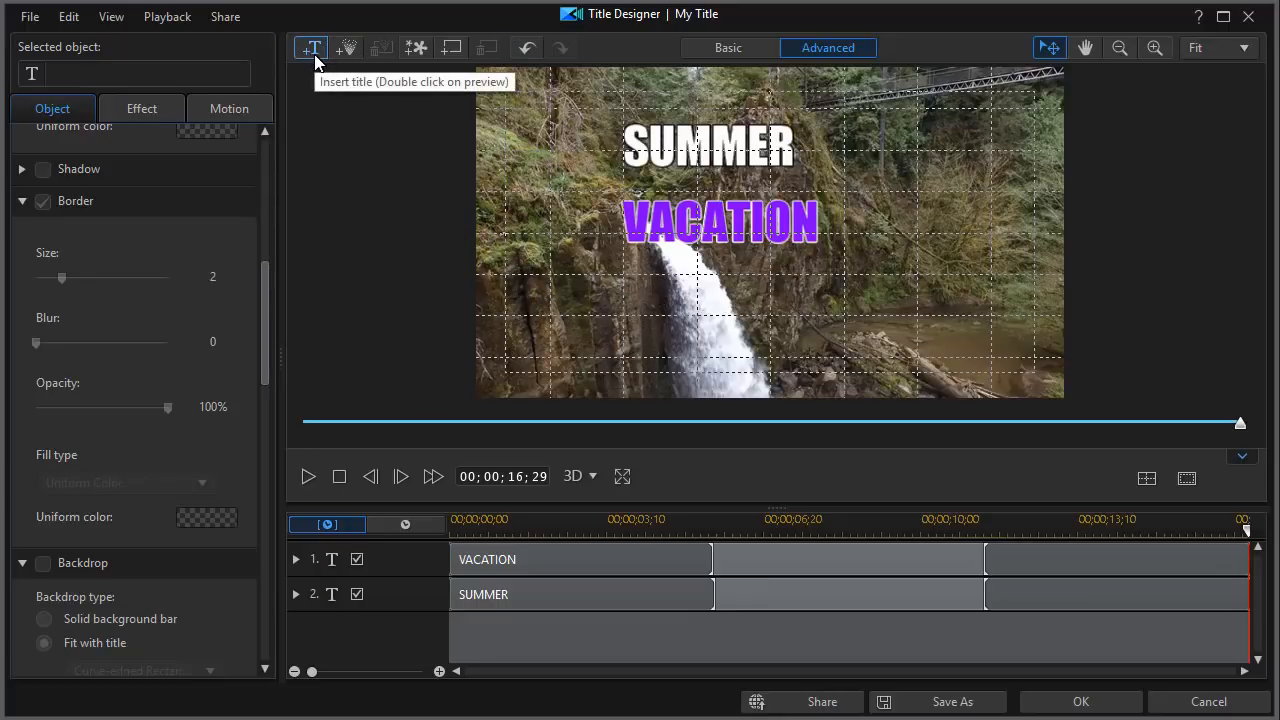
Add a SPECTACULAR title line and position it just beneath VACATION
{"action": "left_click", "coordinate": [310, 48]}
{"action": "type", "text": "SPECTACULAR"}
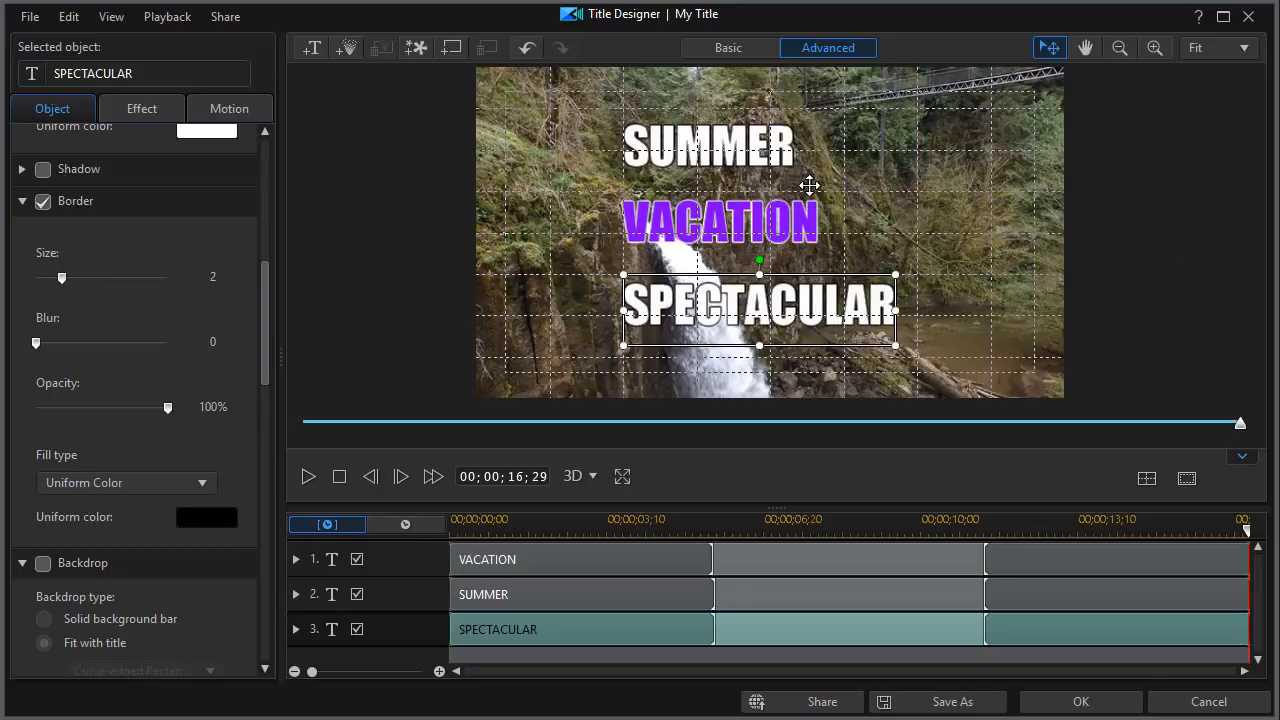
{"action": "mouse_move", "coordinate": [940, 200]}
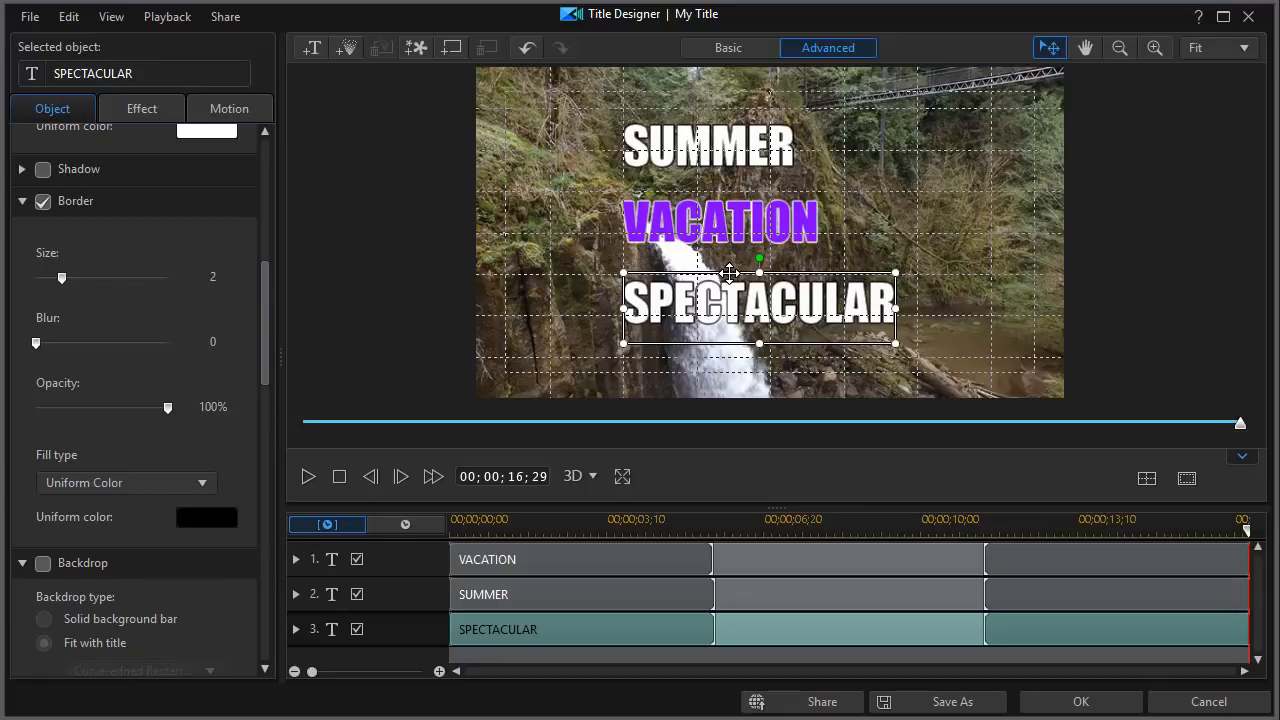
{"action": "left_click_drag", "start_coordinate": [760, 304], "coordinate": [760, 278]}
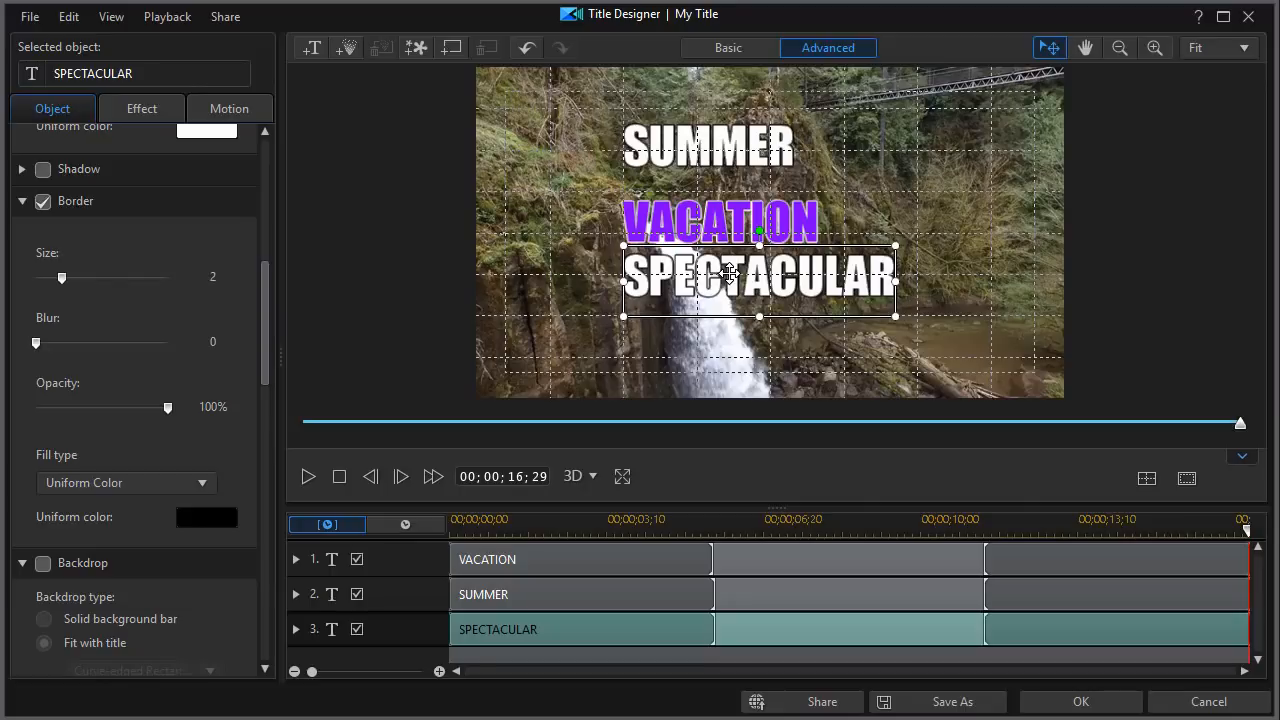
{"action": "left_click", "coordinate": [708, 144]}
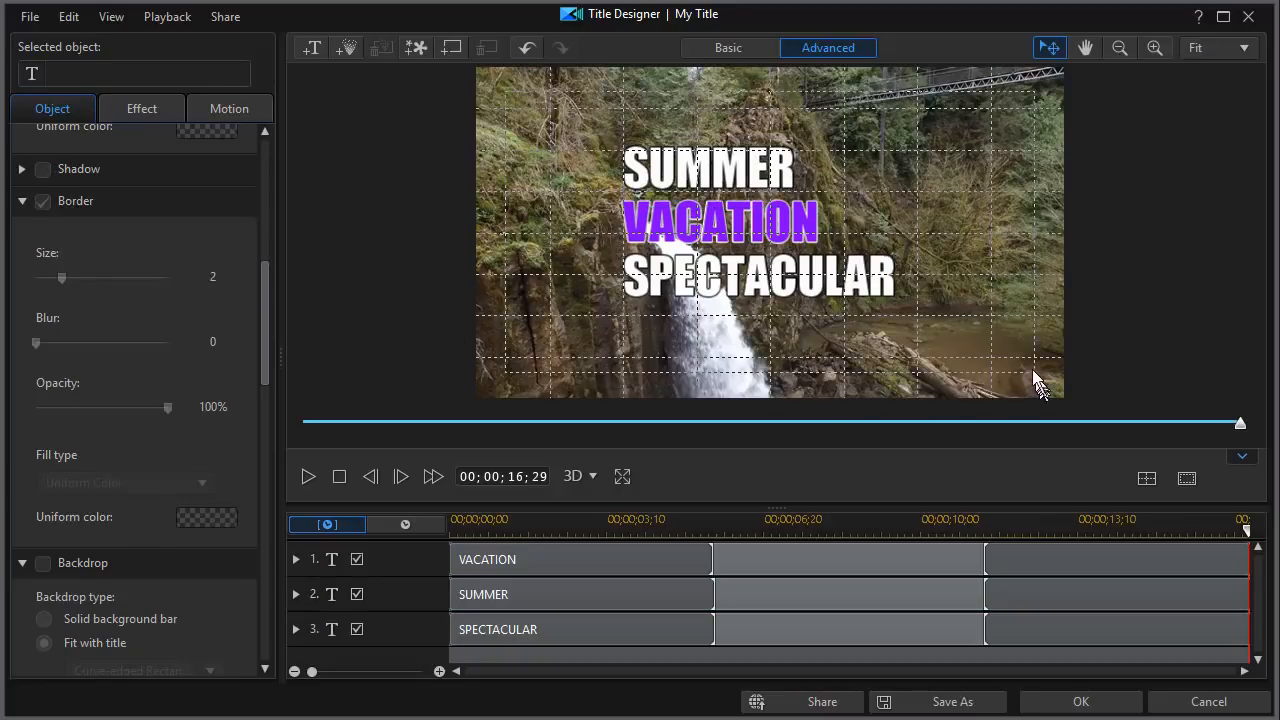
{"action": "mouse_move", "coordinate": [690, 550]}
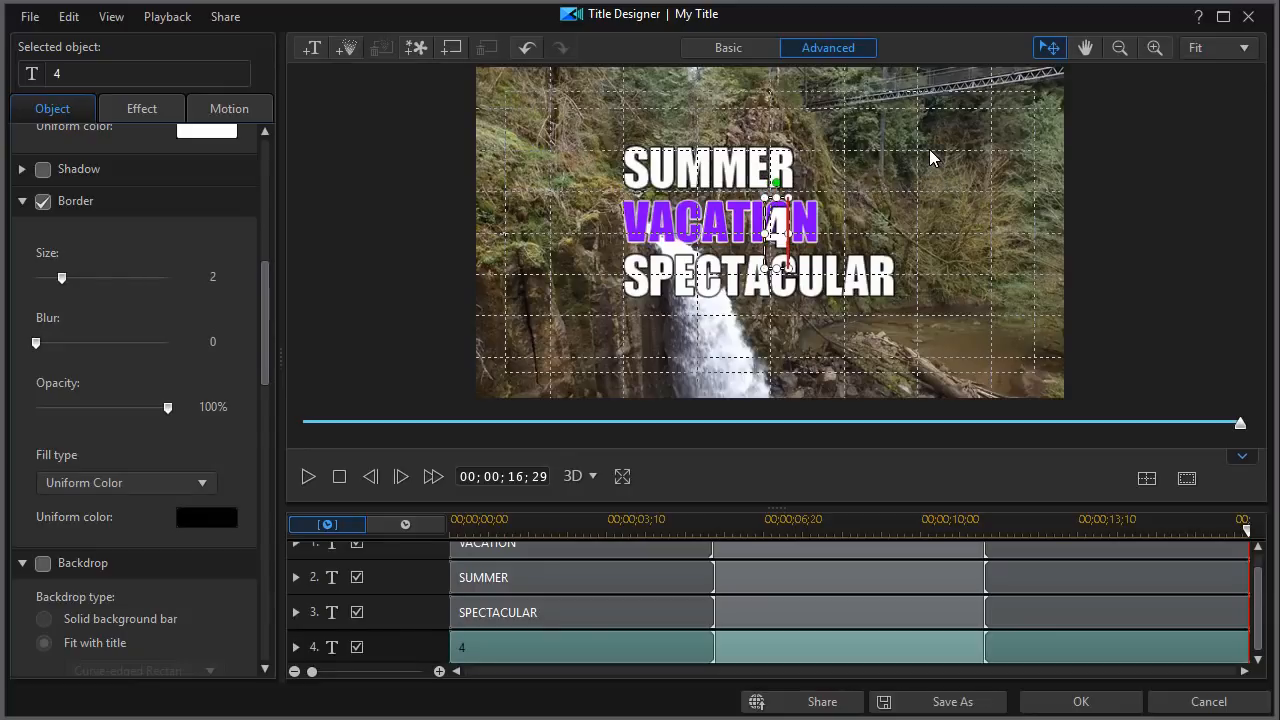
Enter 40% OFF as the new title's text
{"action": "type", "text": "40%"}
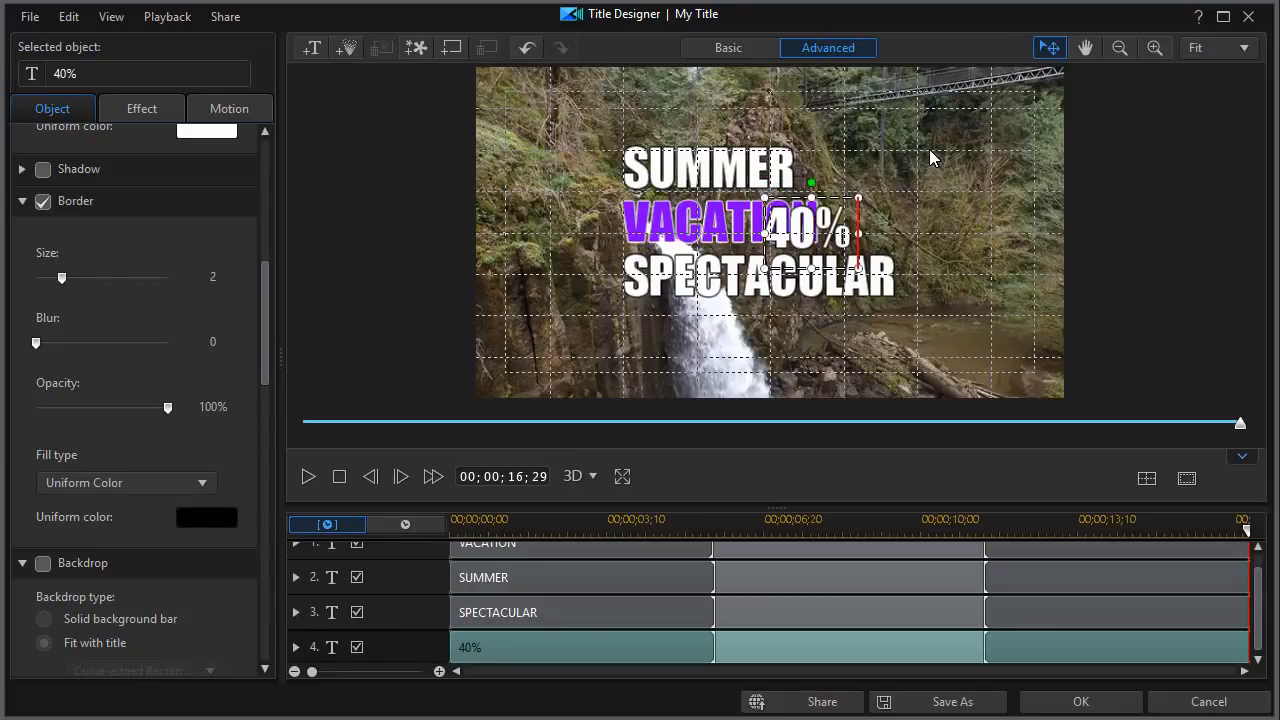
{"action": "type", "text": "OFF"}
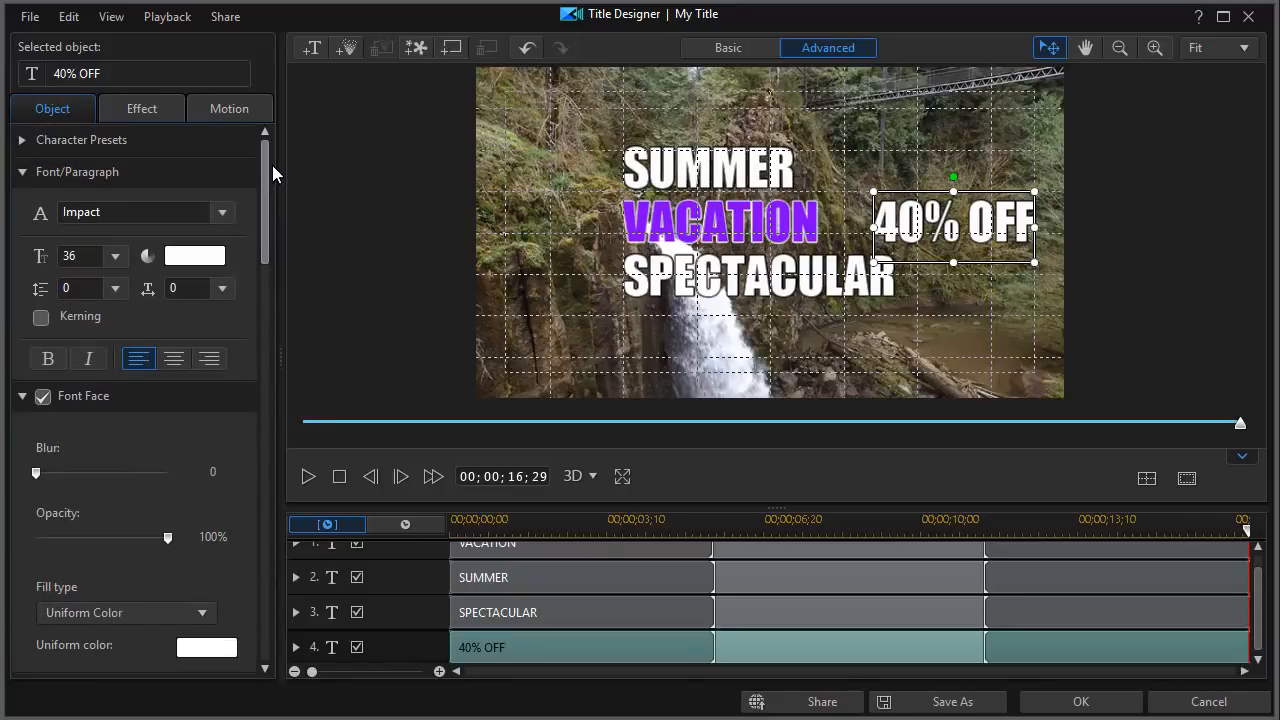
{"action": "mouse_move", "coordinate": [944, 216]}
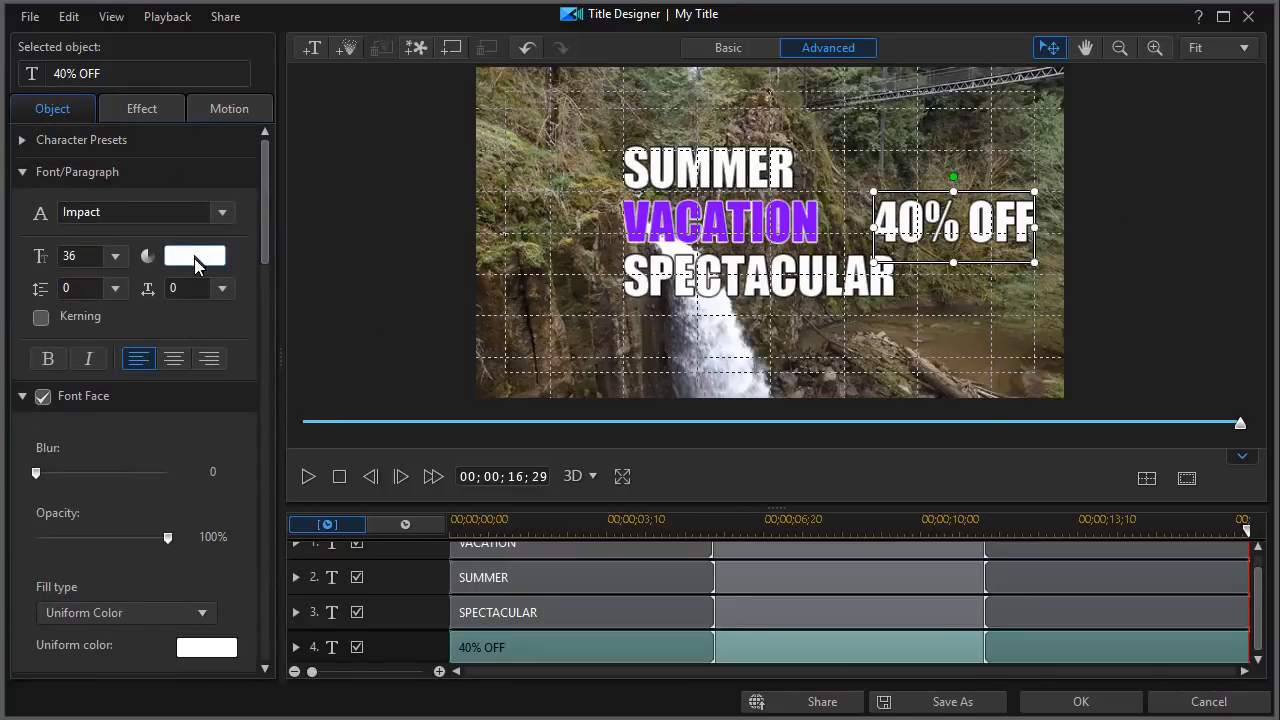
{"action": "mouse_move", "coordinate": [196, 256]}
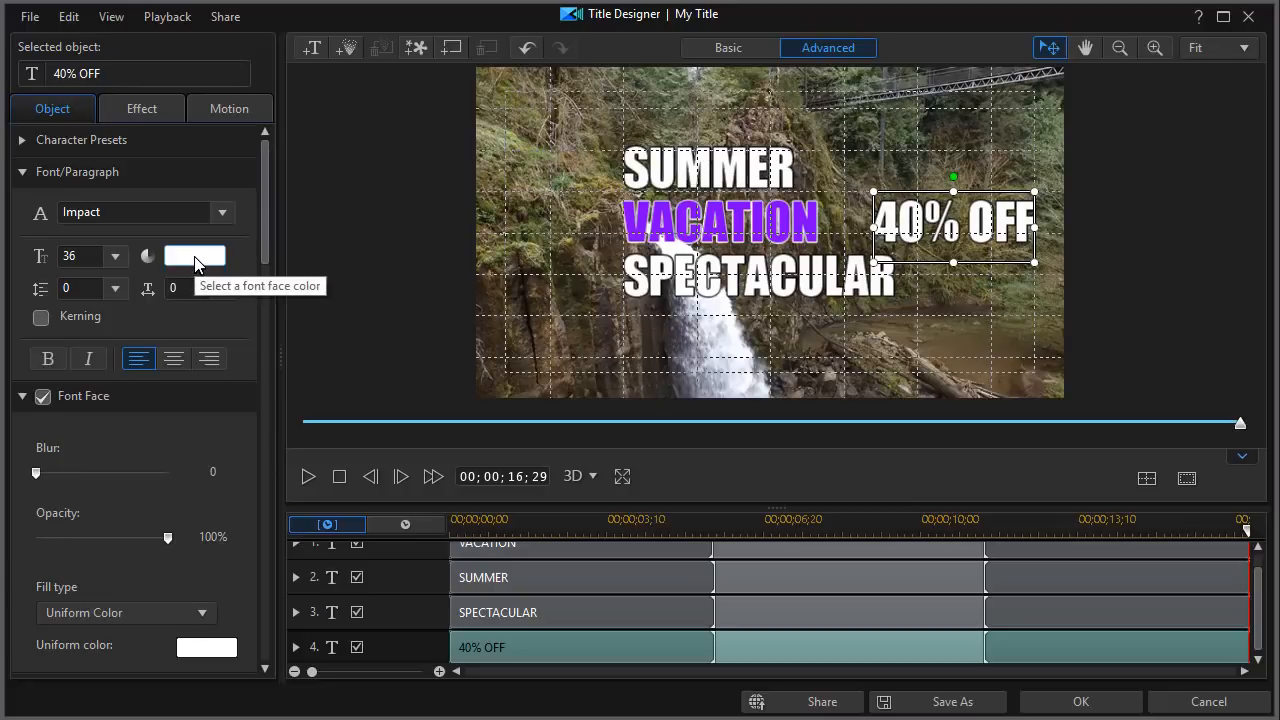
{"action": "mouse_move", "coordinate": [196, 262]}
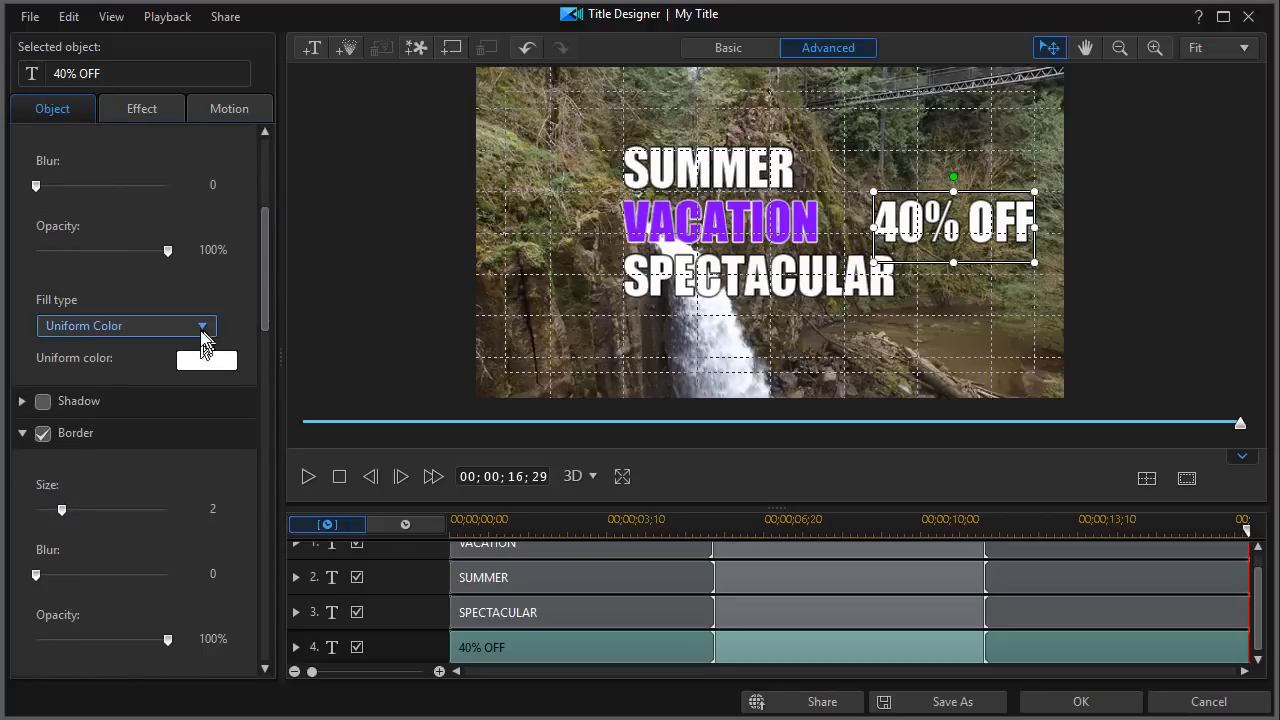
Give 40% OFF a 2 Color Gradient fill from dark red to yellow
{"action": "left_click", "coordinate": [124, 324]}
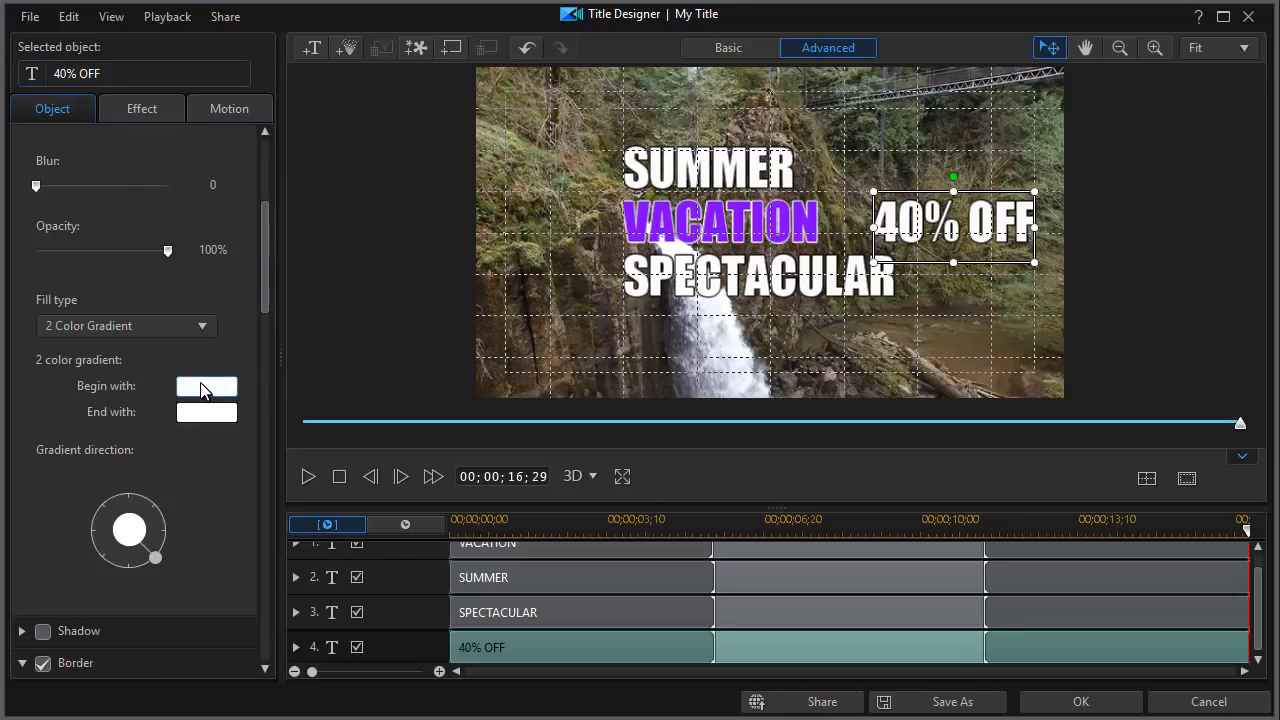
{"action": "left_click", "coordinate": [206, 386]}
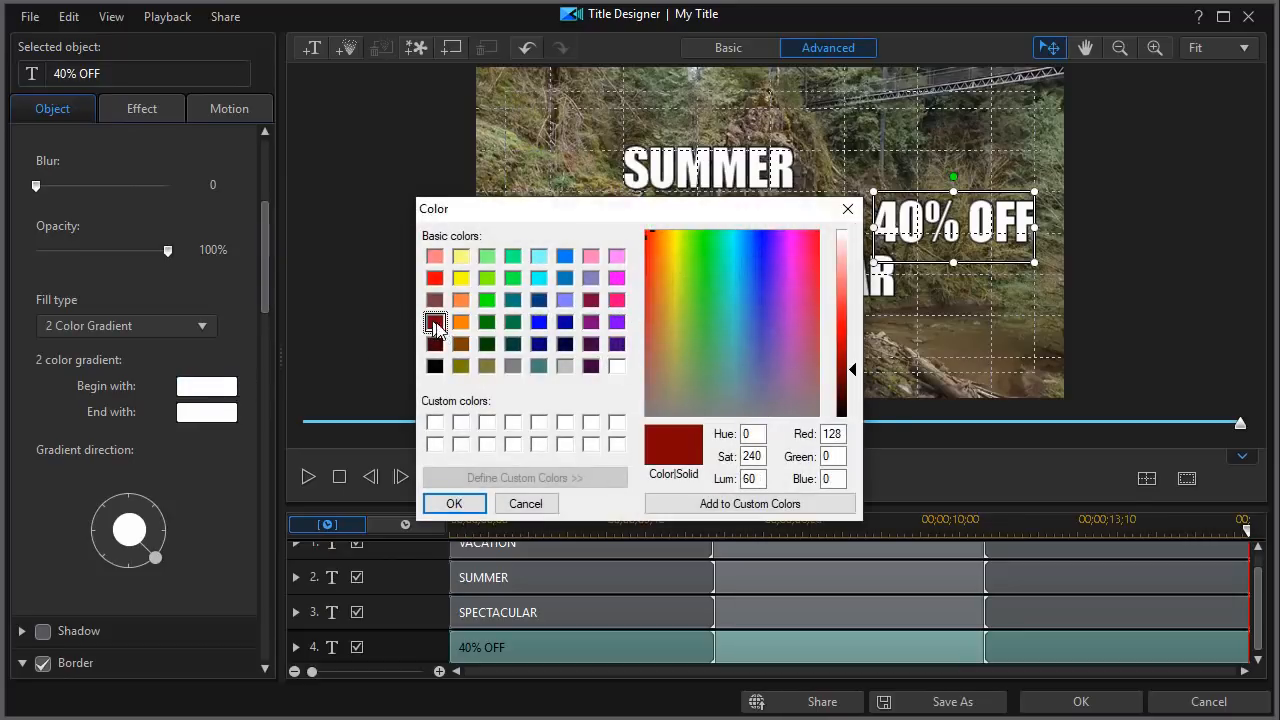
{"action": "left_click", "coordinate": [460, 322]}
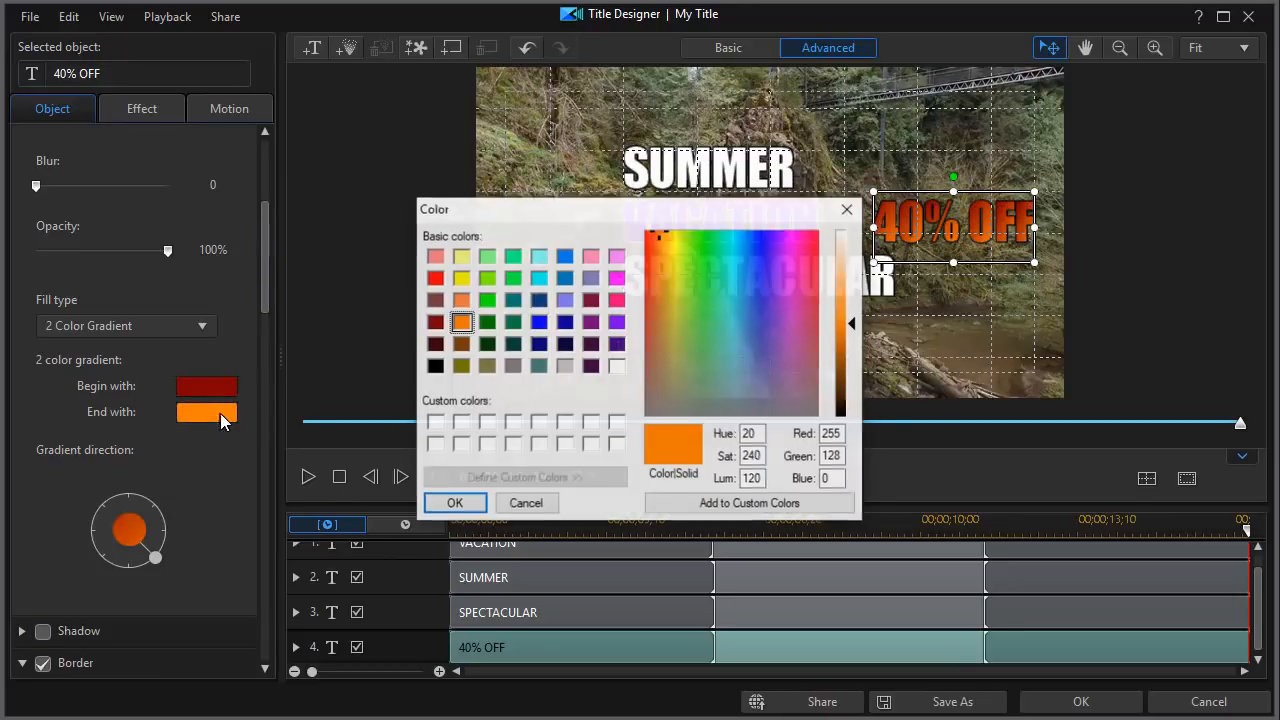
{"action": "left_click", "coordinate": [460, 278]}
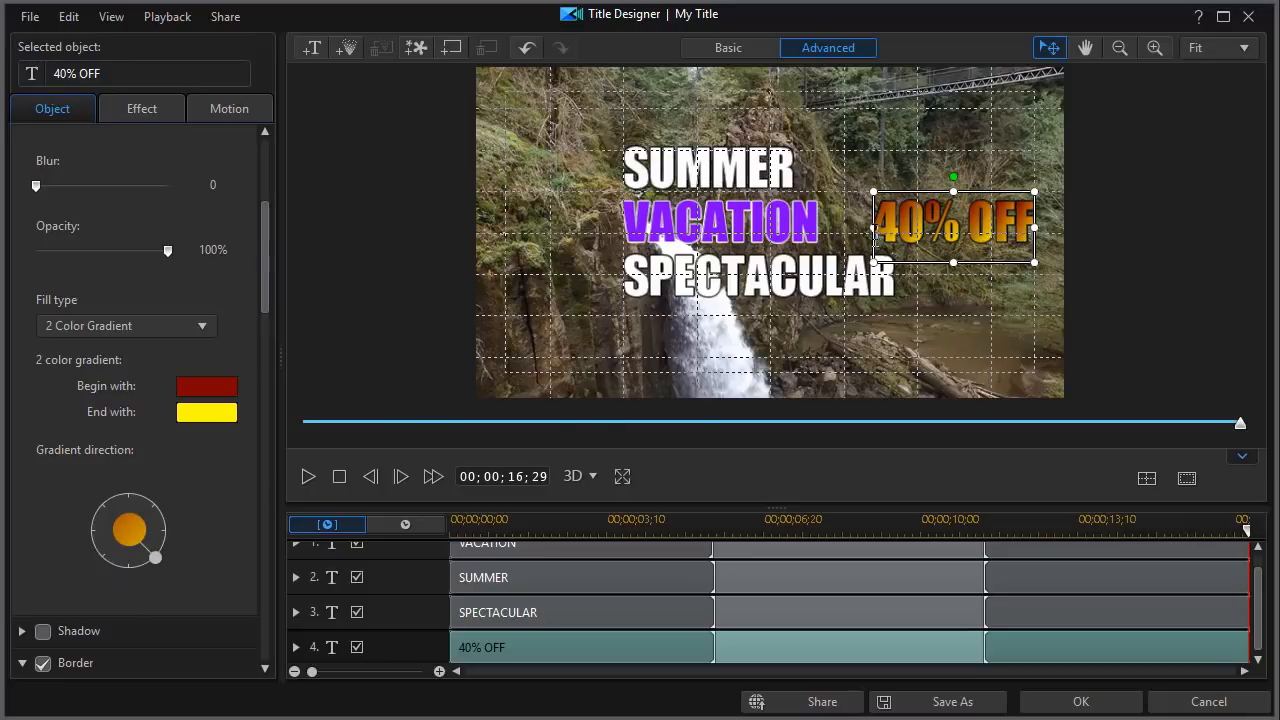
{"action": "mouse_move", "coordinate": [700, 490]}
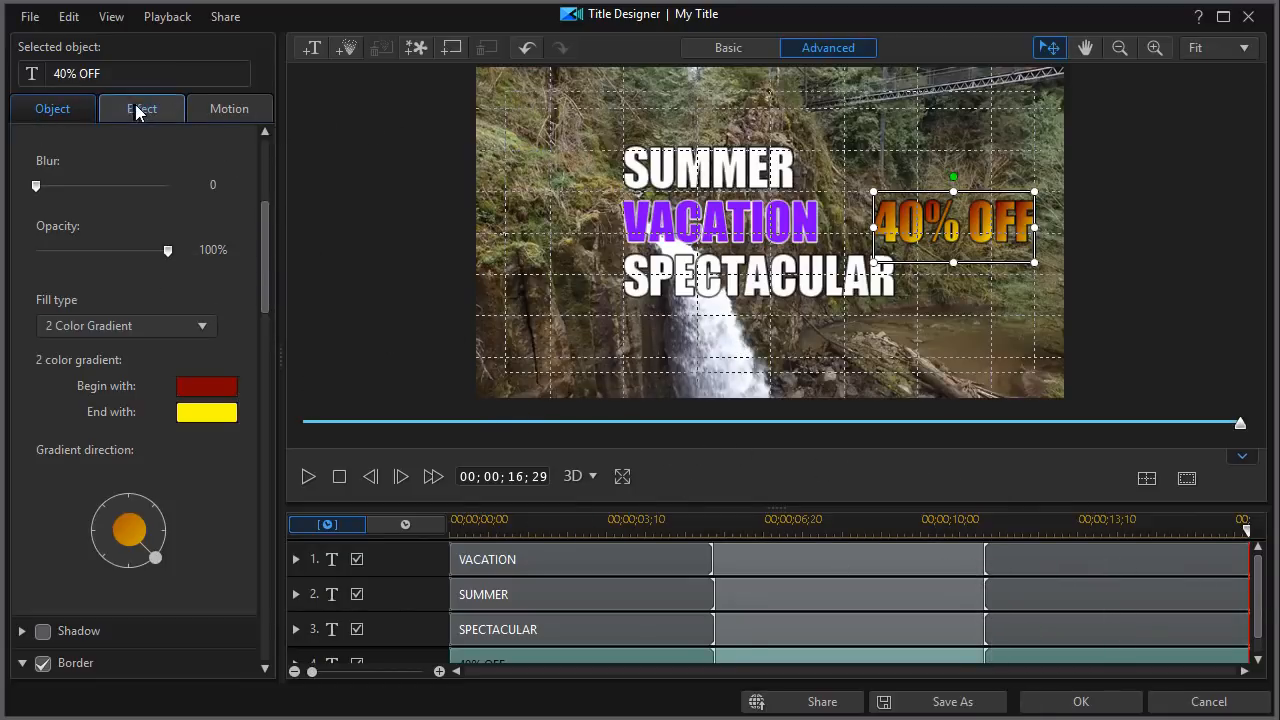
Add a DAYTIME TRAVELS title and set its font to Junction
{"action": "left_click", "coordinate": [52, 108]}
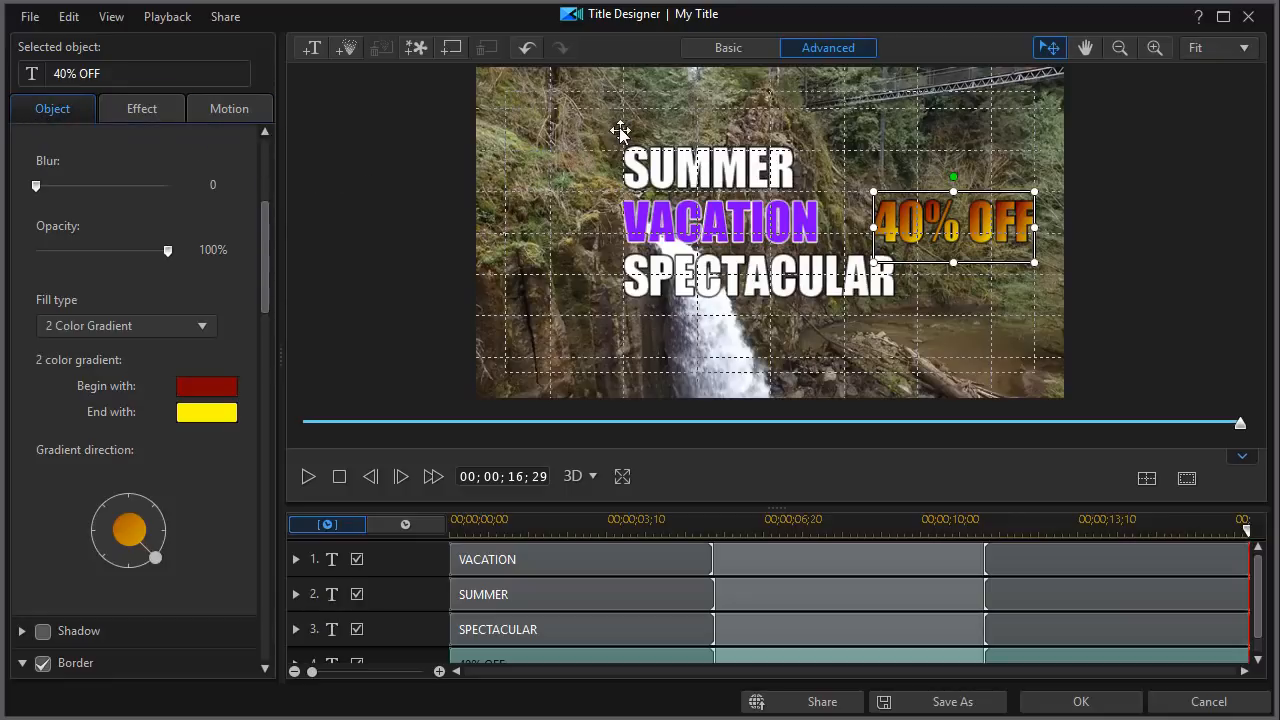
{"action": "mouse_move", "coordinate": [716, 176]}
{"action": "type", "text": "DAYTIME"}
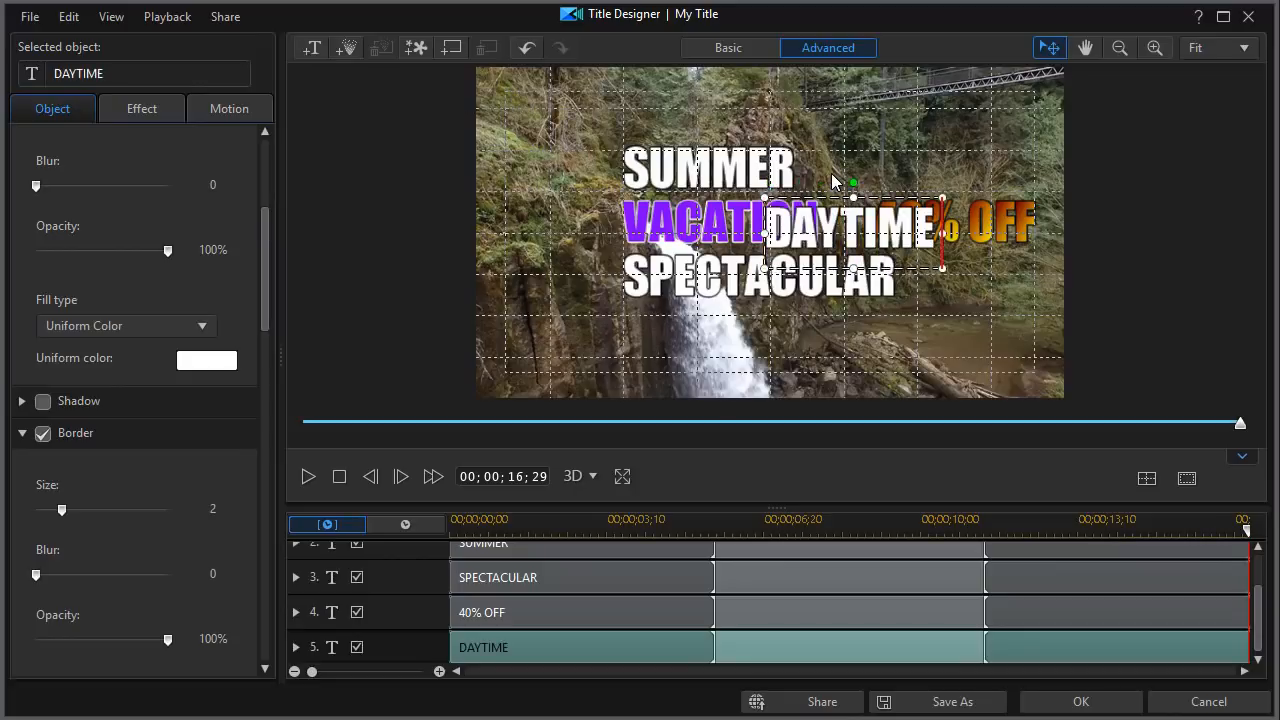
{"action": "type", "text": "TRAVELS"}
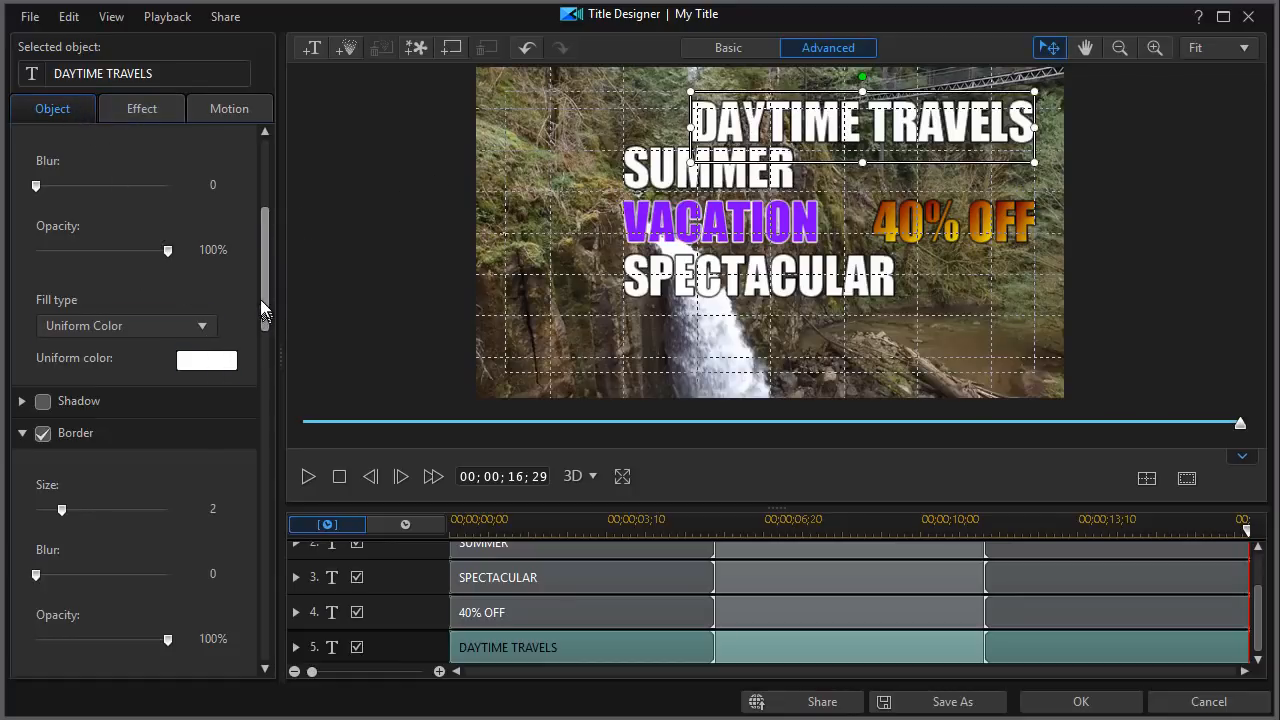
{"action": "left_click", "coordinate": [222, 212]}
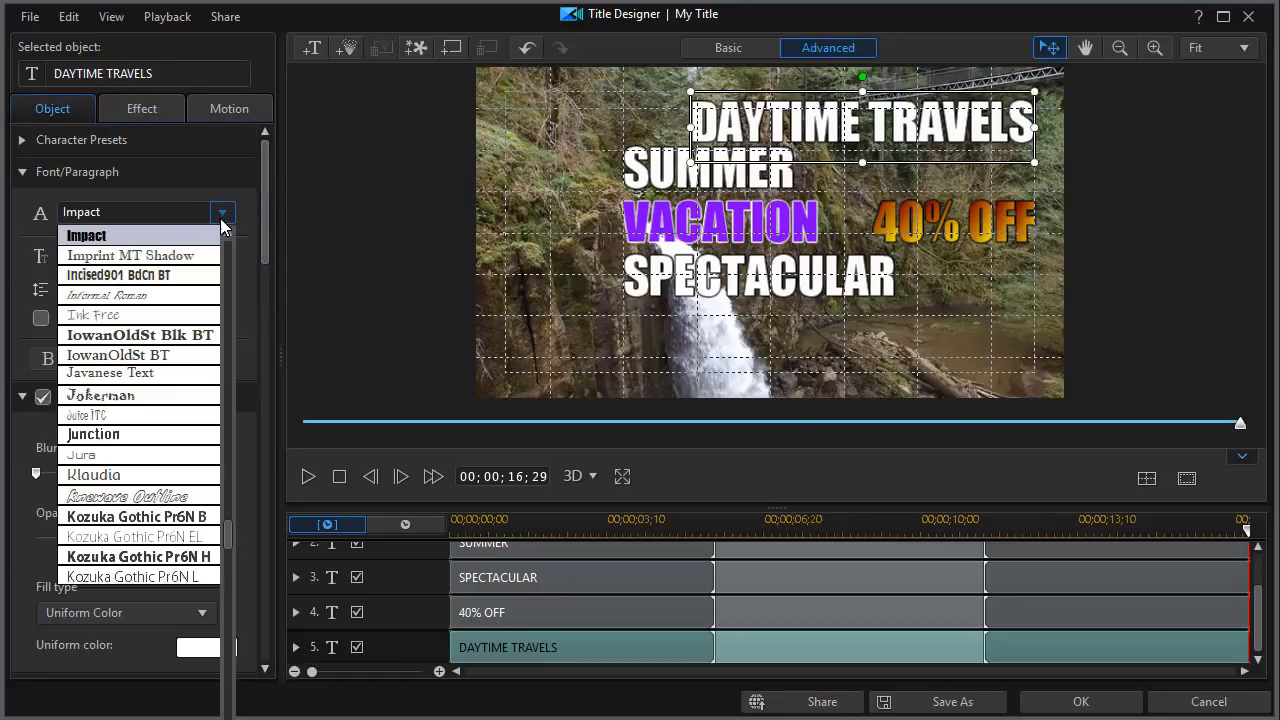
{"action": "scroll", "scroll_direction": "down", "scroll_amount": 3}
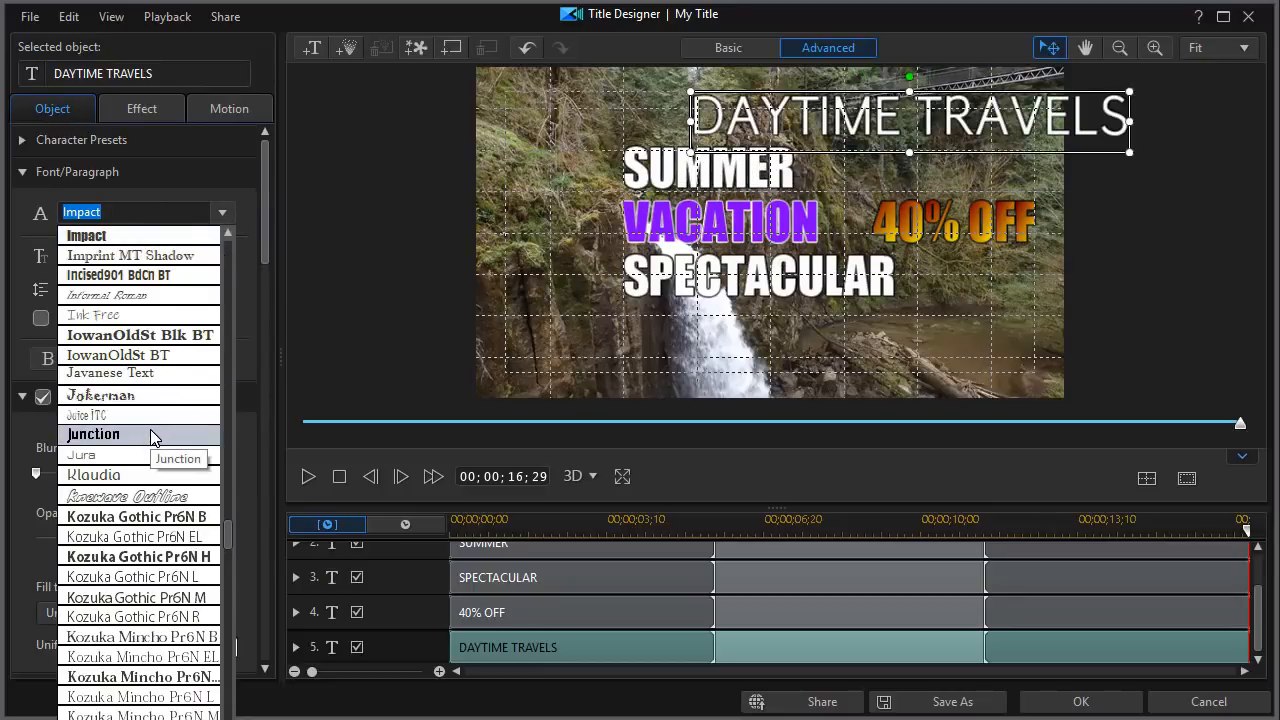
{"action": "left_click", "coordinate": [92, 432]}
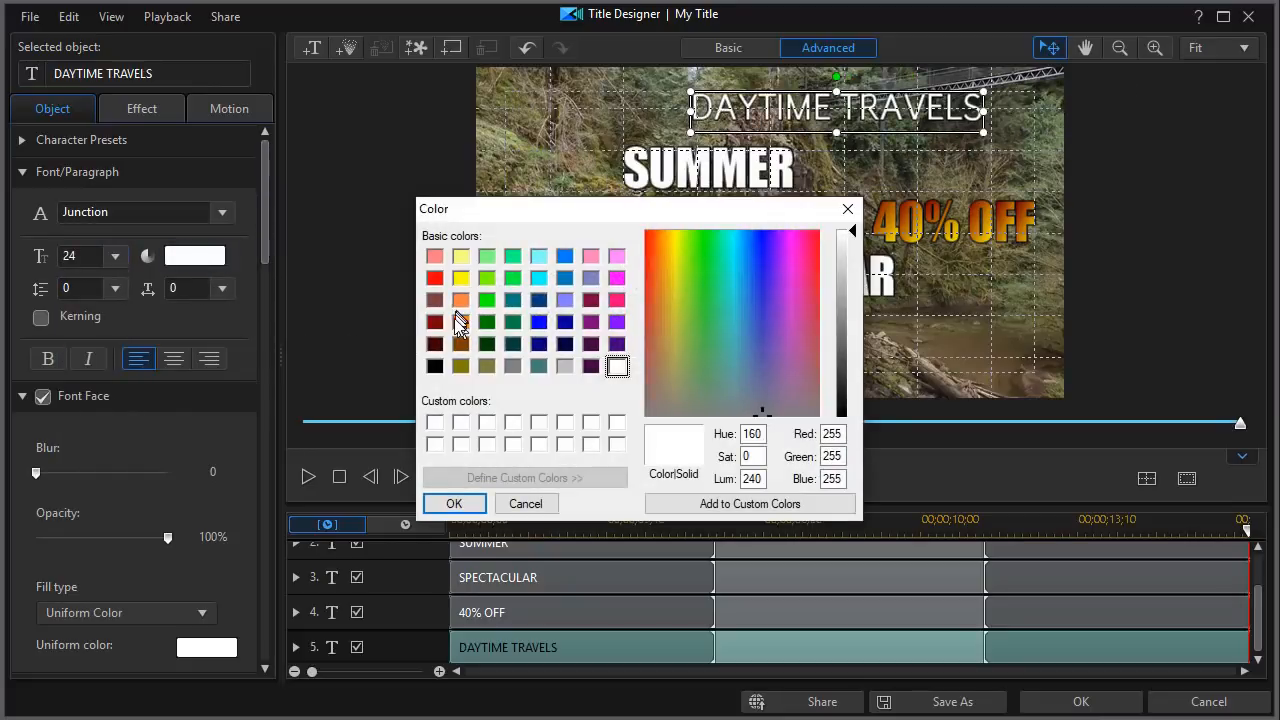
Make DAYTIME TRAVELS orange, bold, size 18 and move it to the upper right
{"action": "left_click", "coordinate": [452, 504]}
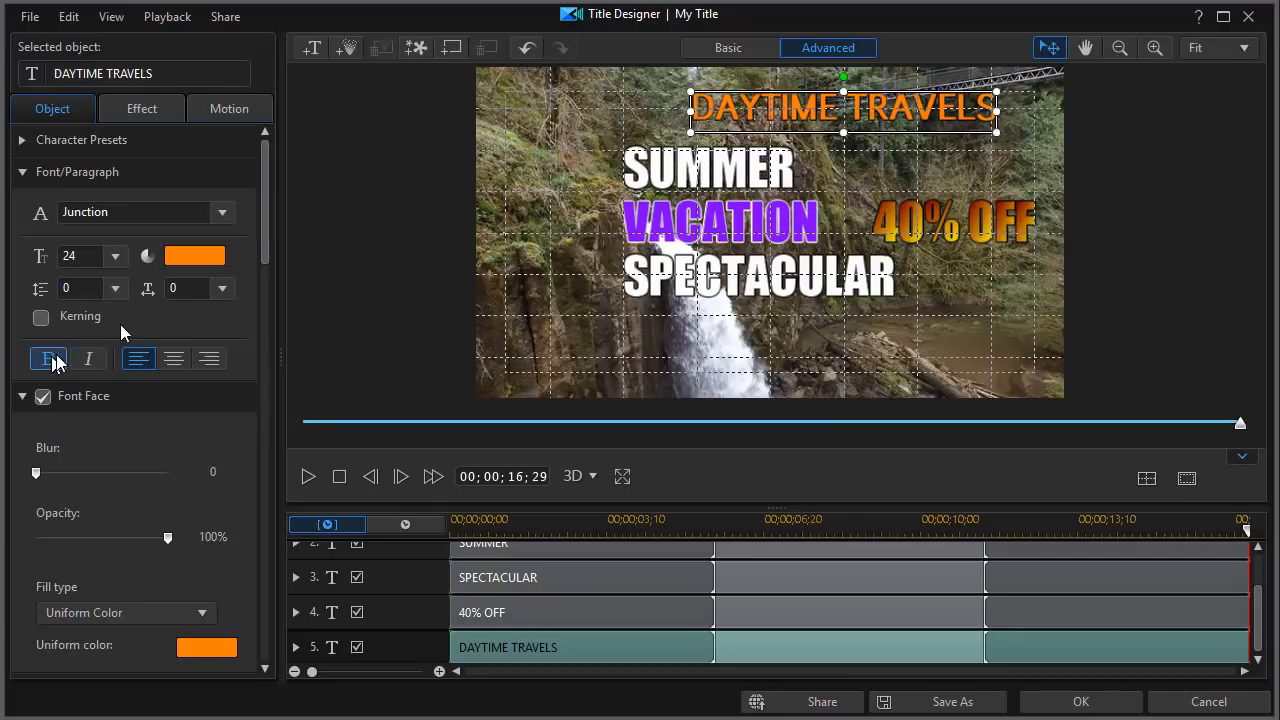
{"action": "left_click", "coordinate": [114, 256]}
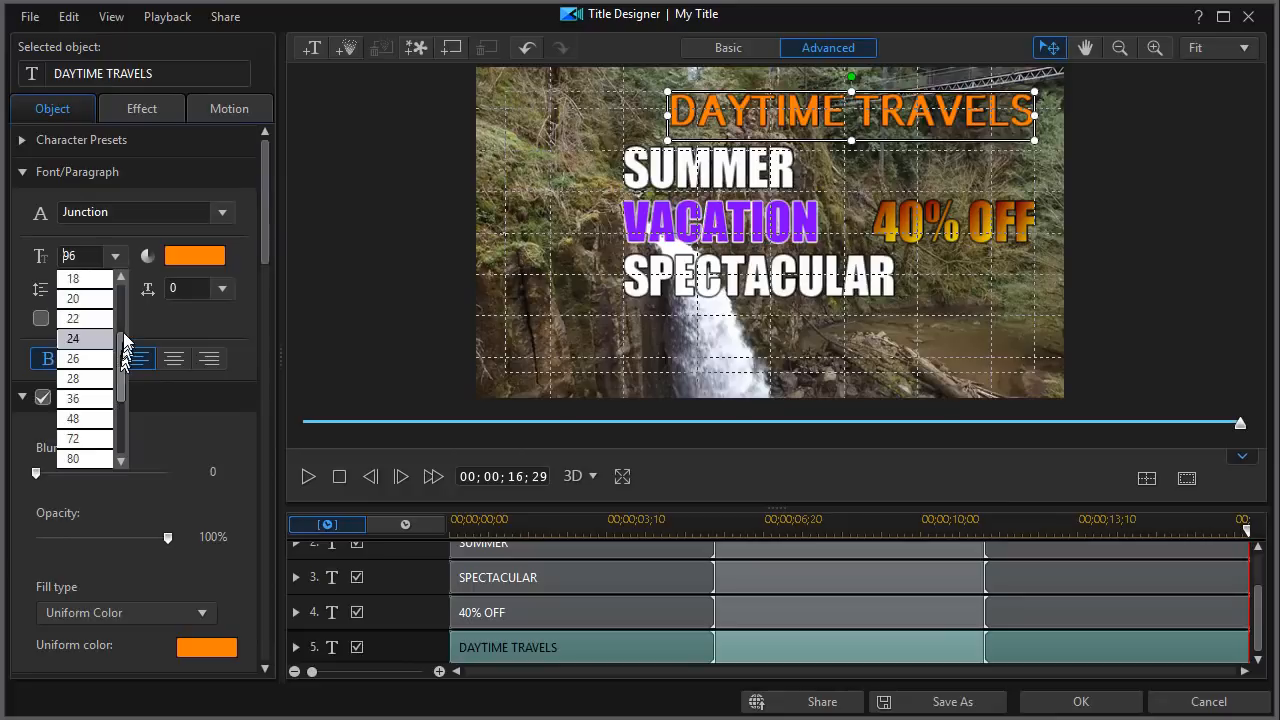
{"action": "left_click", "coordinate": [72, 278]}
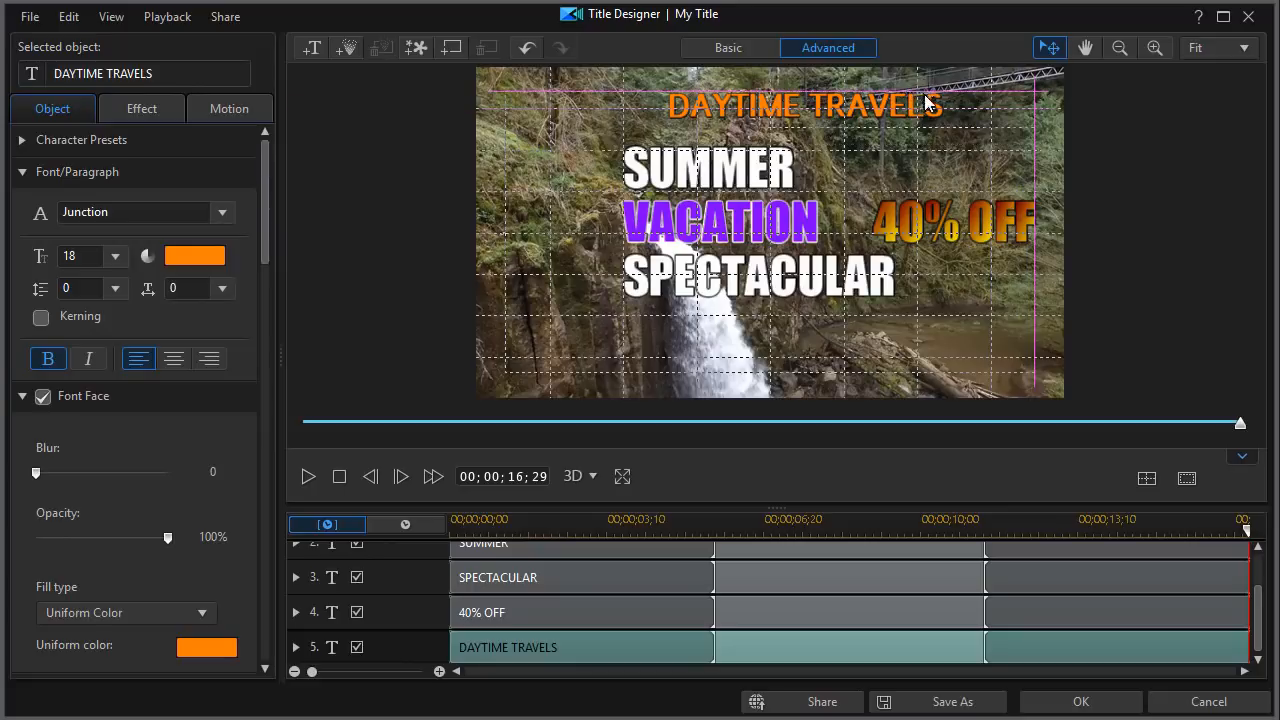
{"action": "left_click_drag", "start_coordinate": [804, 104], "coordinate": [896, 104]}
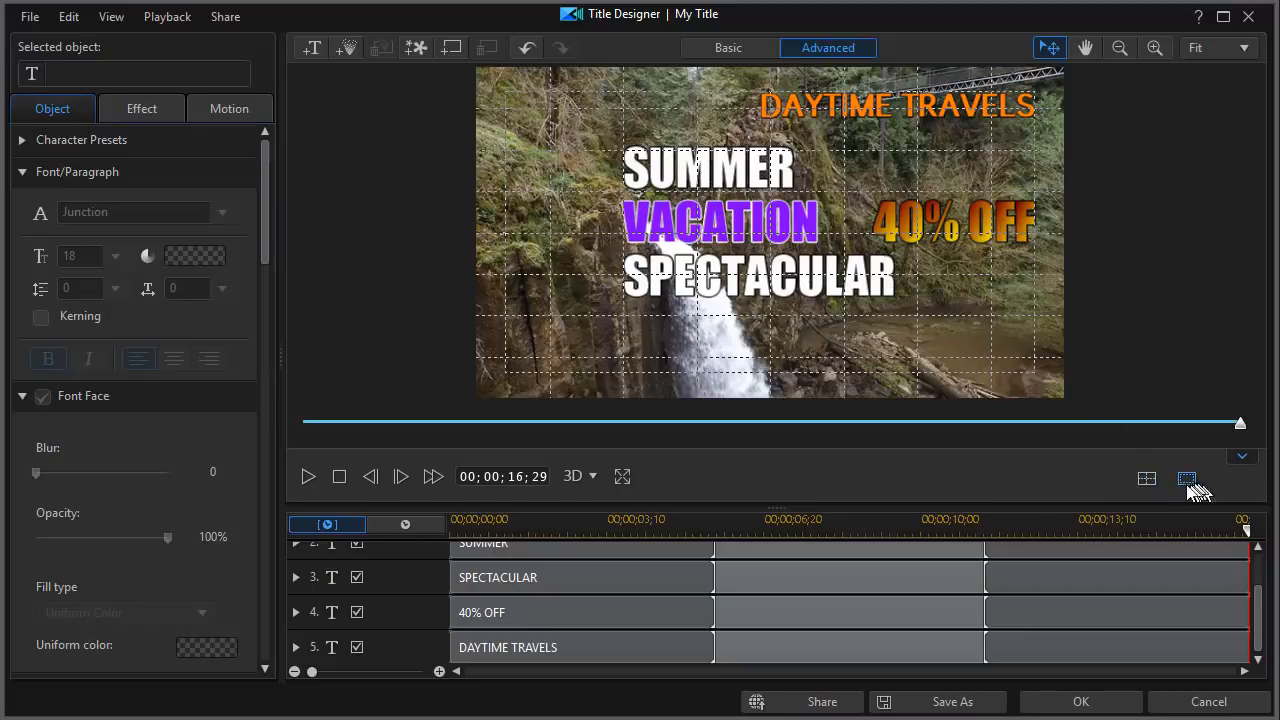
Hide the grid lines over the title preview
{"action": "left_click", "coordinate": [1188, 478]}
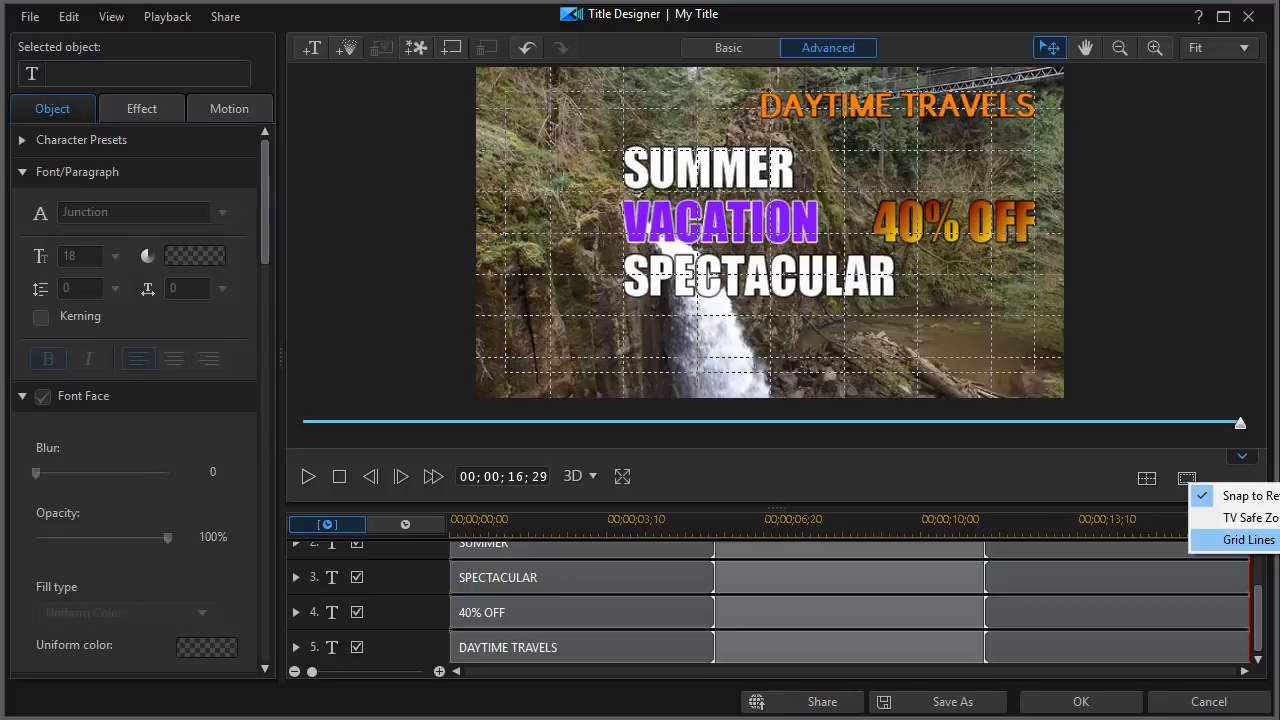
{"action": "left_click", "coordinate": [1258, 540]}
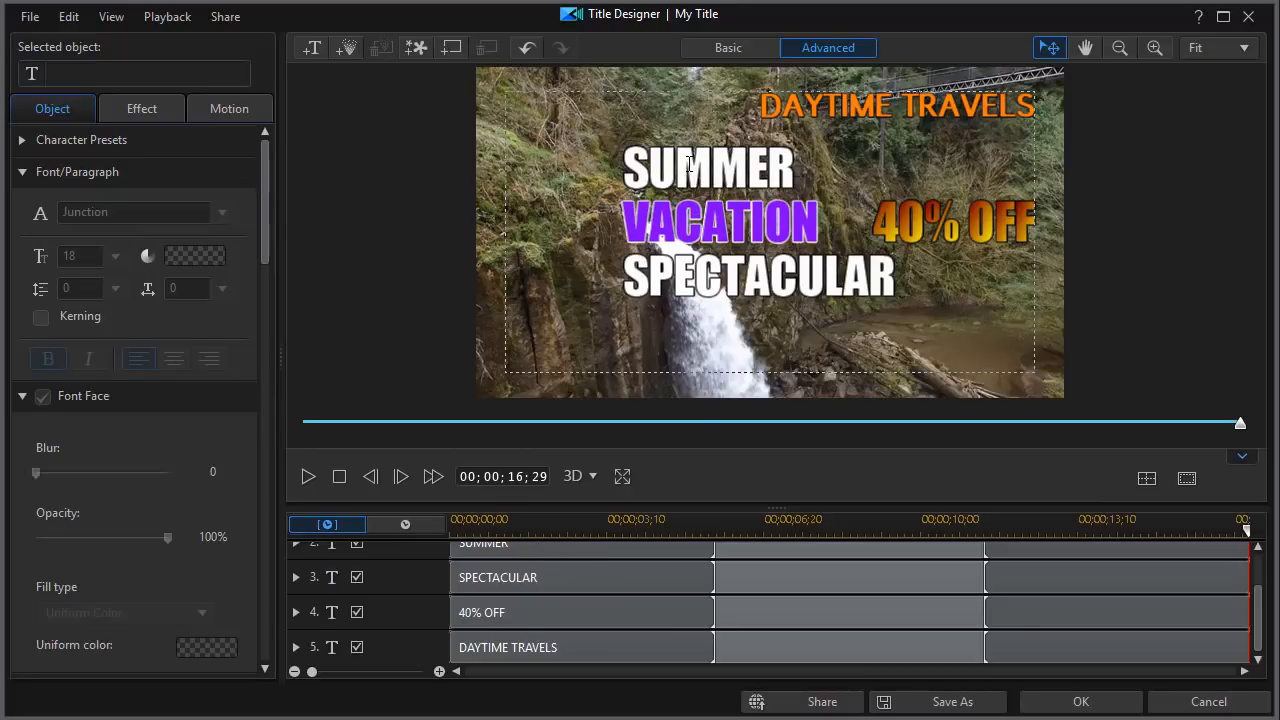
Give the SUMMER title line a Slide Down entrance effect
{"action": "left_click", "coordinate": [708, 168]}
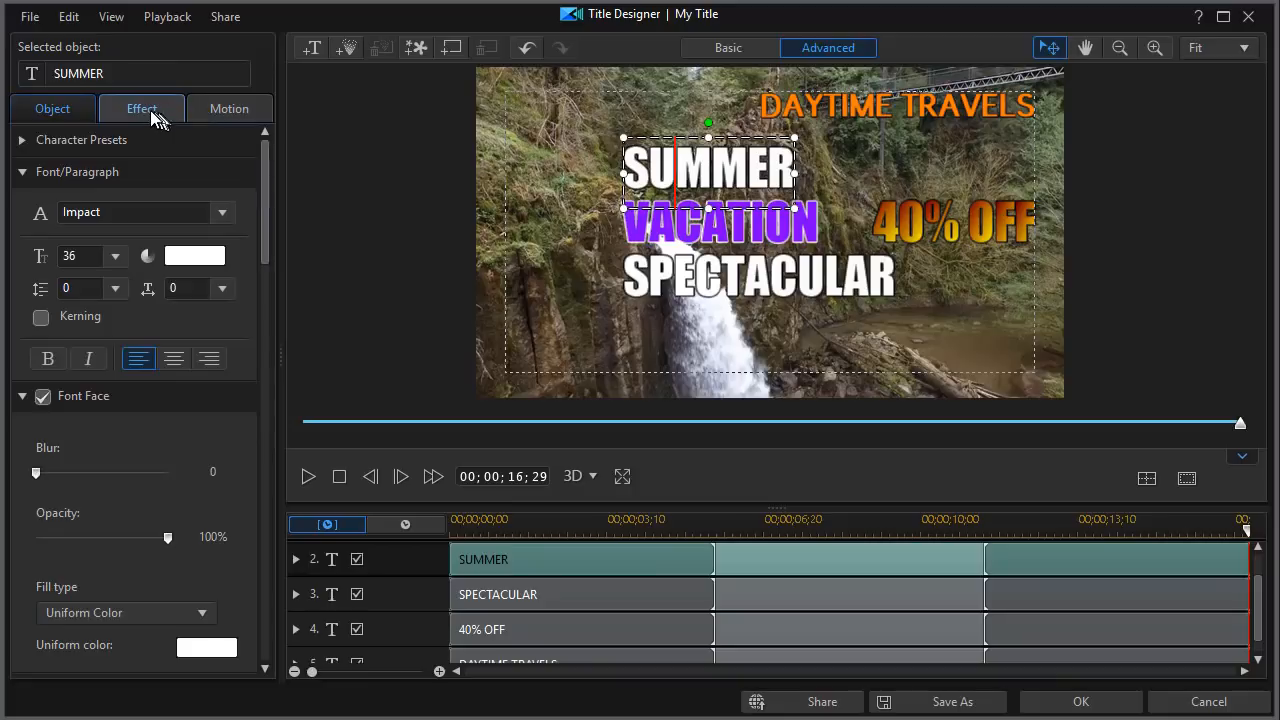
{"action": "left_click", "coordinate": [140, 108]}
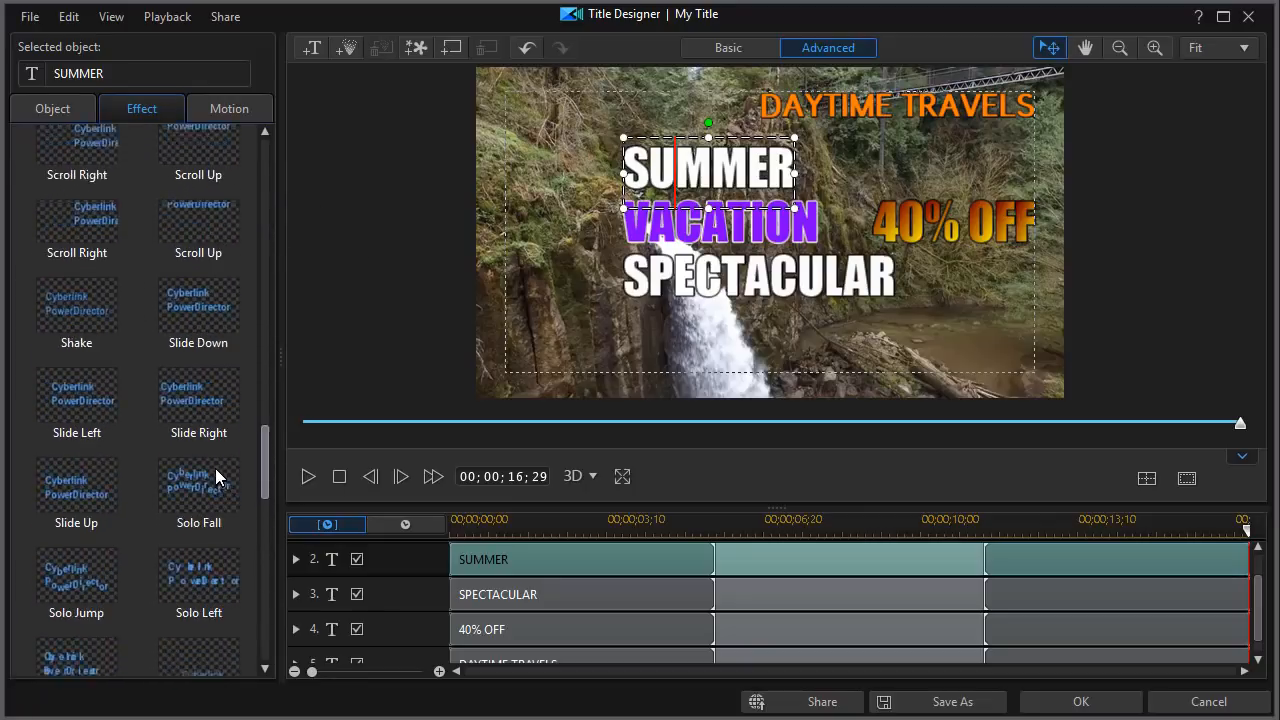
{"action": "left_click", "coordinate": [198, 296]}
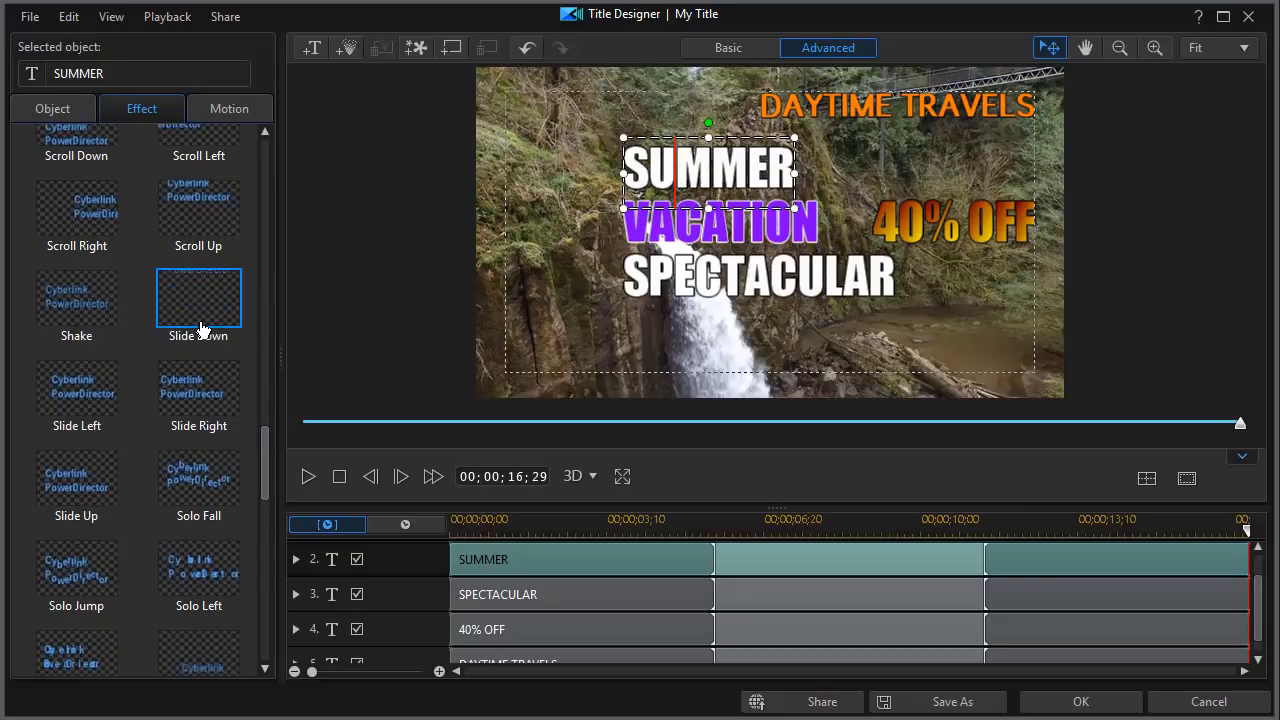
{"action": "left_click", "coordinate": [198, 298]}
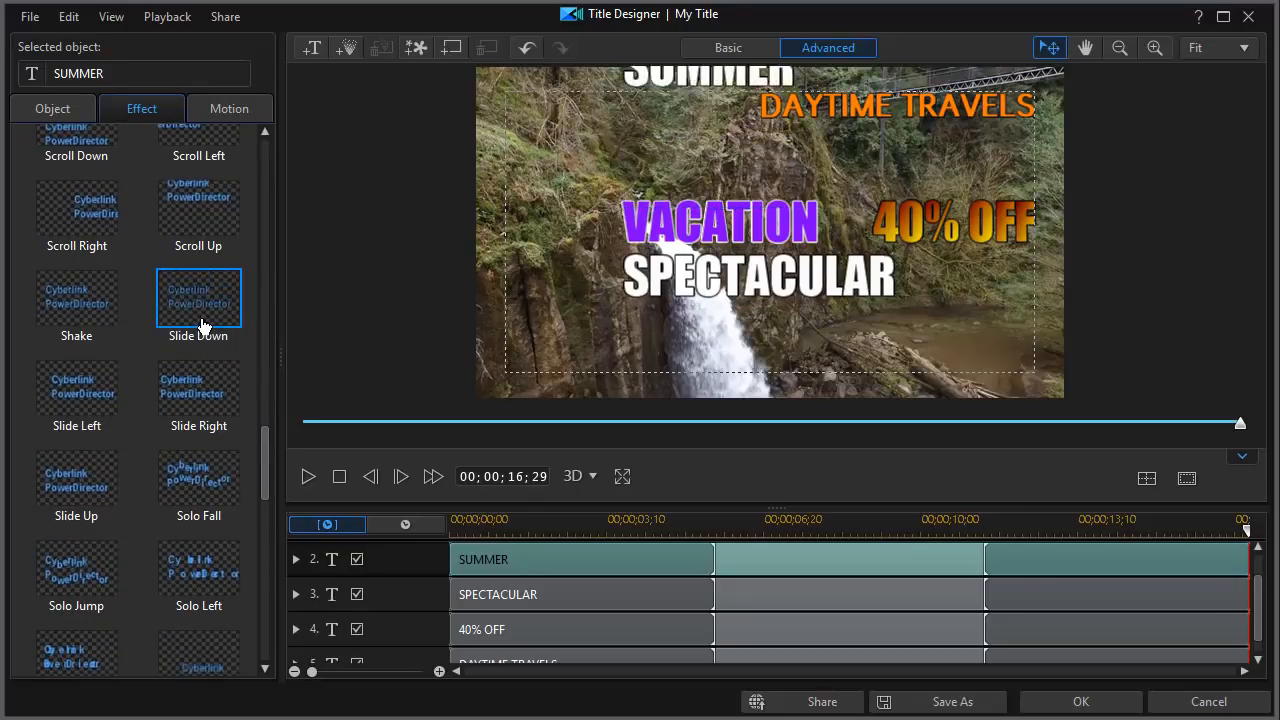
{"action": "left_click", "coordinate": [198, 298]}
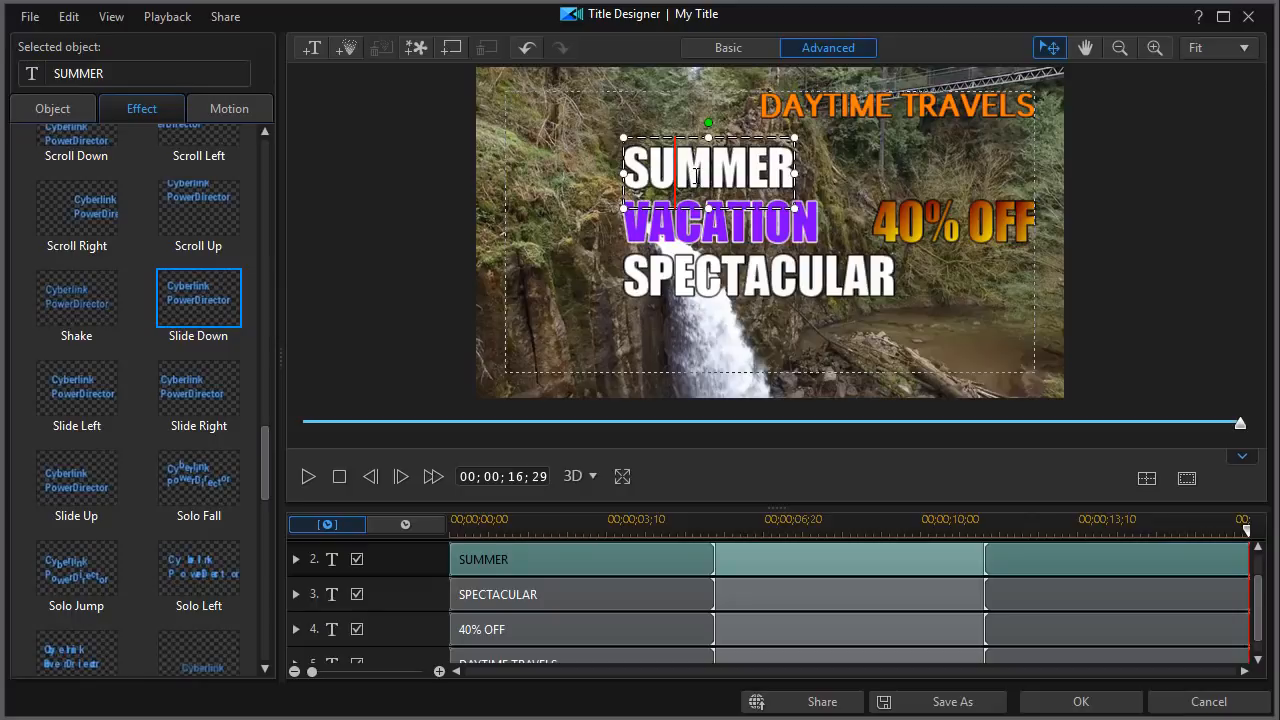
Give SPECTACULAR a Slide Up effect and VACATION a Slide Right effect
{"action": "left_click", "coordinate": [760, 278]}
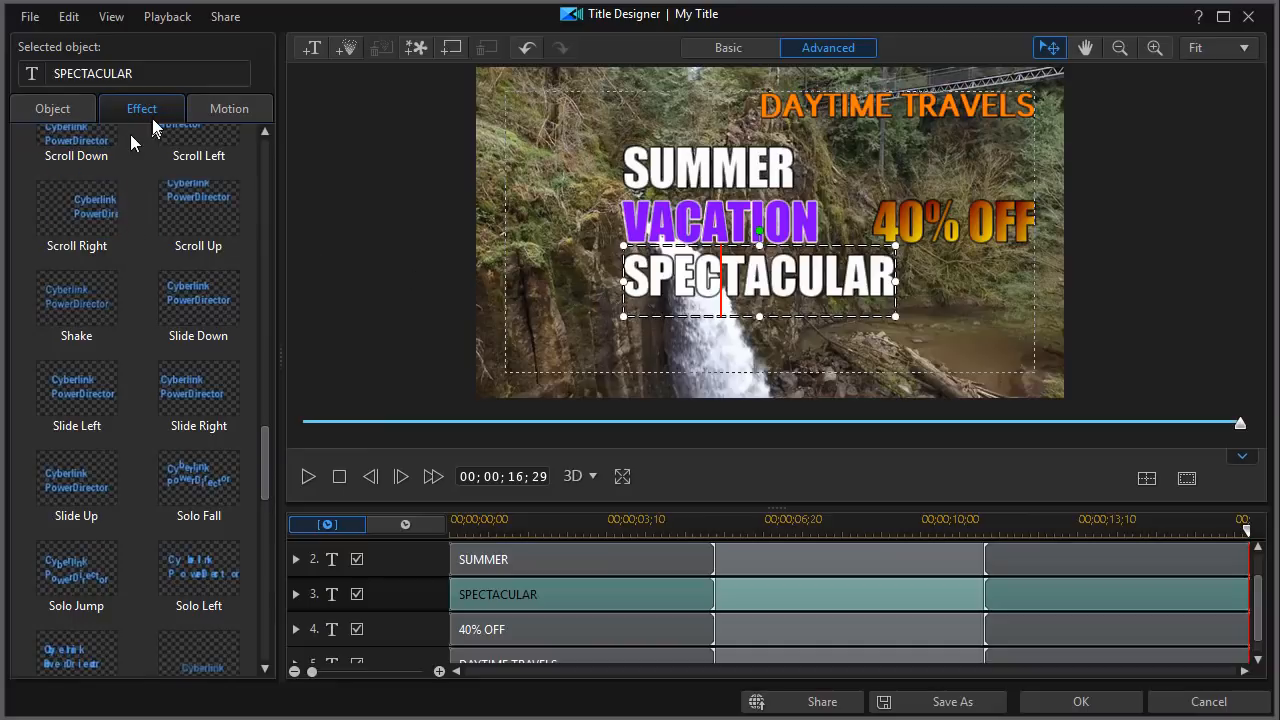
{"action": "mouse_move", "coordinate": [140, 108]}
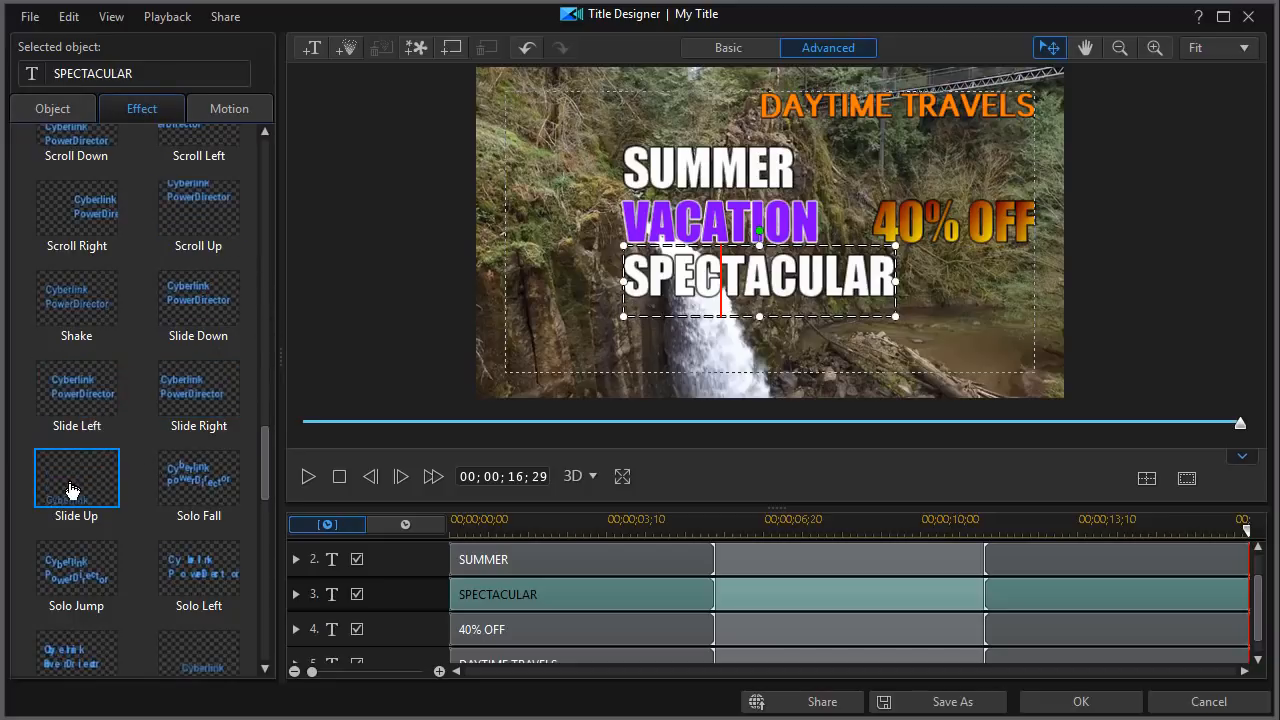
{"action": "left_click", "coordinate": [76, 476]}
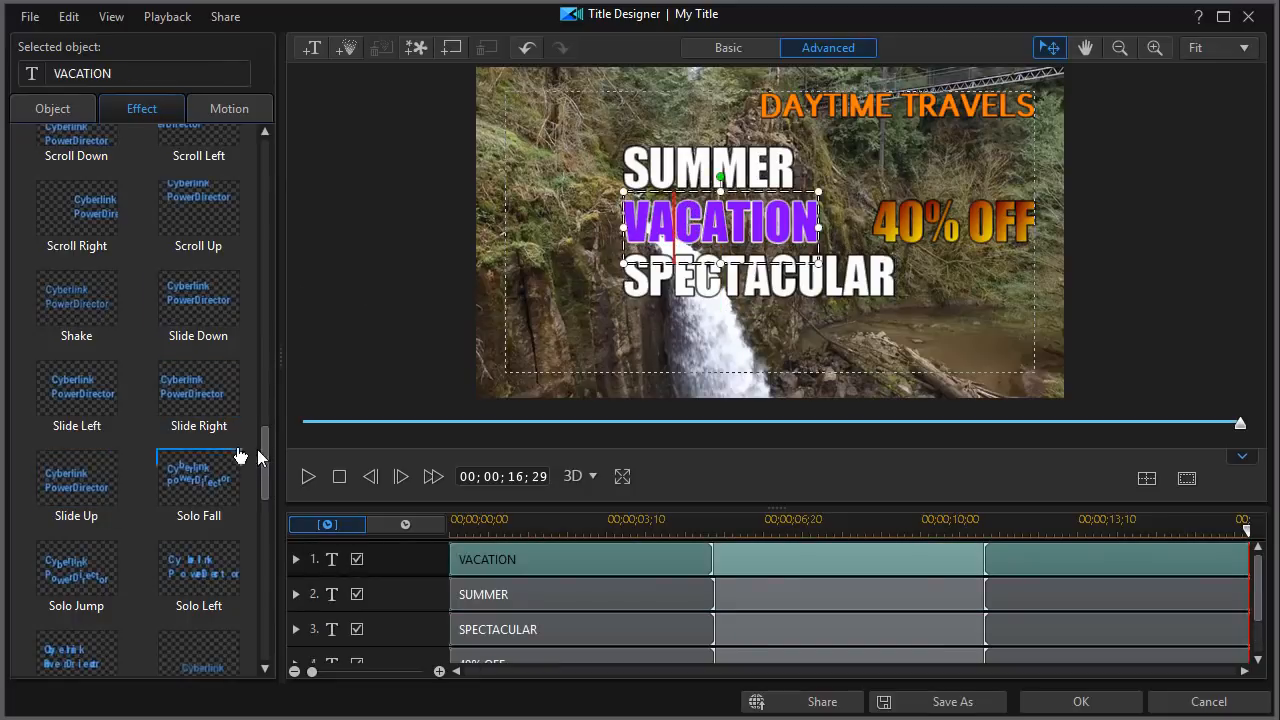
{"action": "left_click", "coordinate": [198, 390]}
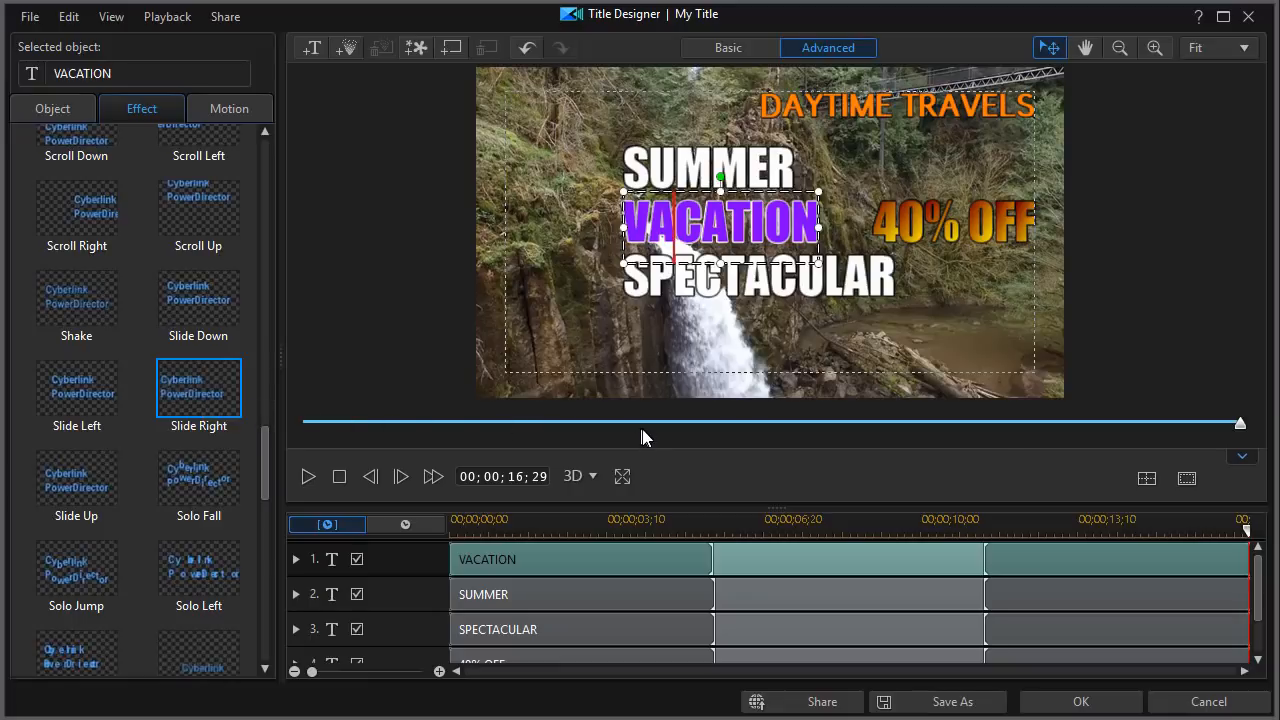
{"action": "left_click", "coordinate": [340, 476]}
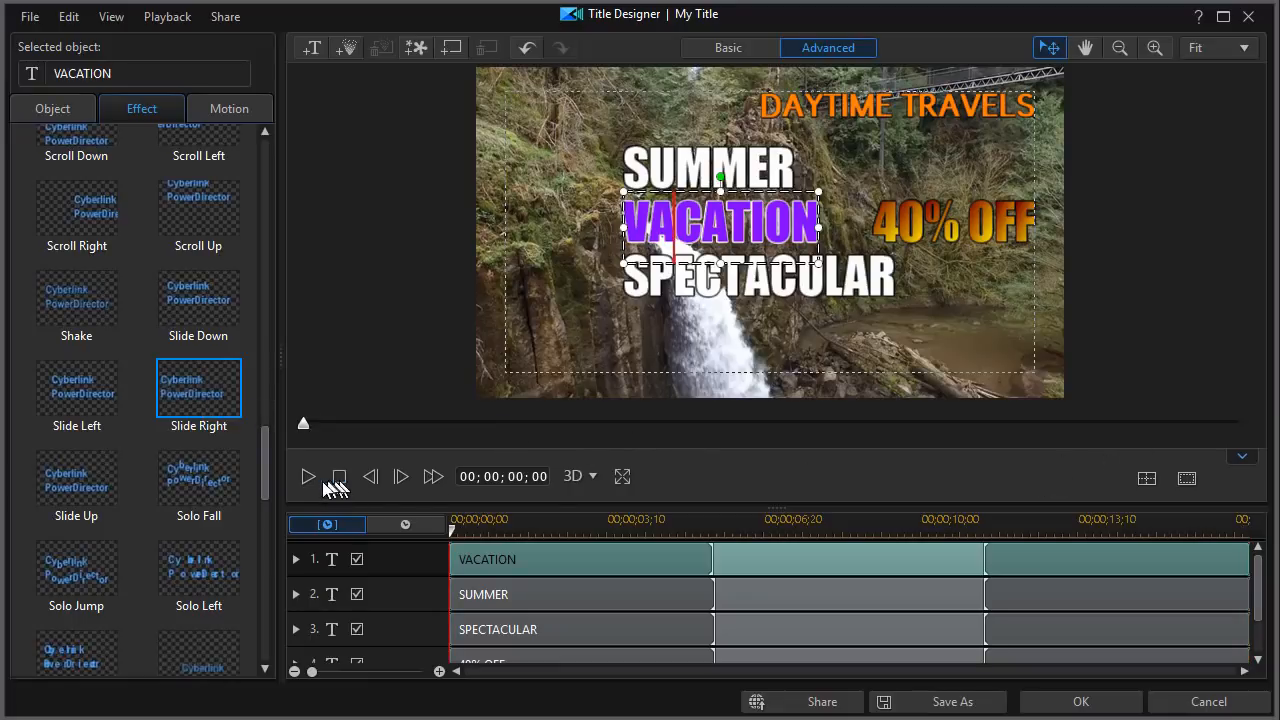
{"action": "left_click", "coordinate": [308, 476]}
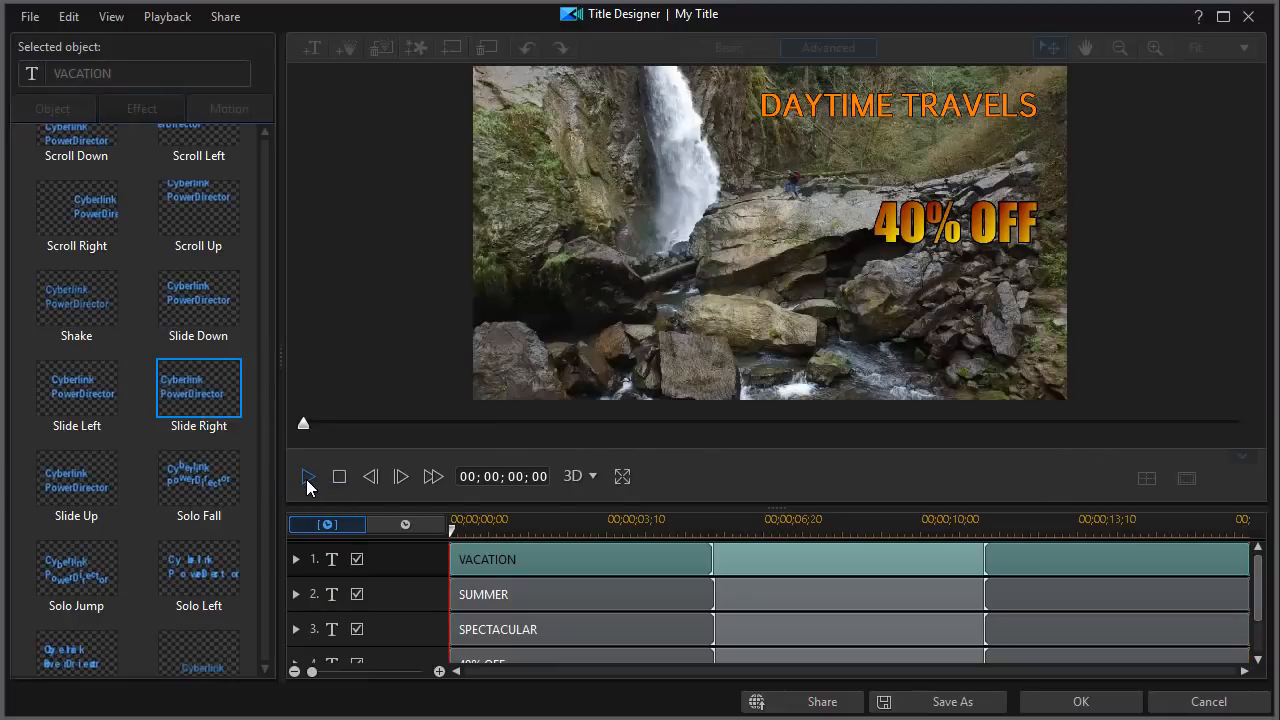
{"action": "left_click", "coordinate": [308, 476]}
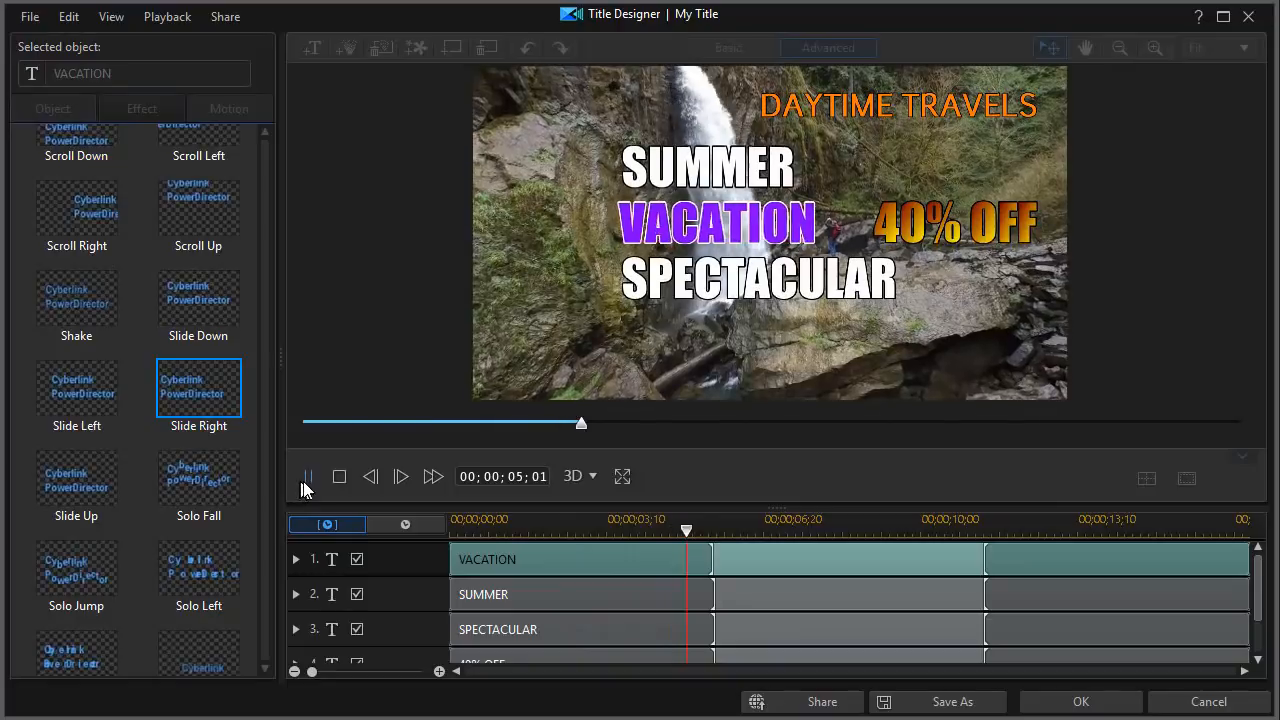
{"action": "left_click", "coordinate": [308, 476]}
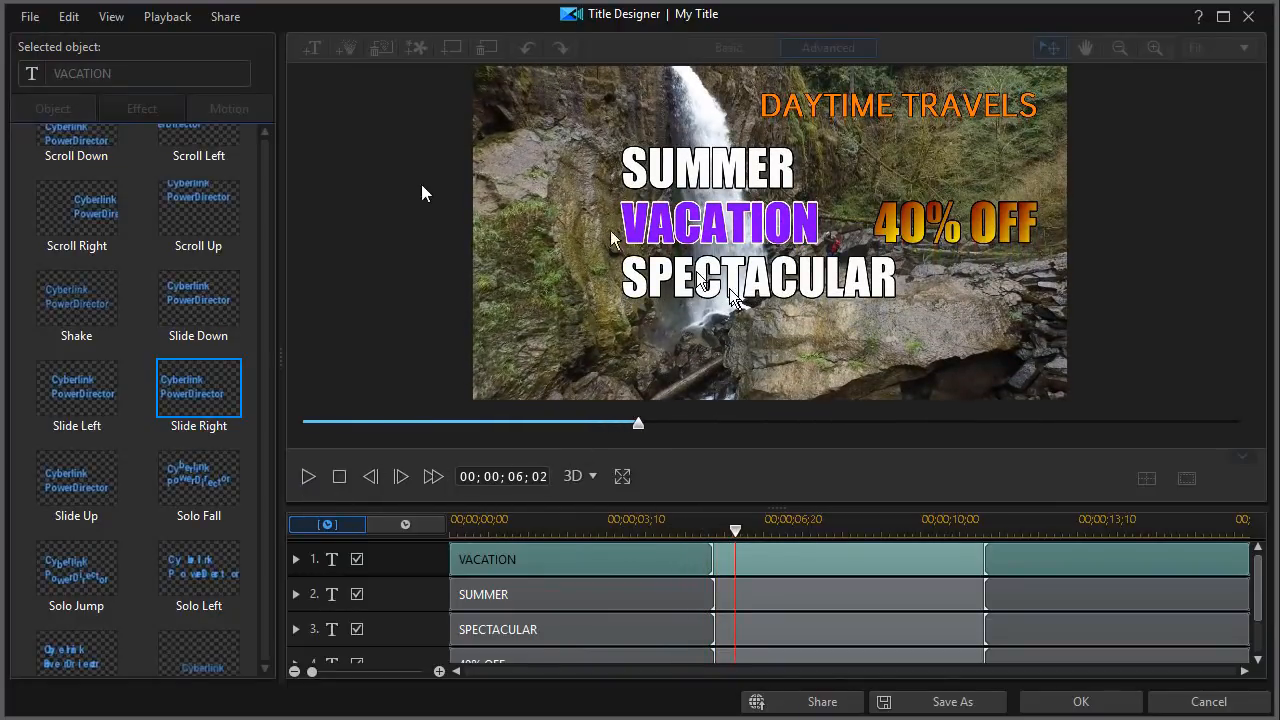
{"action": "mouse_move", "coordinate": [650, 640]}
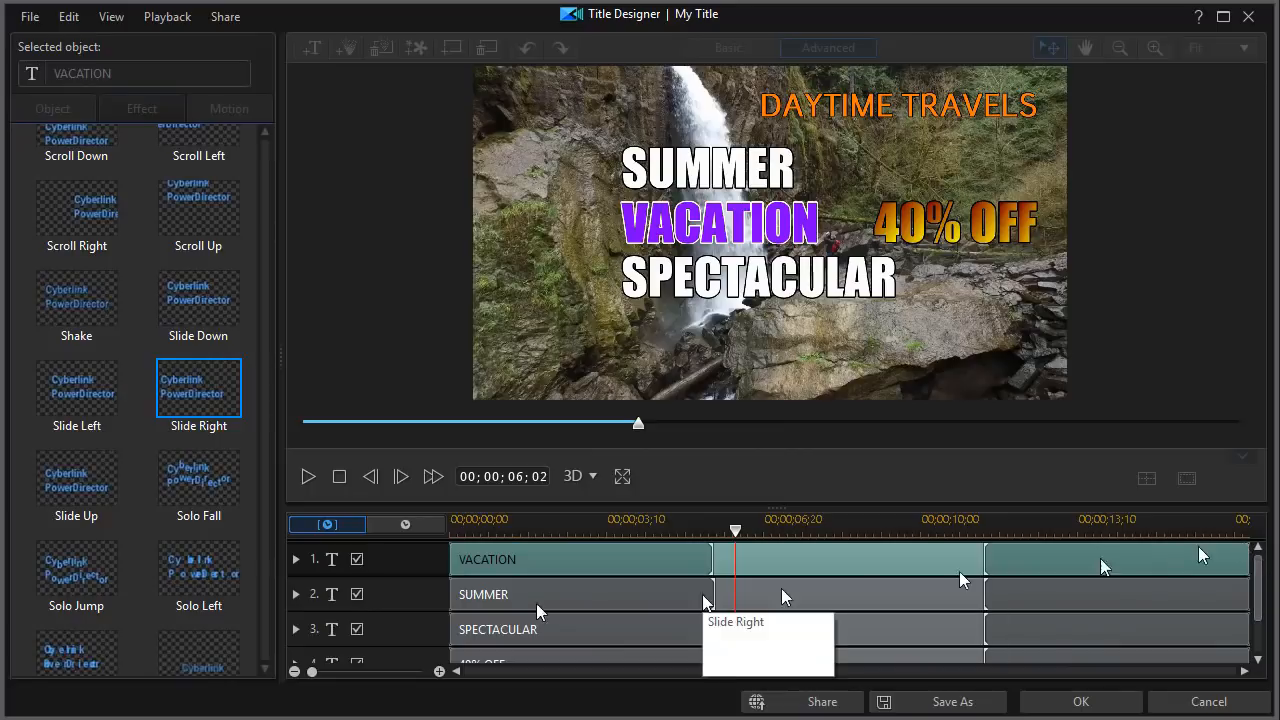
{"action": "mouse_move", "coordinate": [452, 564]}
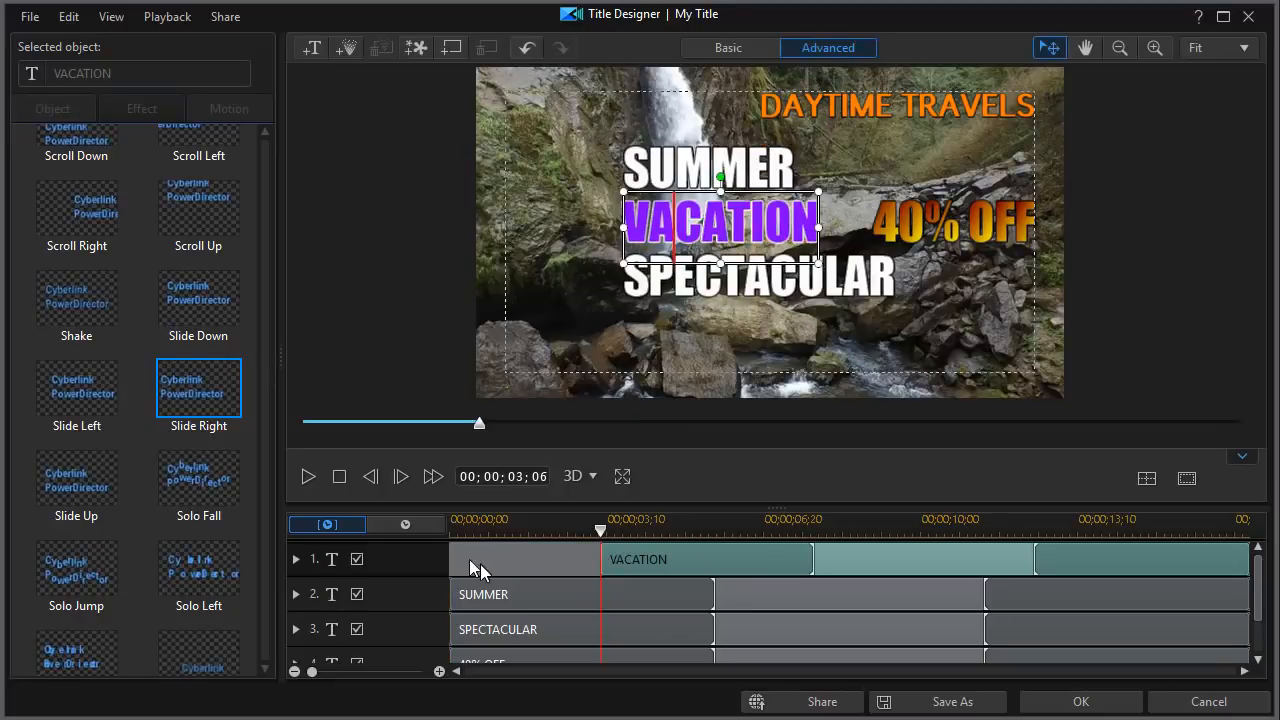
Stagger the title lines' start times later and give 40% OFF a Zoom effect
{"action": "left_click", "coordinate": [142, 108]}
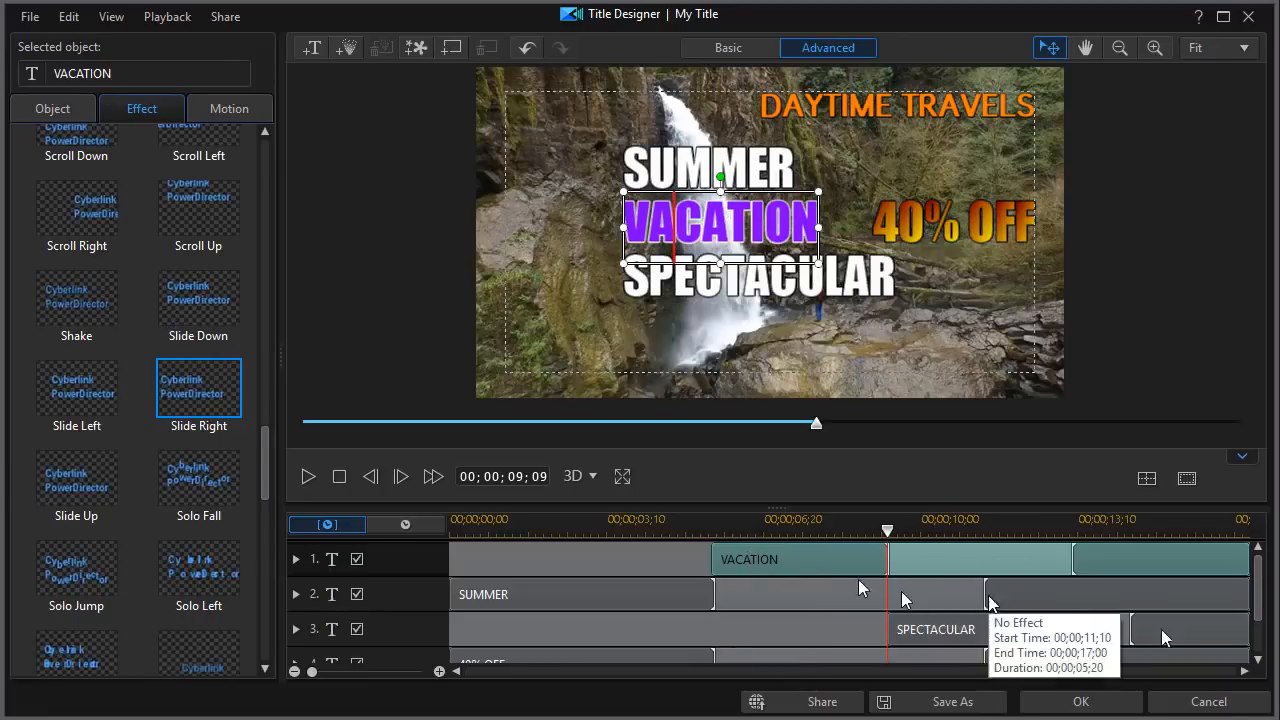
{"action": "scroll", "scroll_direction": "down", "scroll_amount": 3}
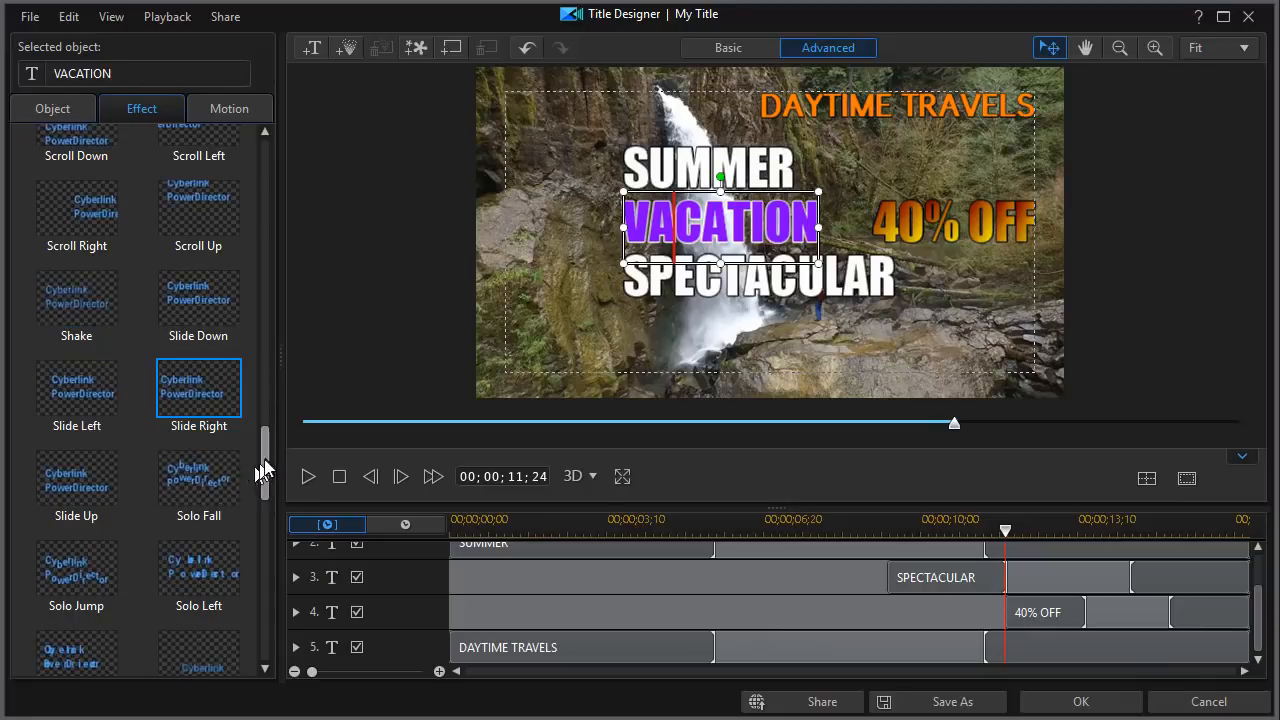
{"action": "scroll", "scroll_direction": "down", "scroll_amount": 3}
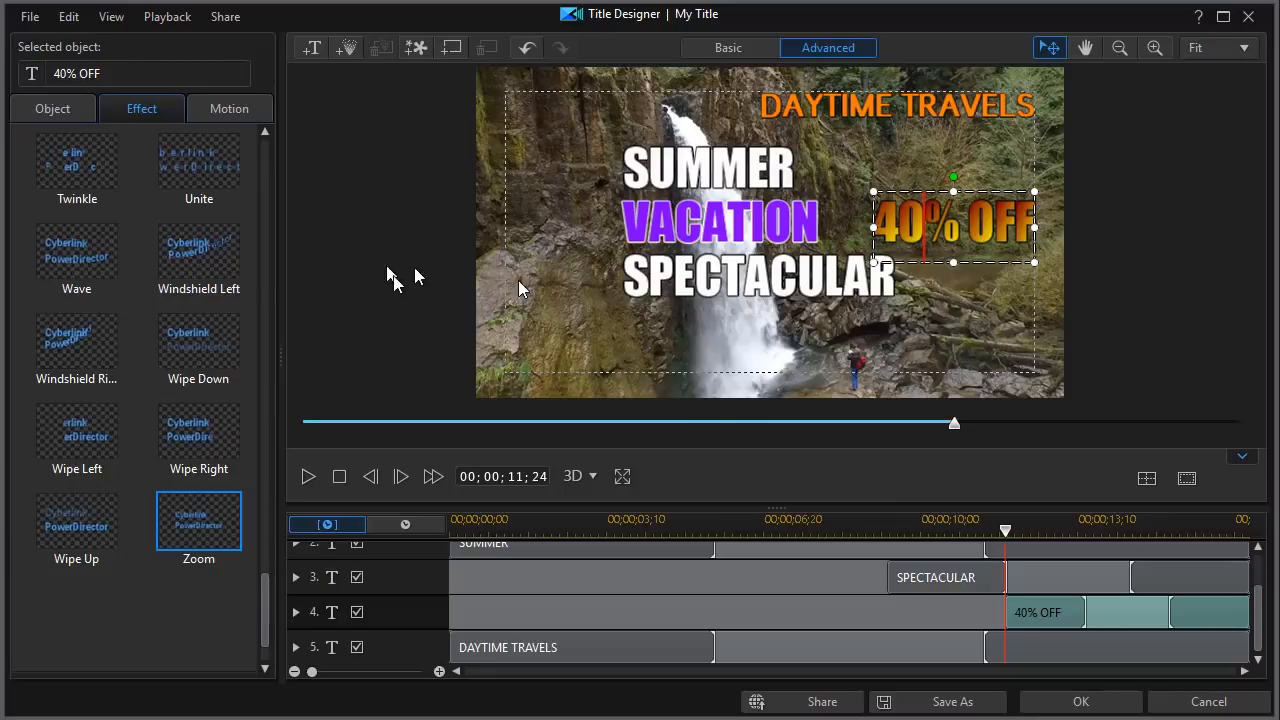
{"action": "mouse_move", "coordinate": [996, 350]}
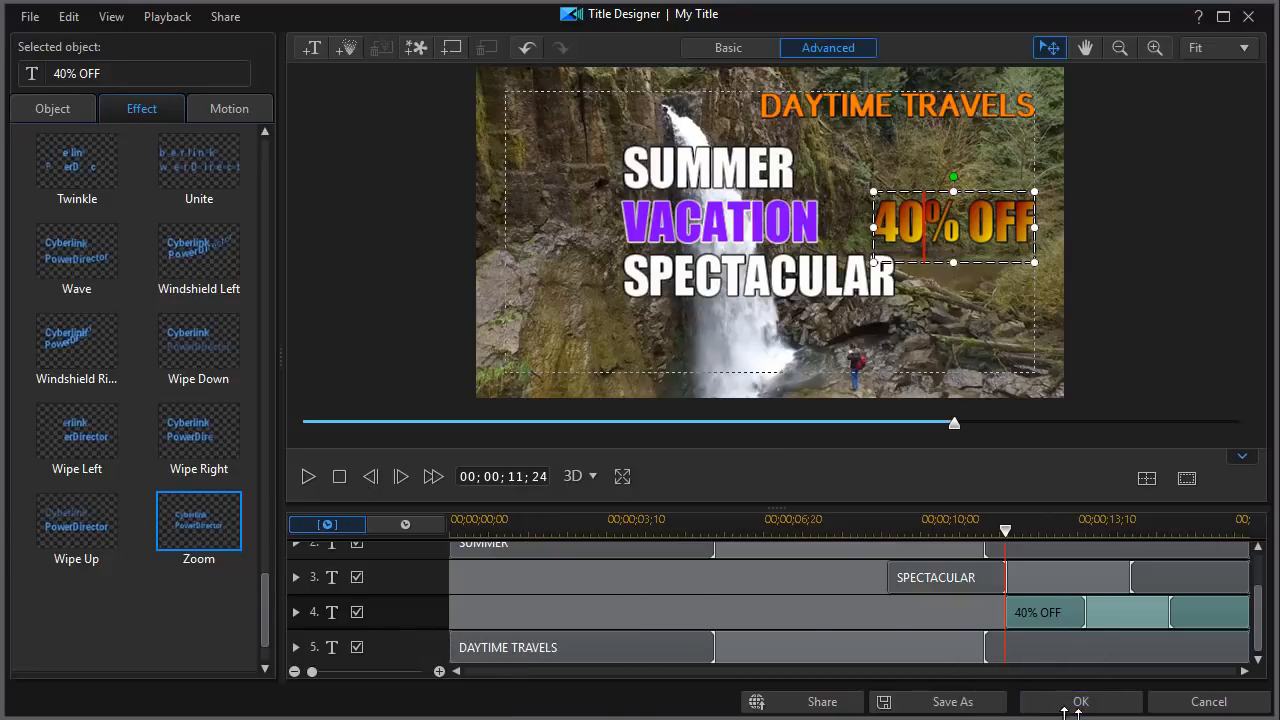
Accept the title edits, then preview the movie with the title over the waterfall footage
{"action": "left_click", "coordinate": [1080, 700]}
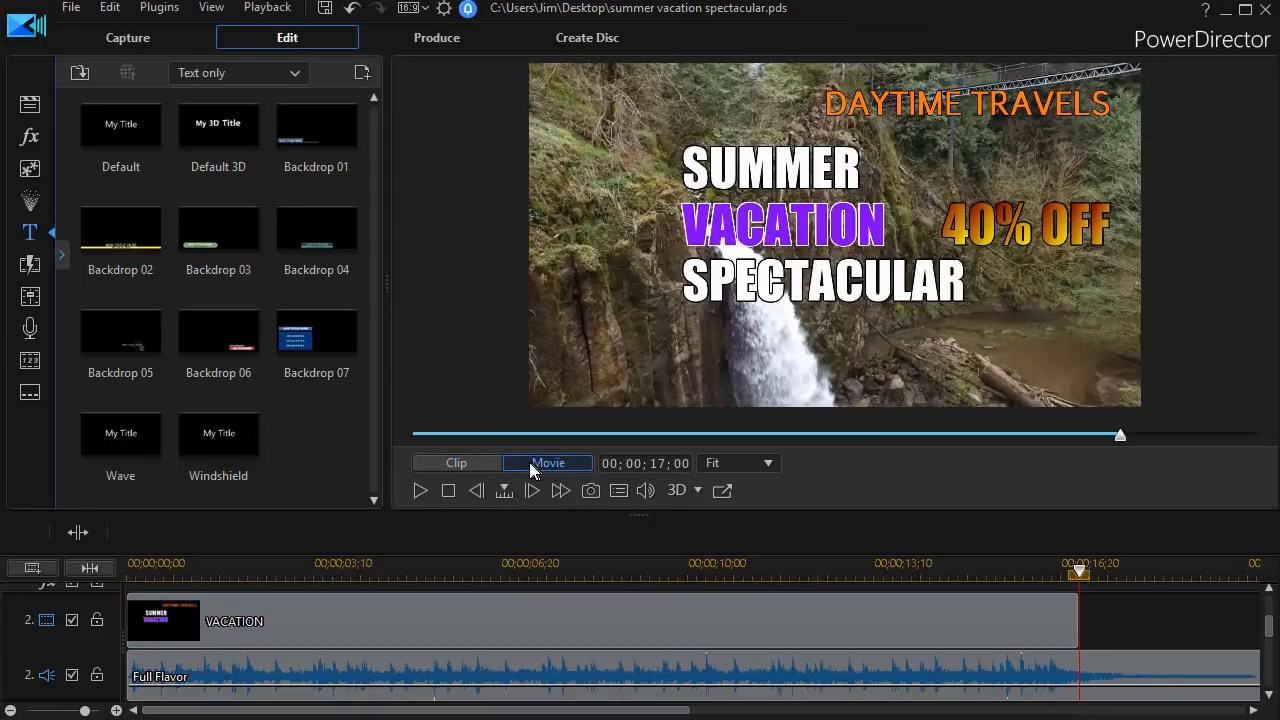
{"action": "left_click", "coordinate": [420, 490]}
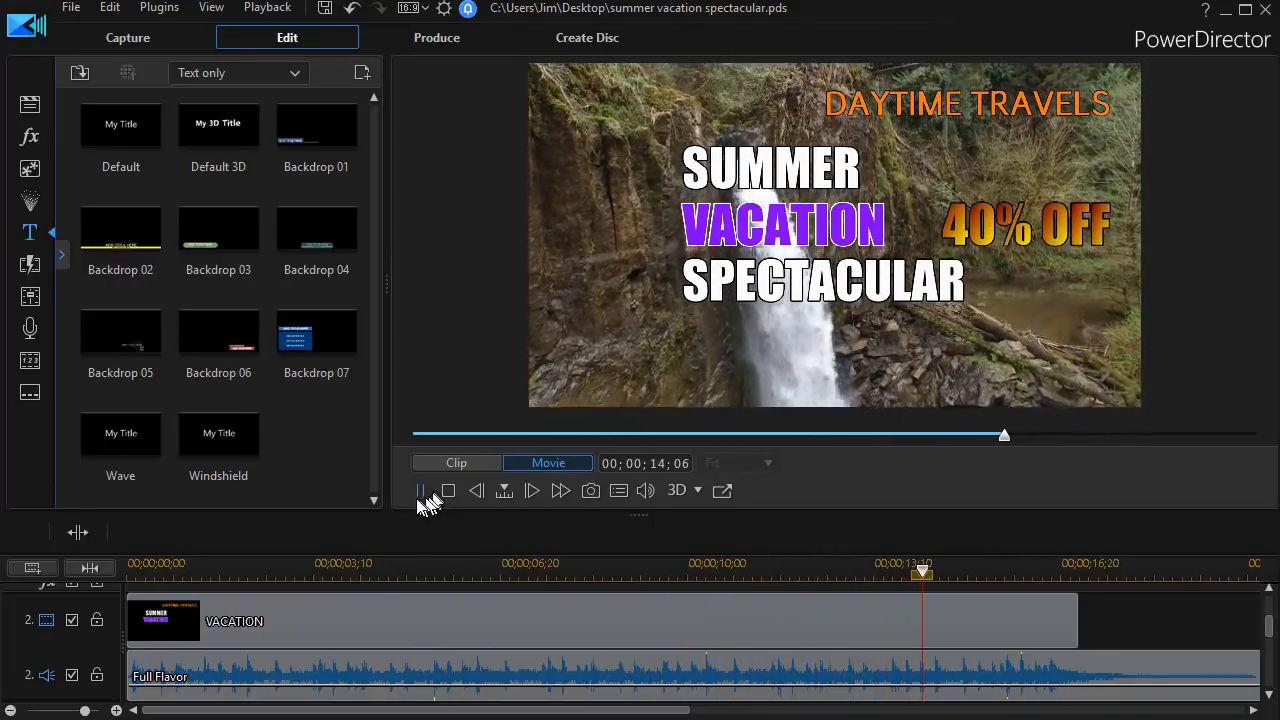
{"action": "left_click", "coordinate": [420, 490]}
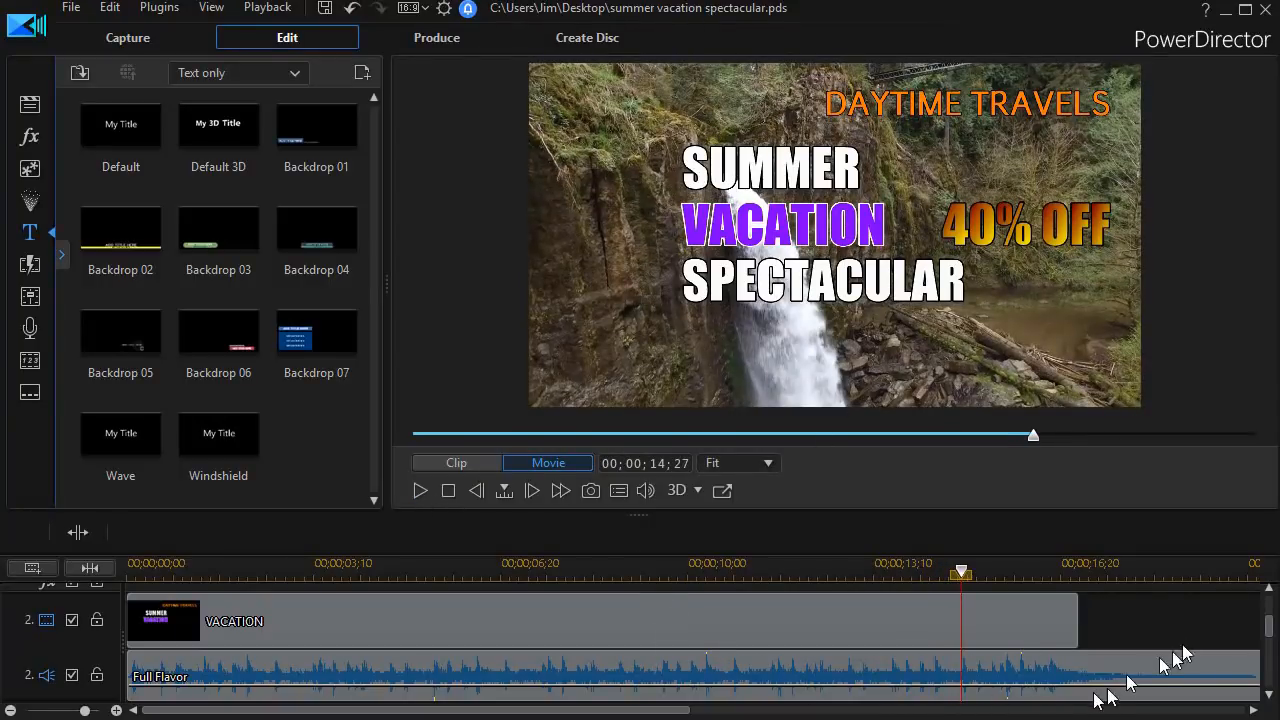
{"action": "mouse_move", "coordinate": [598, 620]}
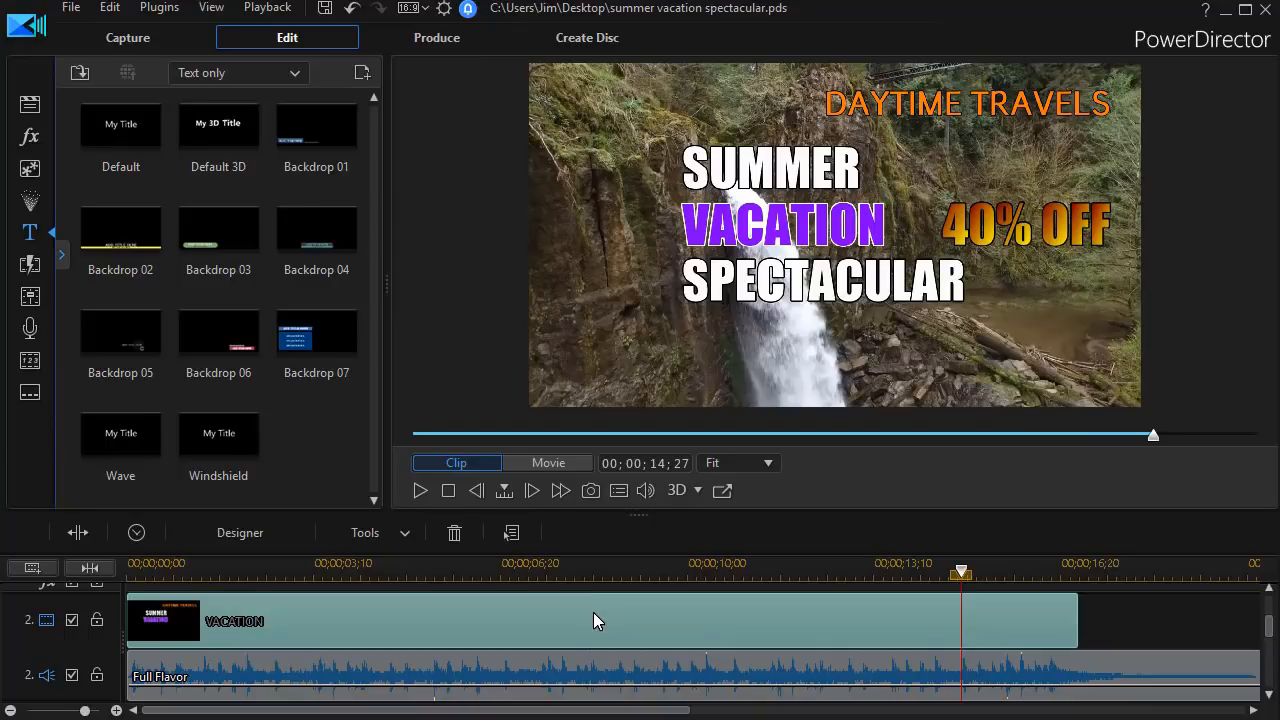
{"action": "mouse_move", "coordinate": [602, 622]}
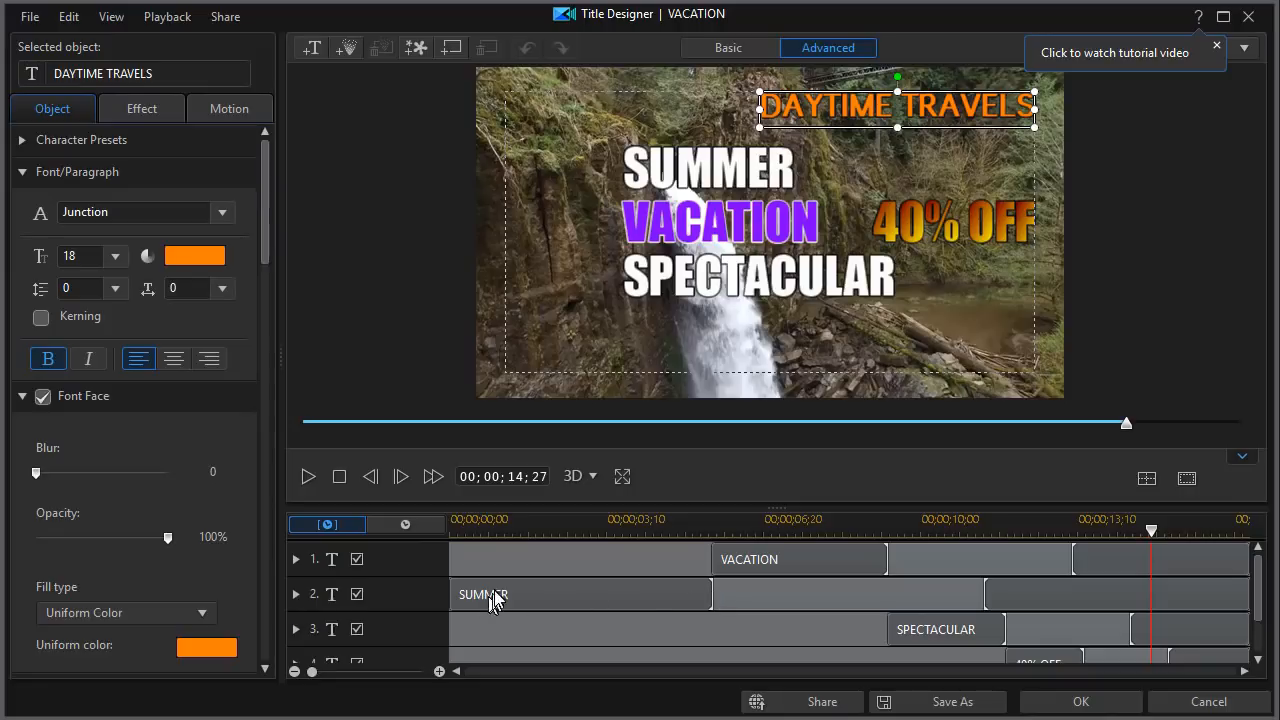
Move VACATION earlier so it enters shortly after SUMMER, then accept the edits
{"action": "left_click", "coordinate": [484, 594]}
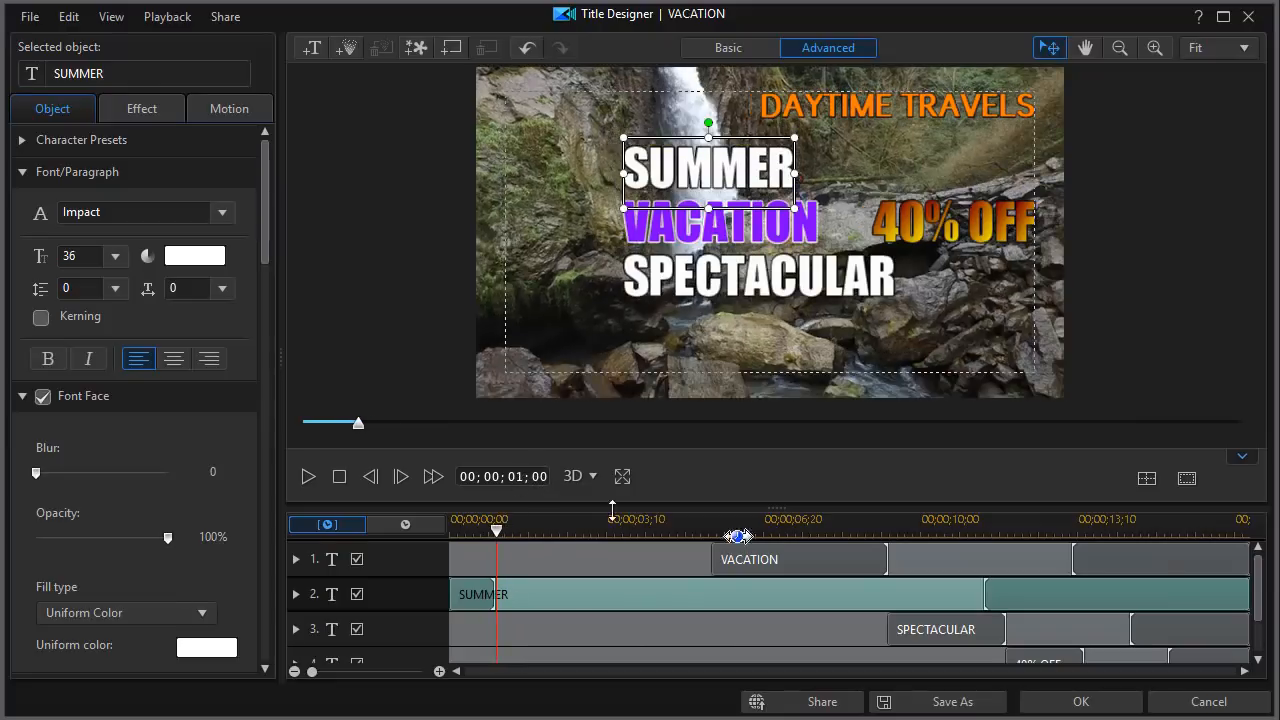
{"action": "left_click", "coordinate": [748, 560]}
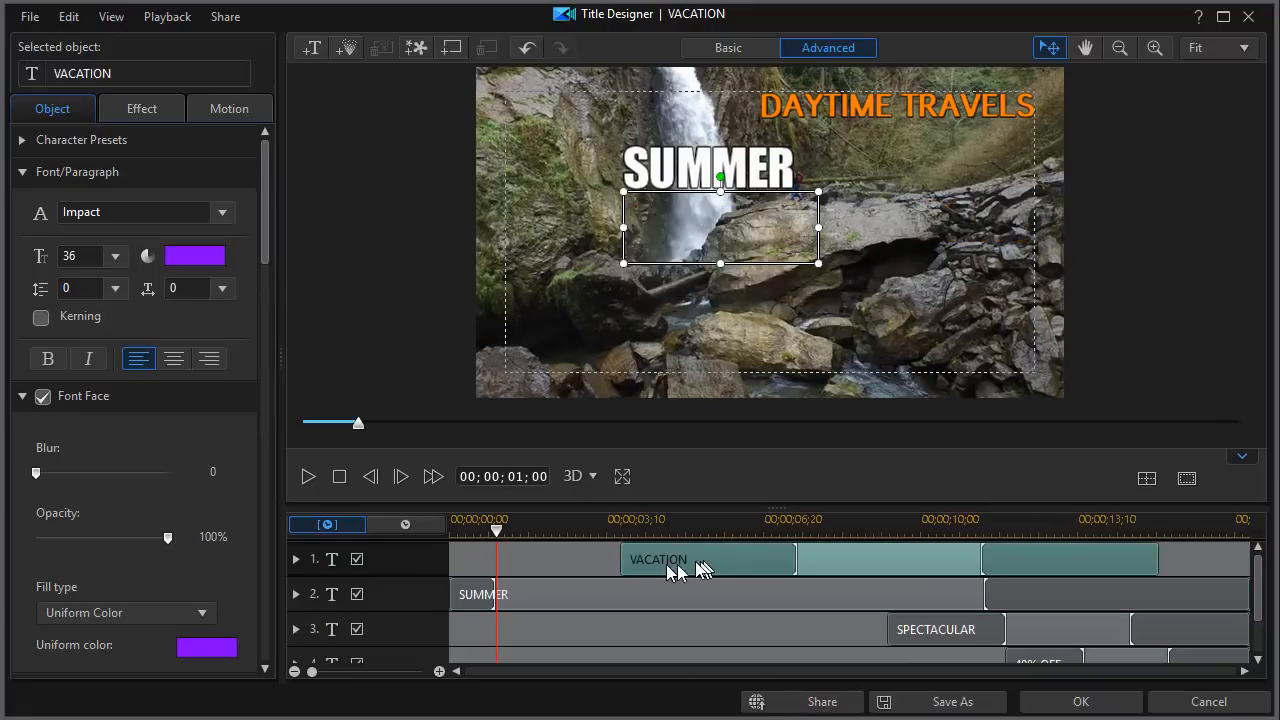
{"action": "left_click_drag", "start_coordinate": [658, 560], "coordinate": [536, 560]}
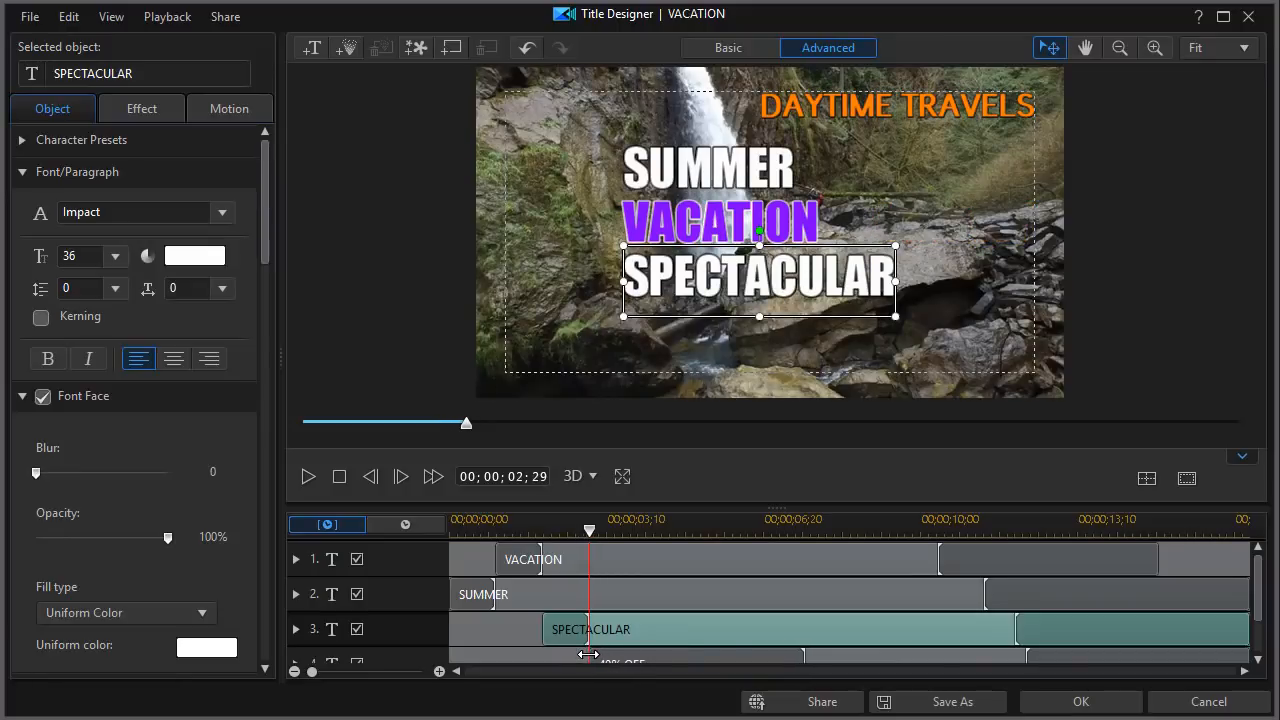
{"action": "left_click", "coordinate": [1080, 700]}
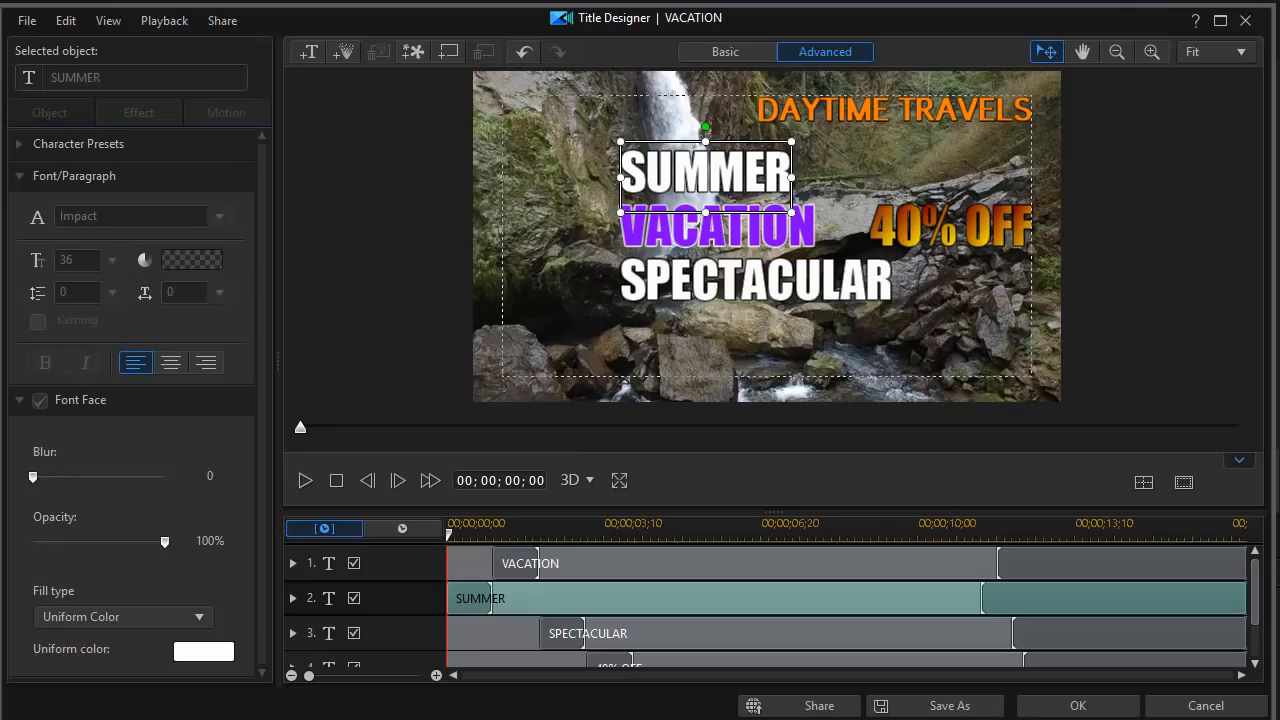
{"action": "mouse_move", "coordinate": [304, 486]}
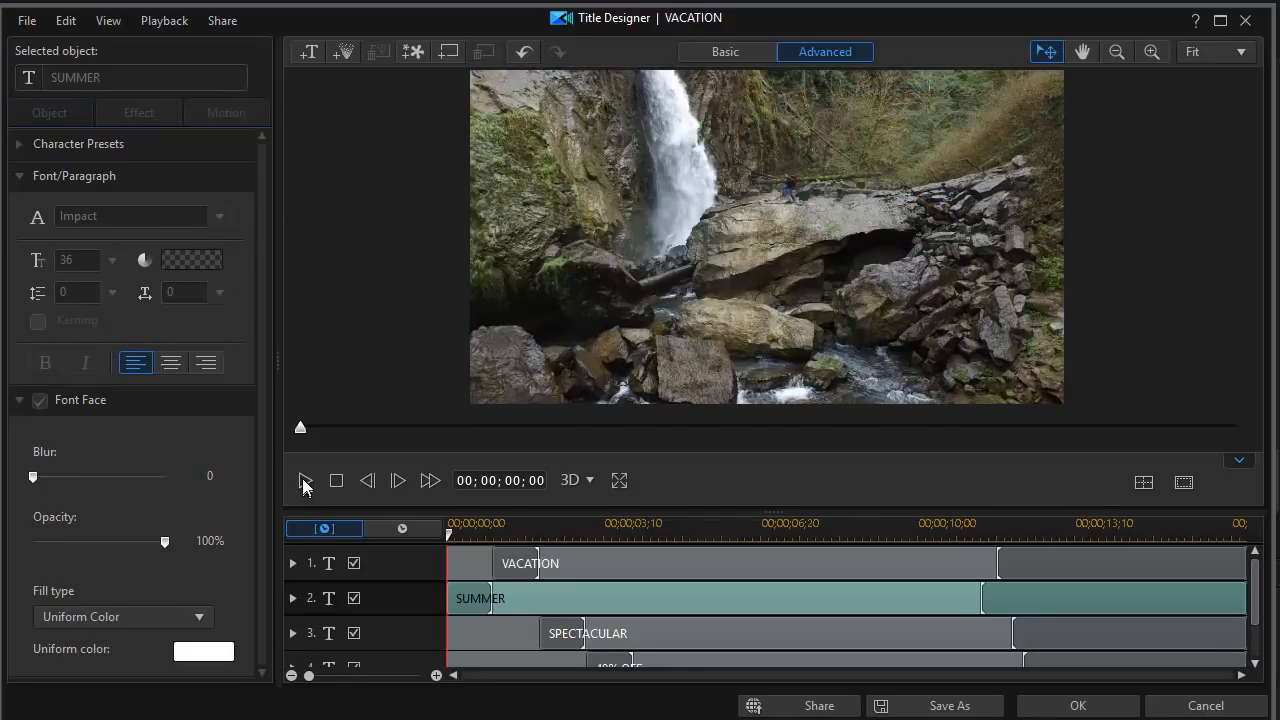
{"action": "left_click", "coordinate": [304, 480]}
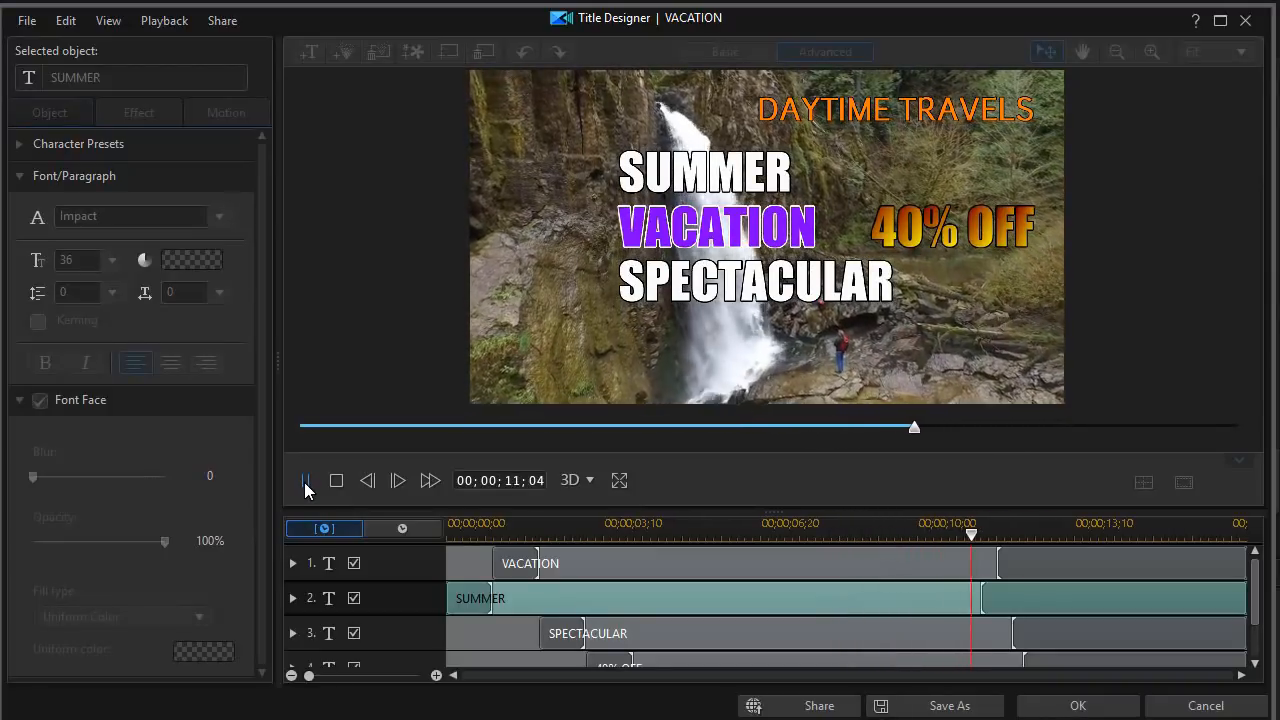
{"action": "left_click", "coordinate": [304, 480]}
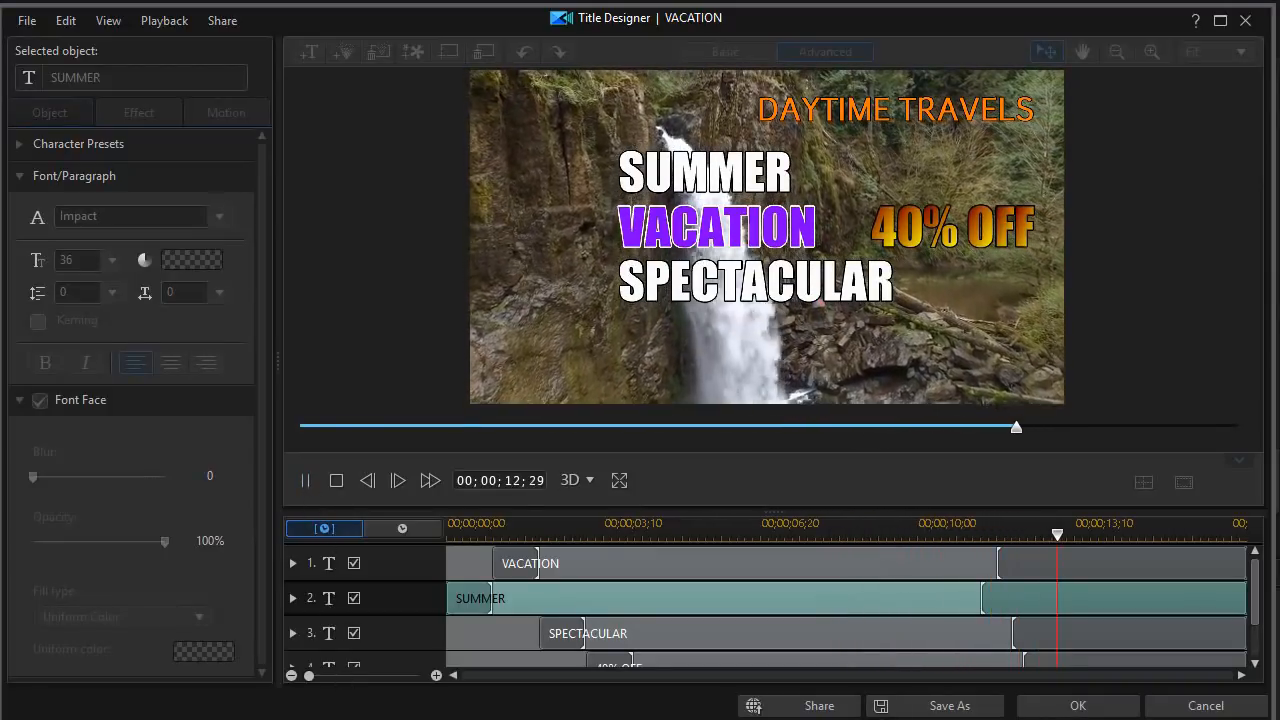